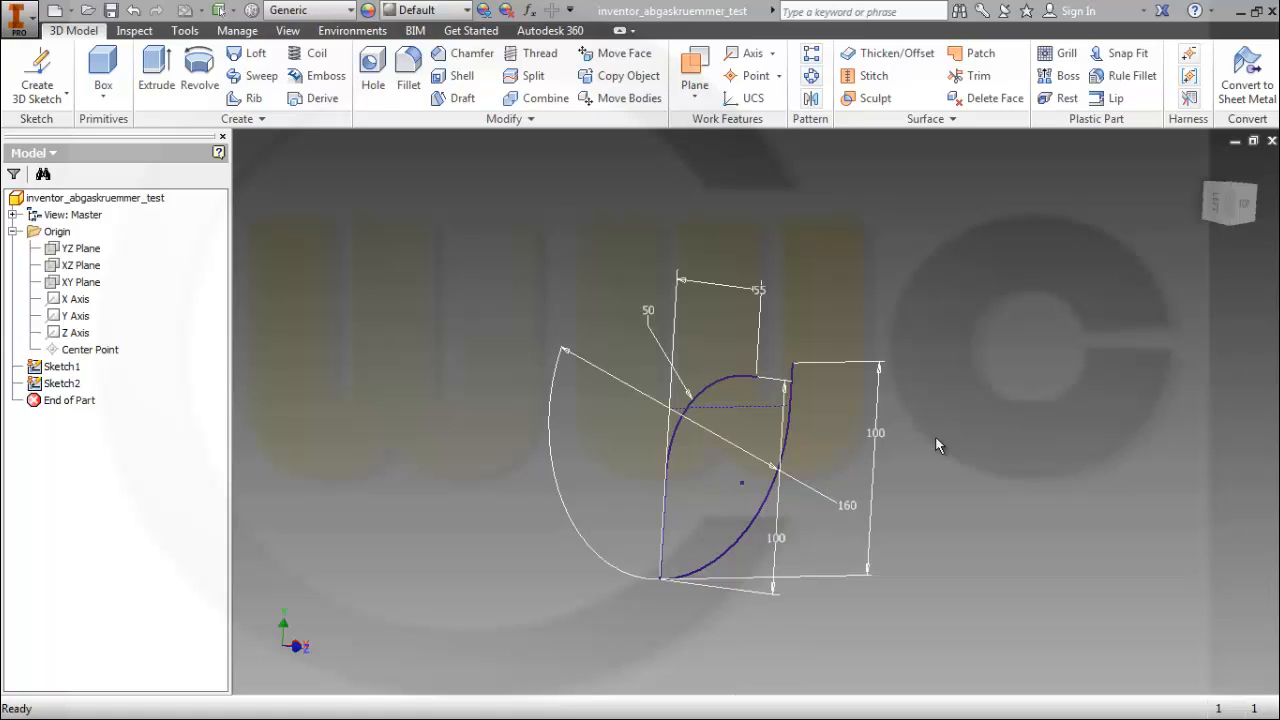
pyautogui.moveTo(937, 447)
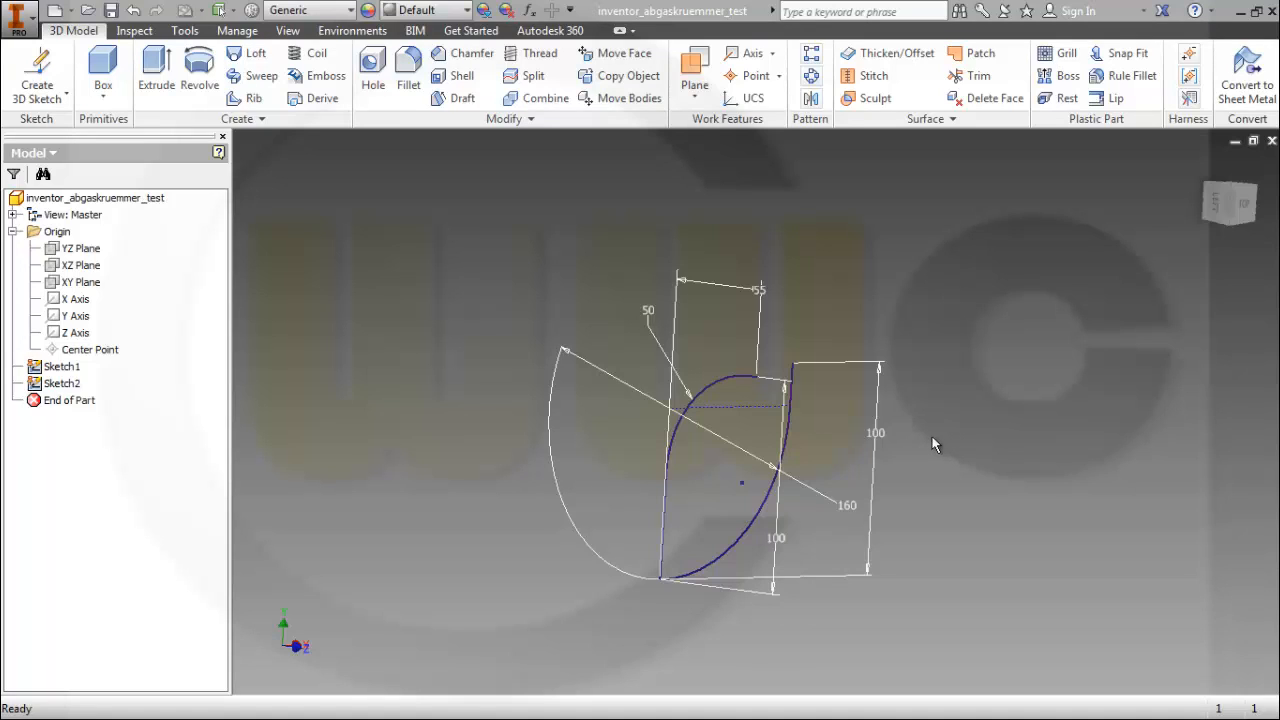
pyautogui.moveTo(928, 452)
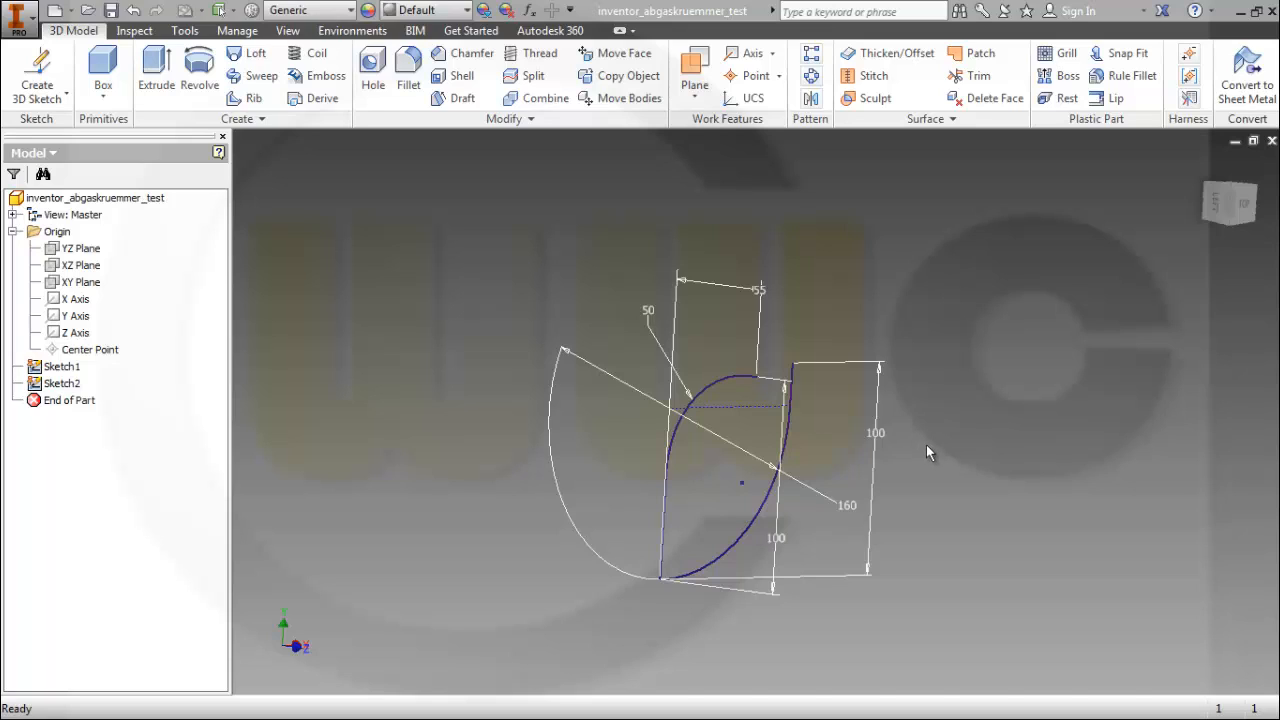
pyautogui.moveTo(448, 360)
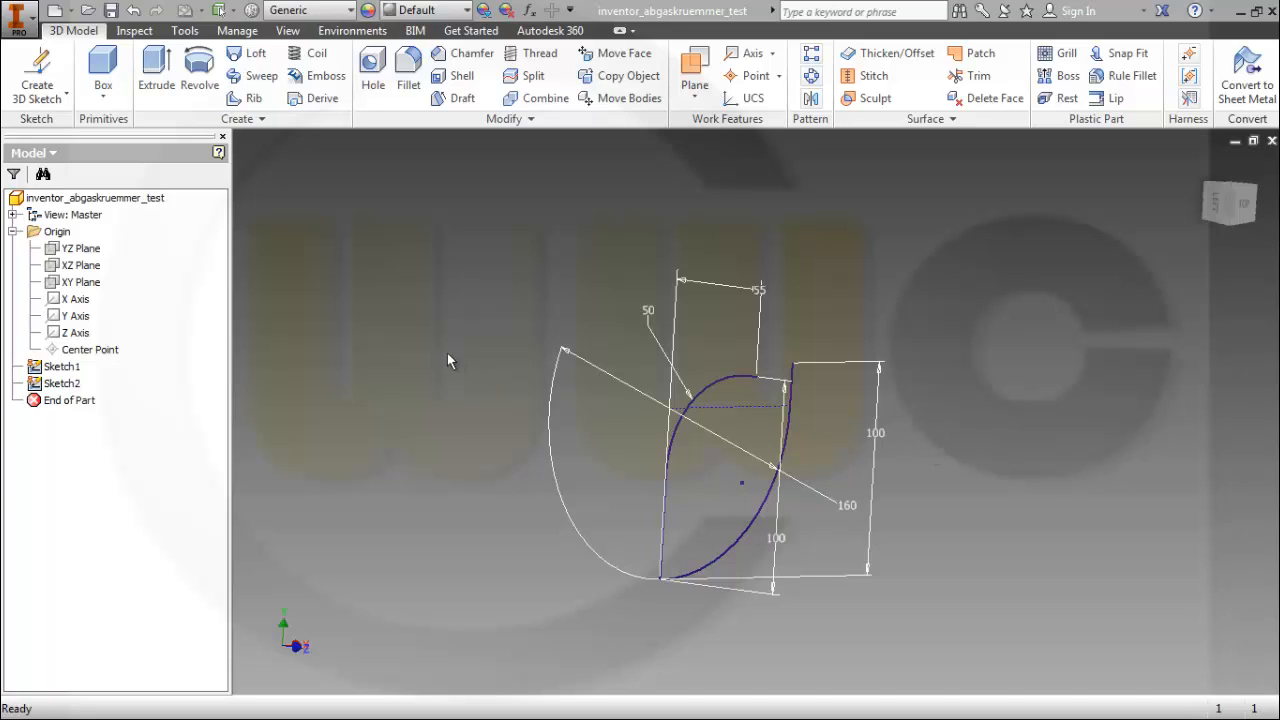
pyautogui.moveTo(378, 334)
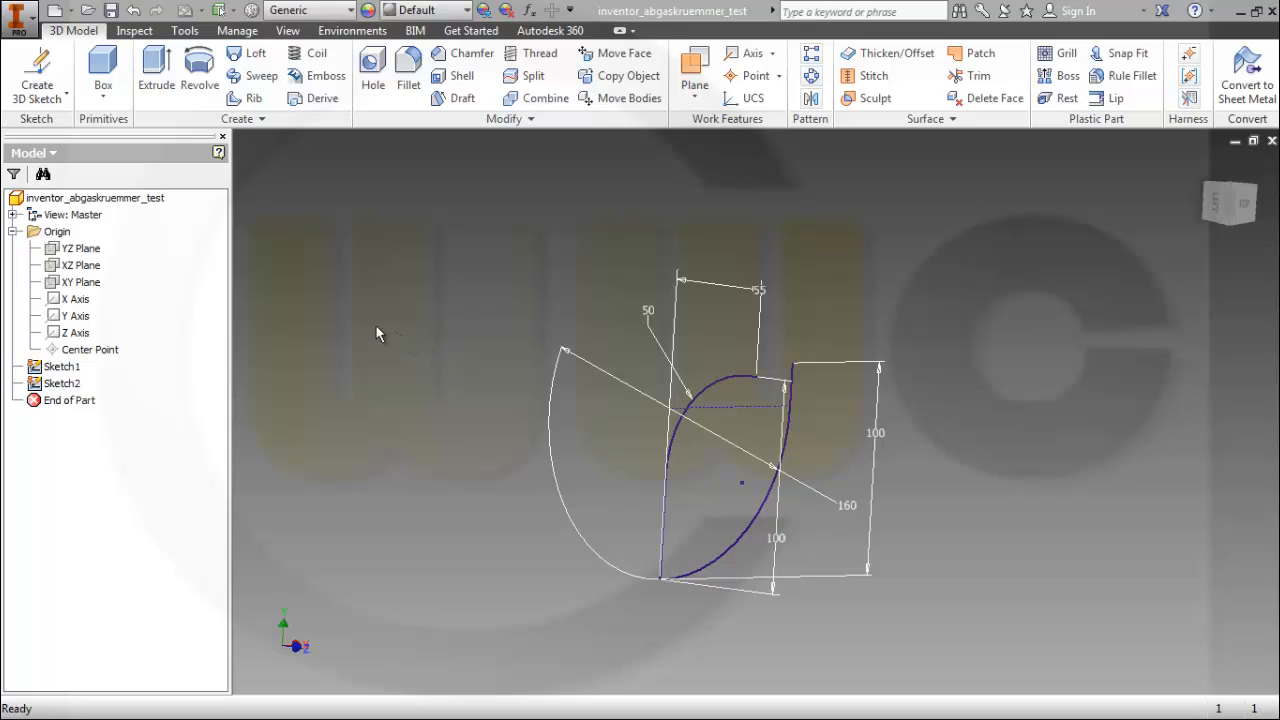
pyautogui.moveTo(392, 391)
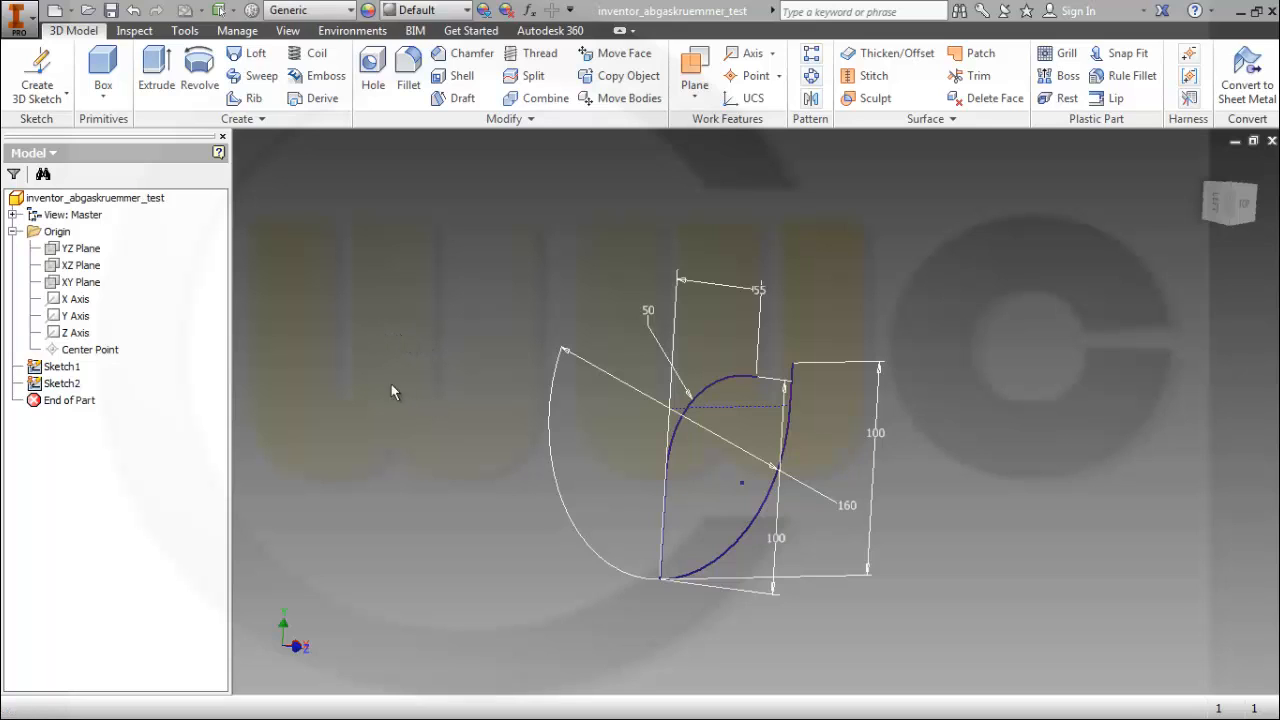
# Step: Create 3D Sketch4 with the intersection curve of the two 2D sketch profiles
pyautogui.click(62, 383)
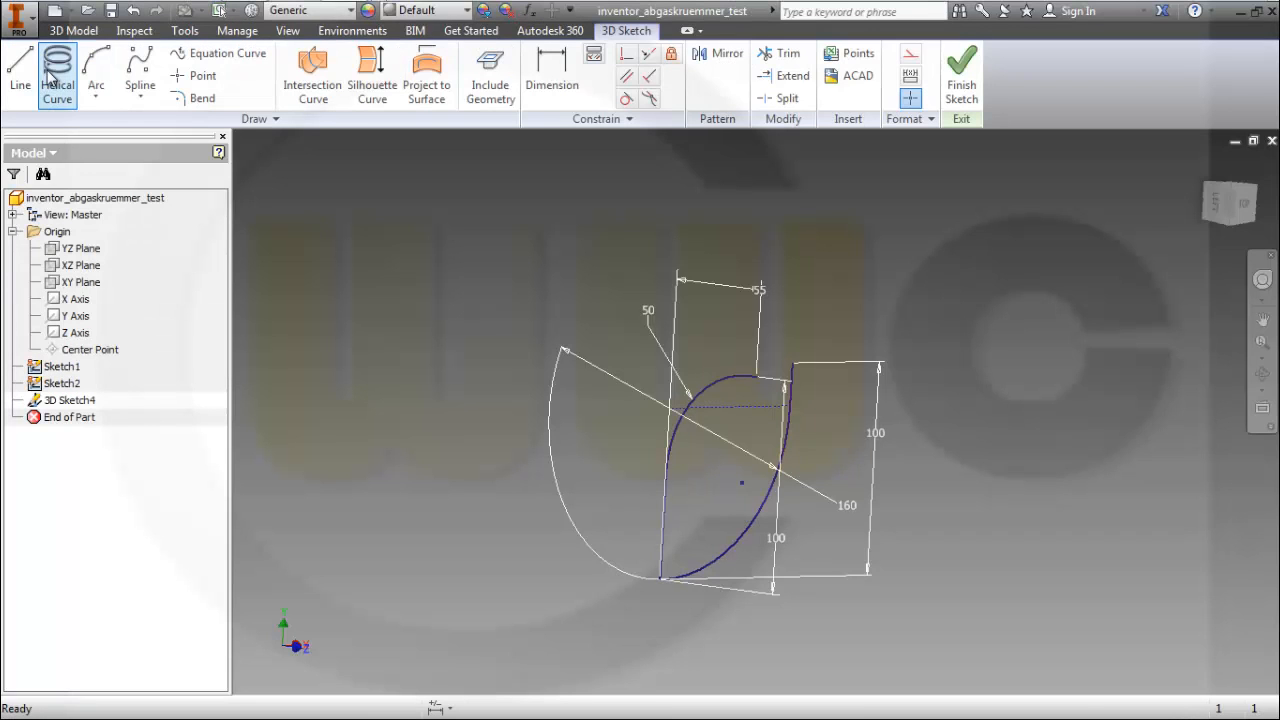
pyautogui.click(312, 75)
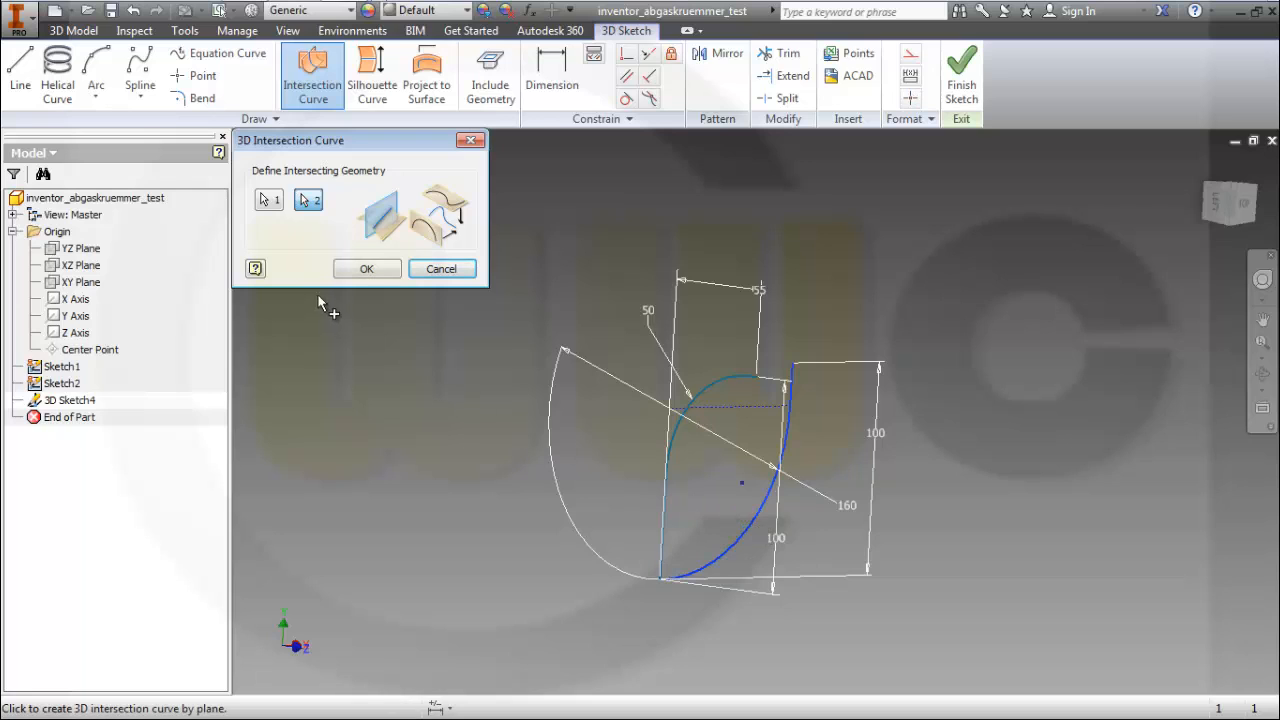
pyautogui.click(366, 268)
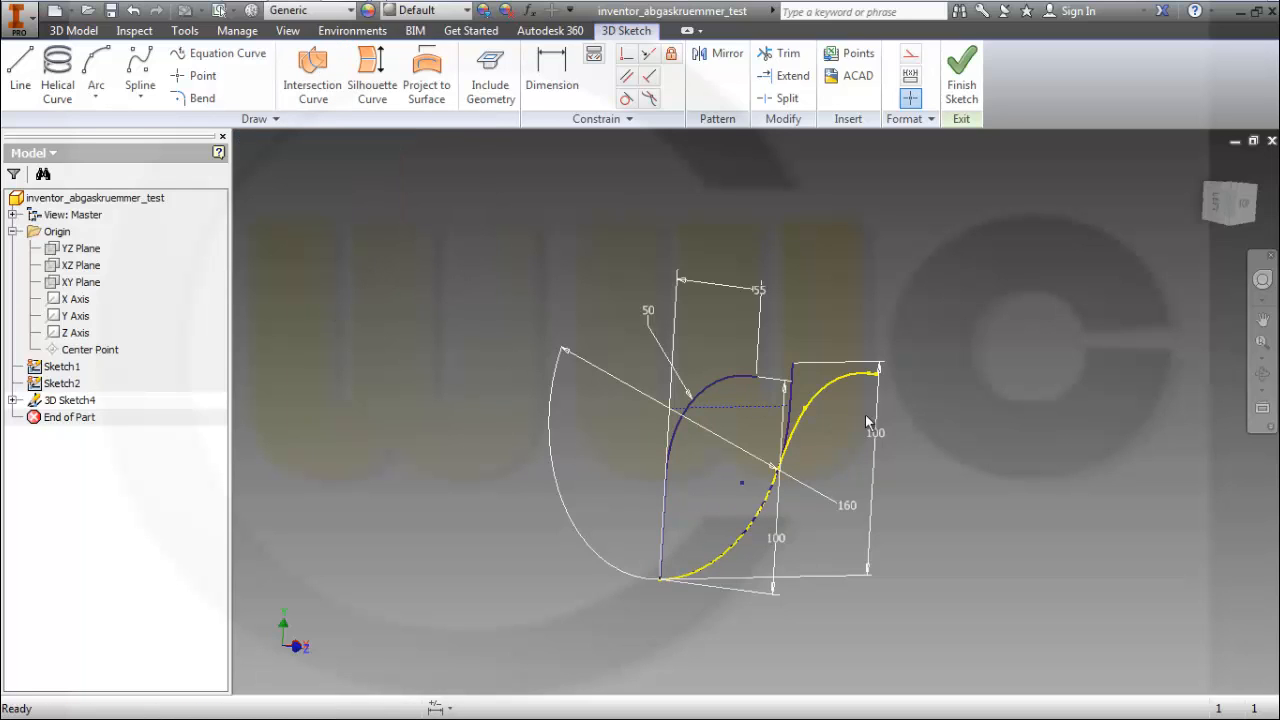
pyautogui.moveTo(167, 412)
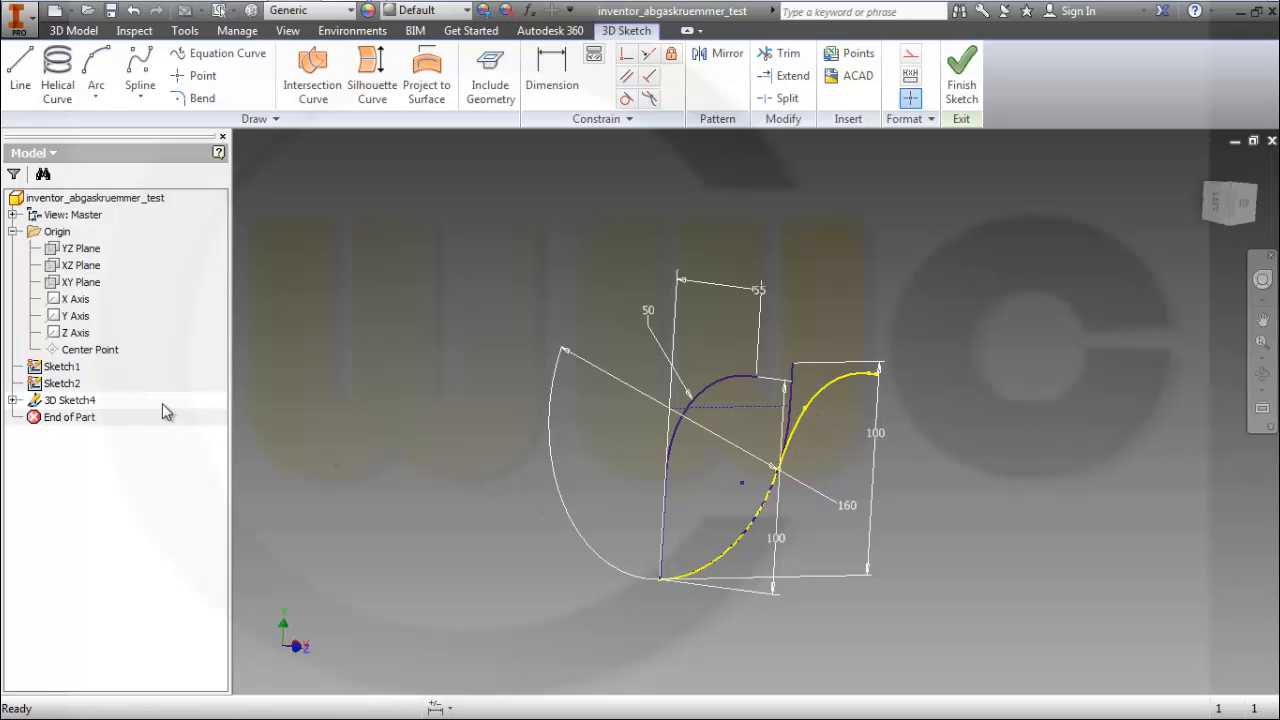
pyautogui.moveTo(491, 390)
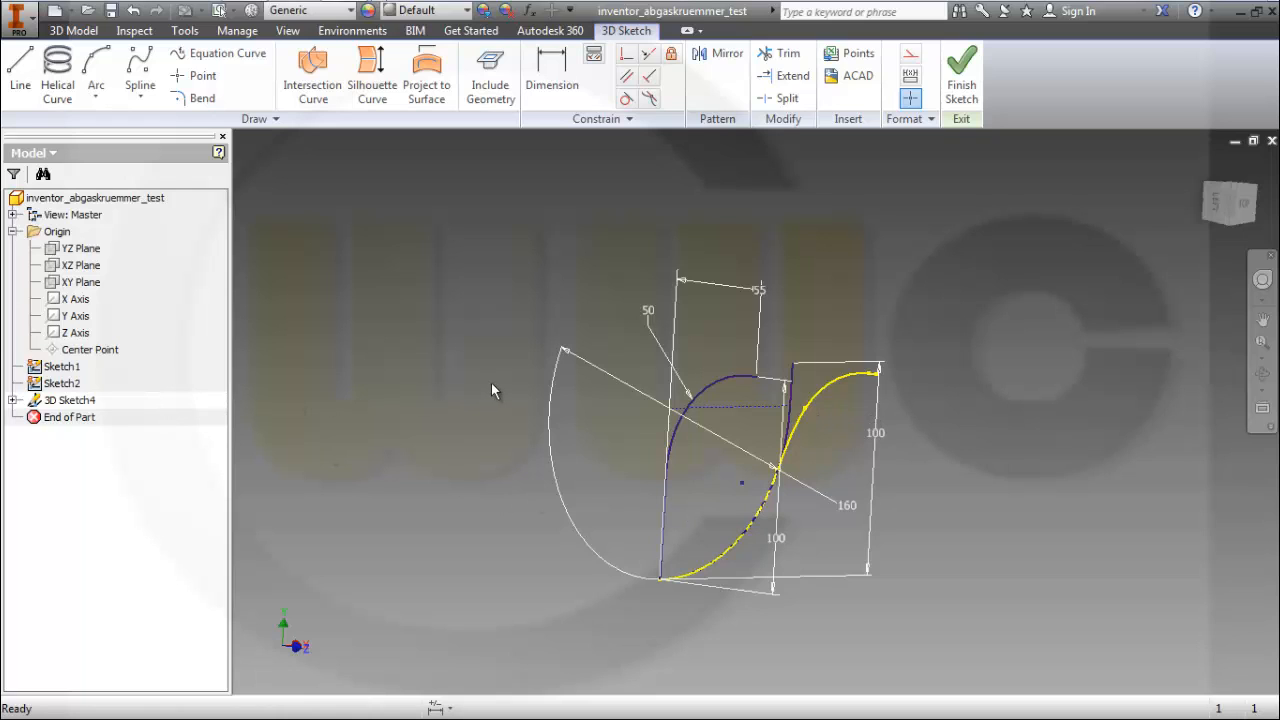
pyautogui.moveTo(255, 315)
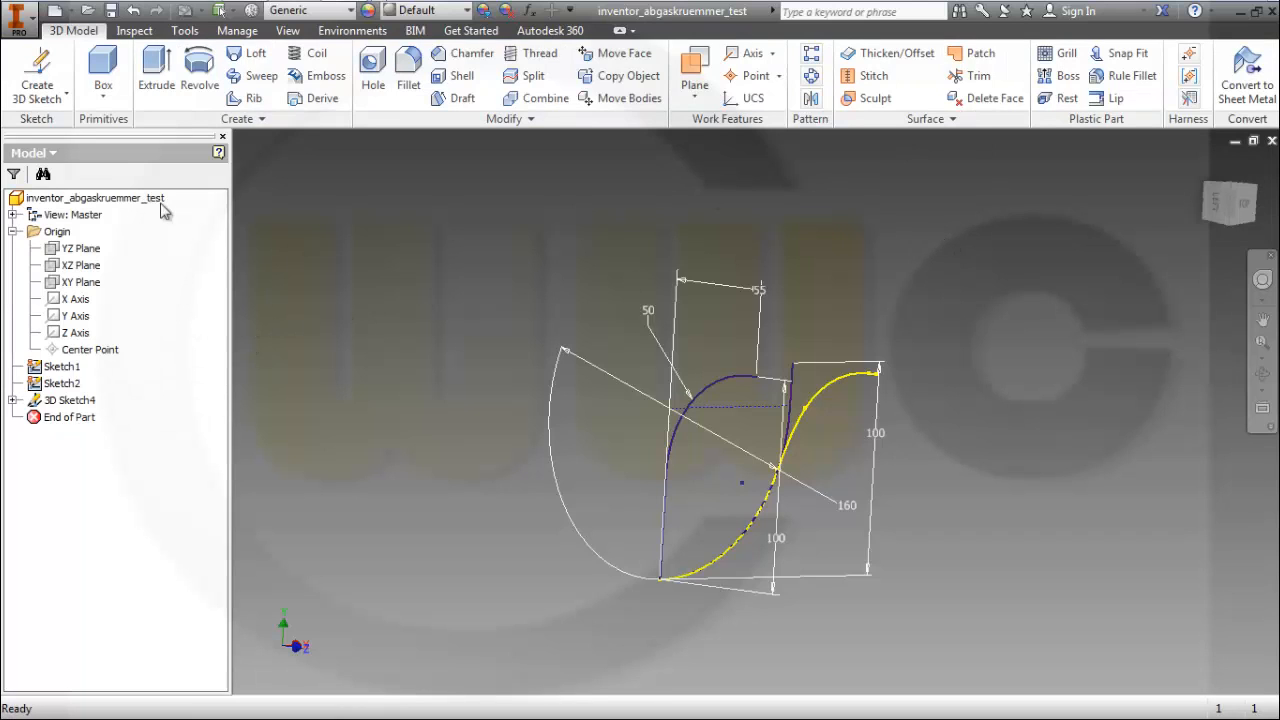
# Step: Add 3D Sketch5 with a second intersection curve and hide the large Sketch1 profile
pyautogui.click(69, 400)
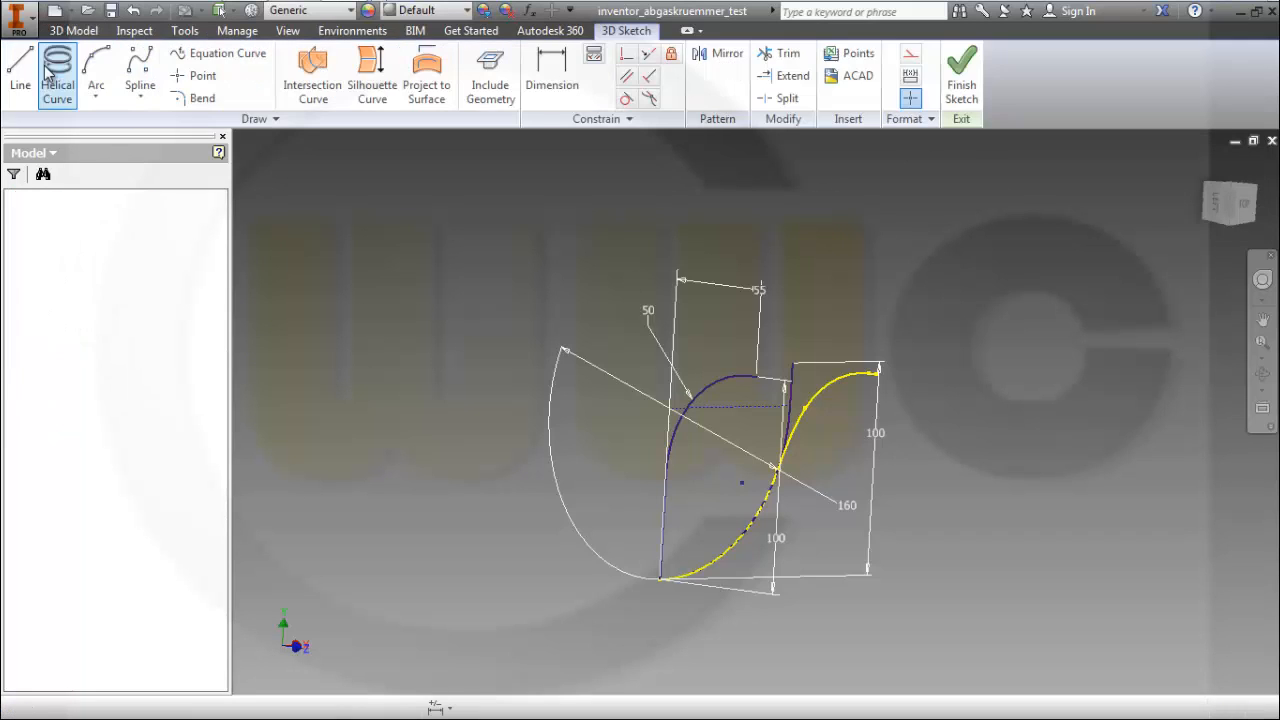
pyautogui.click(312, 75)
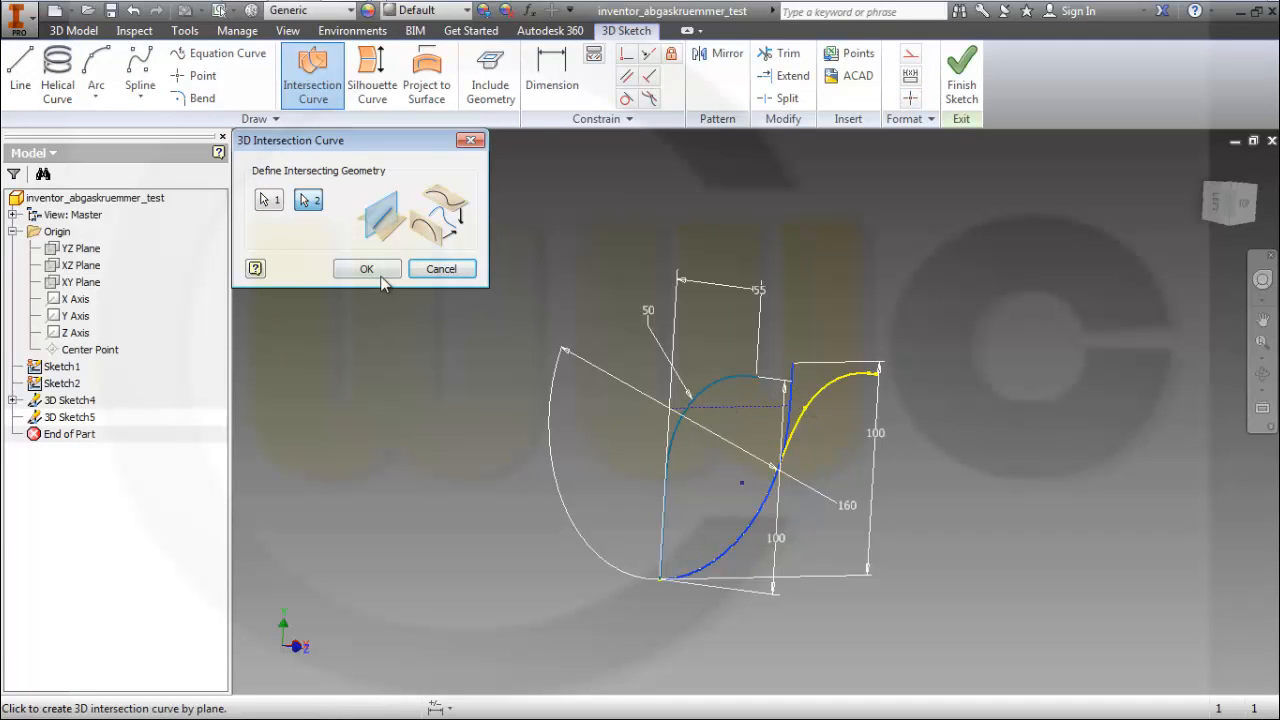
pyautogui.click(366, 268)
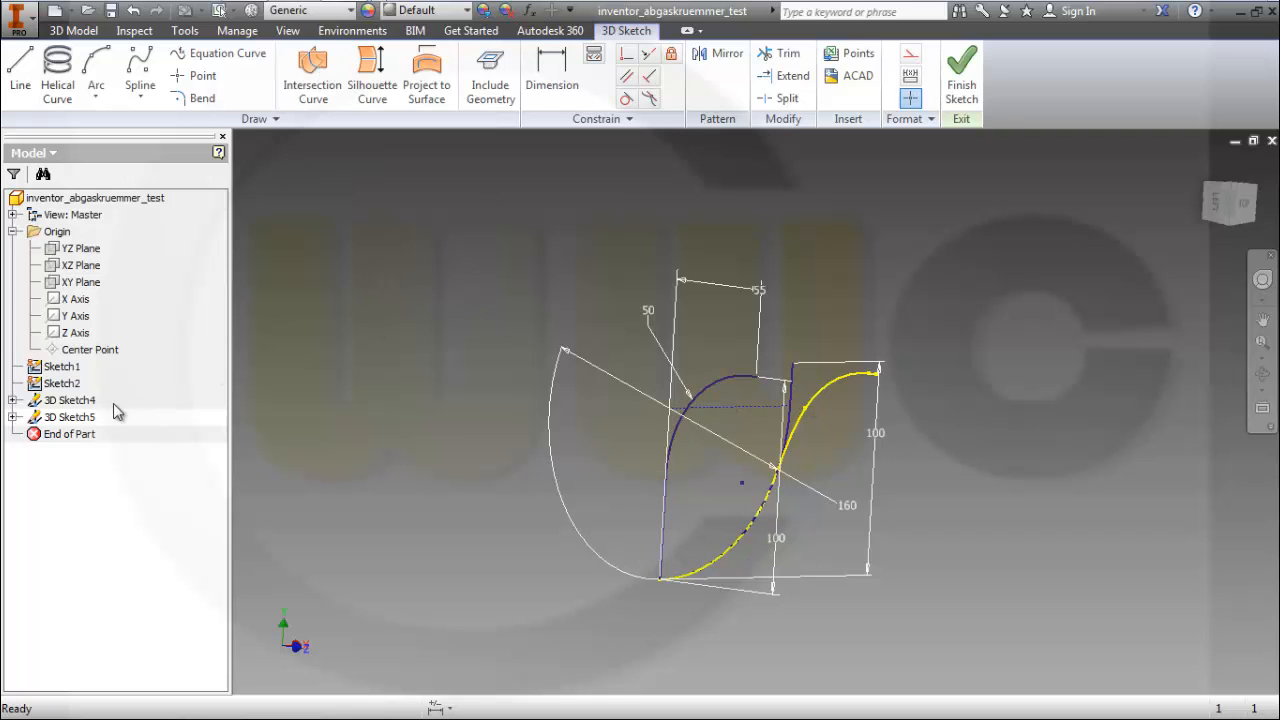
pyautogui.click(62, 383)
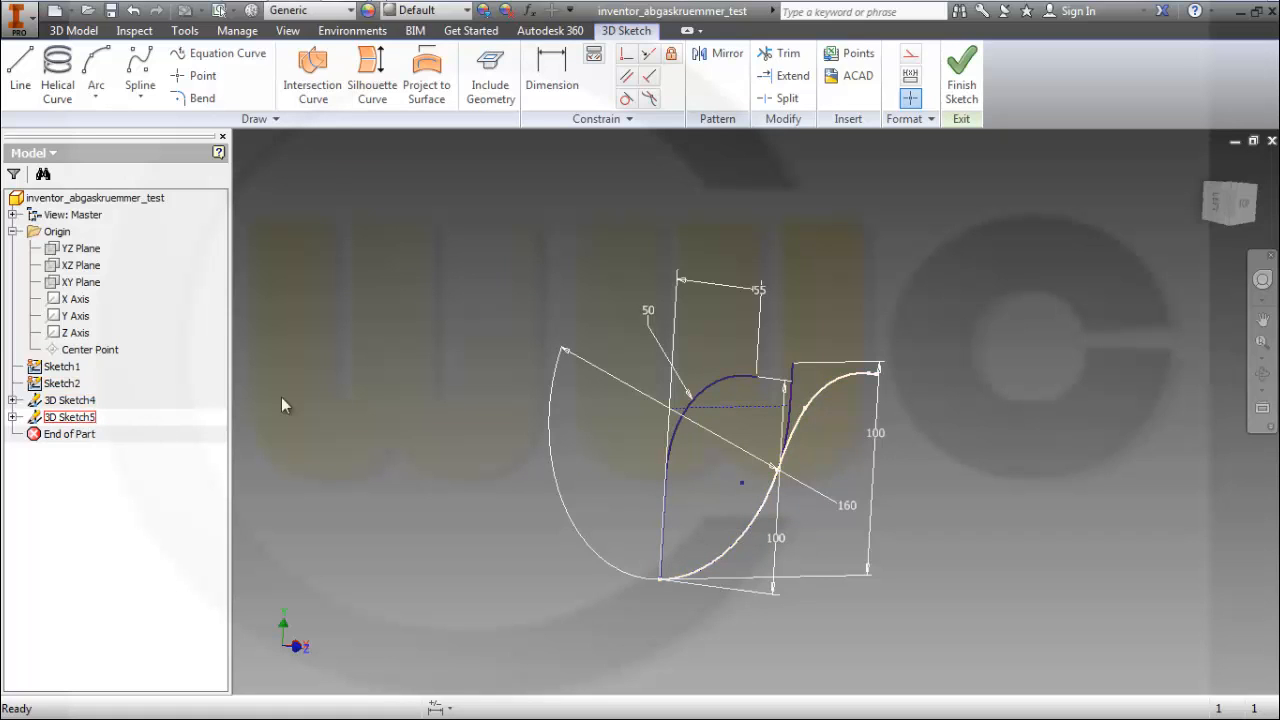
pyautogui.click(960, 75)
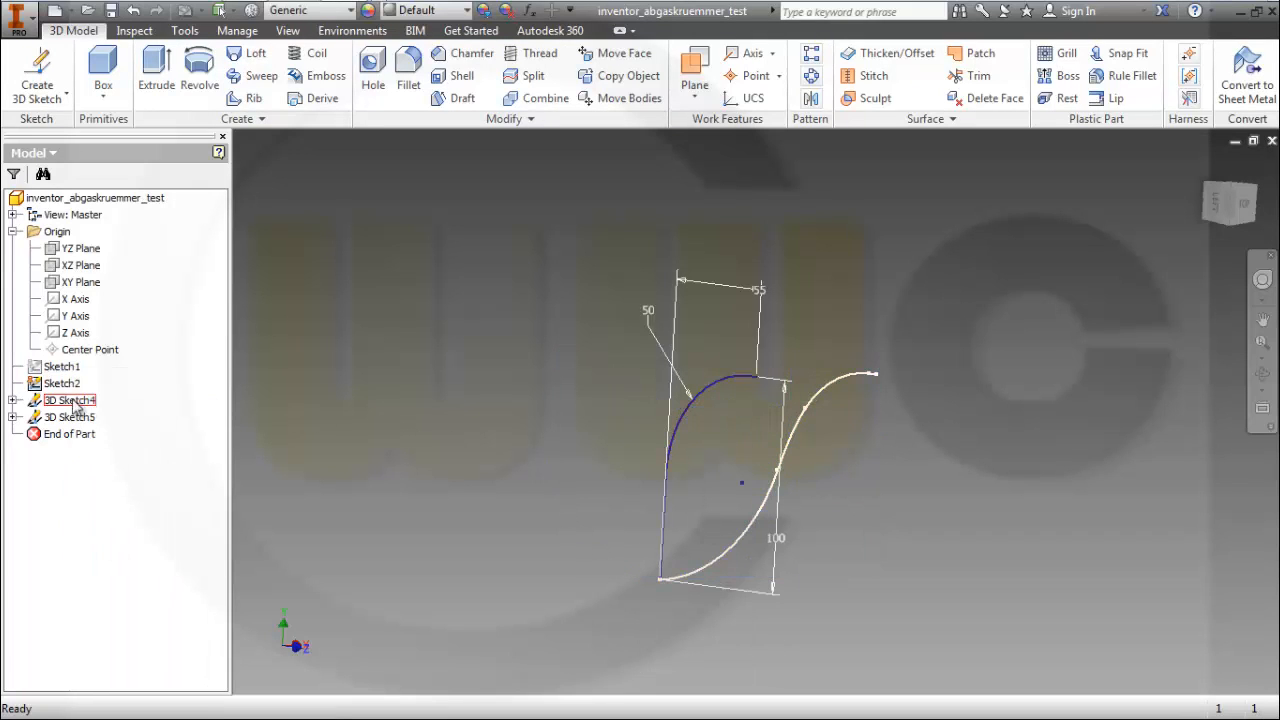
# Step: Hide the remaining 2D profile sketch, leaving only the S-shaped curve visible
pyautogui.rightClick(62, 383)
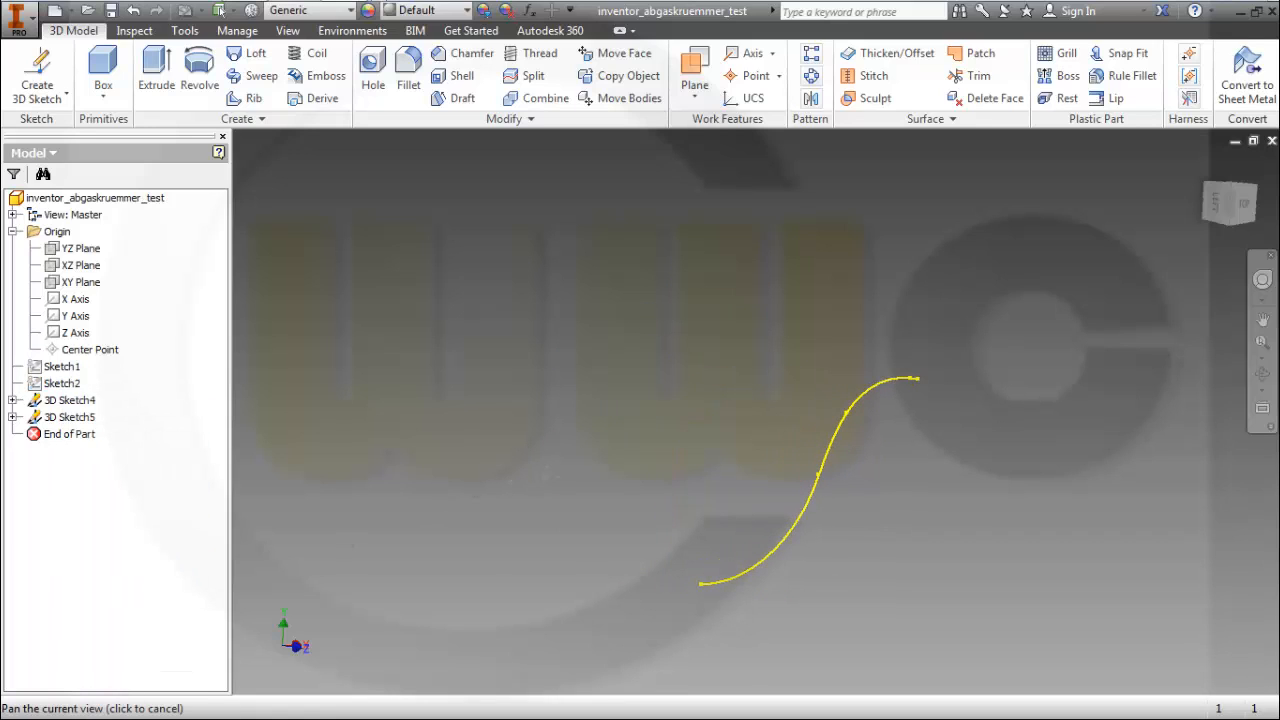
pyautogui.rightClick(62, 417)
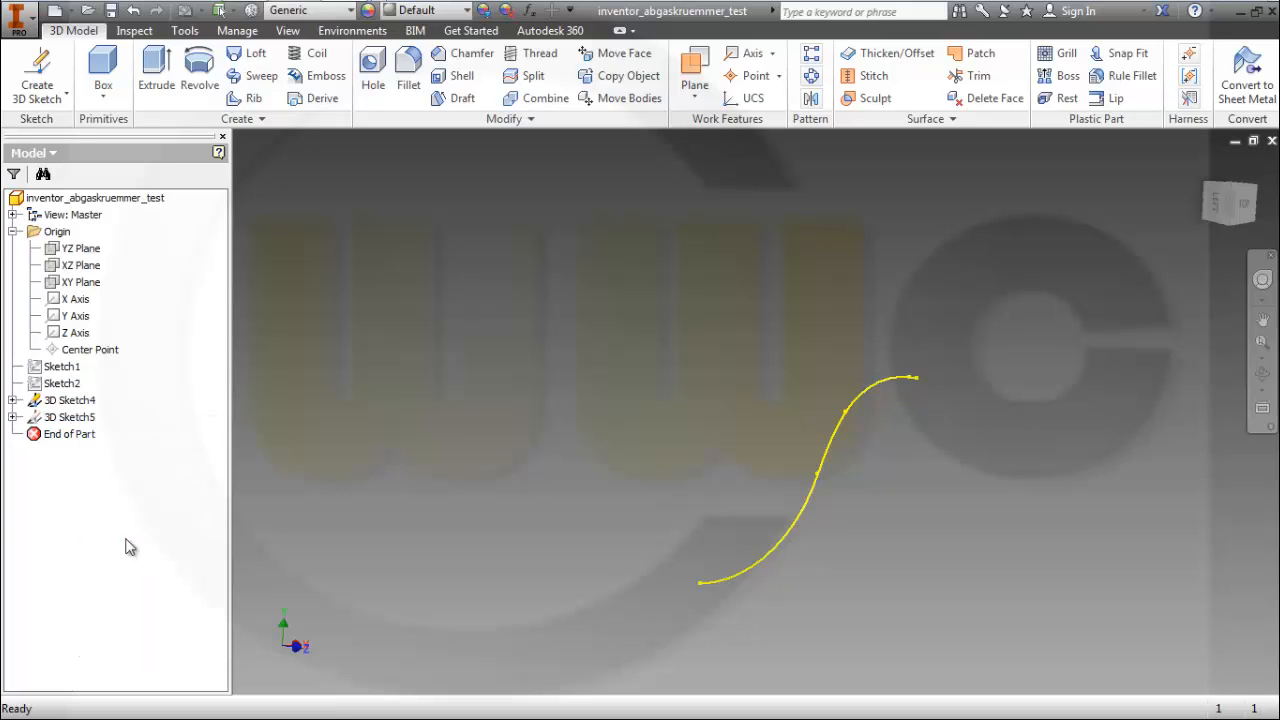
pyautogui.moveTo(280, 210)
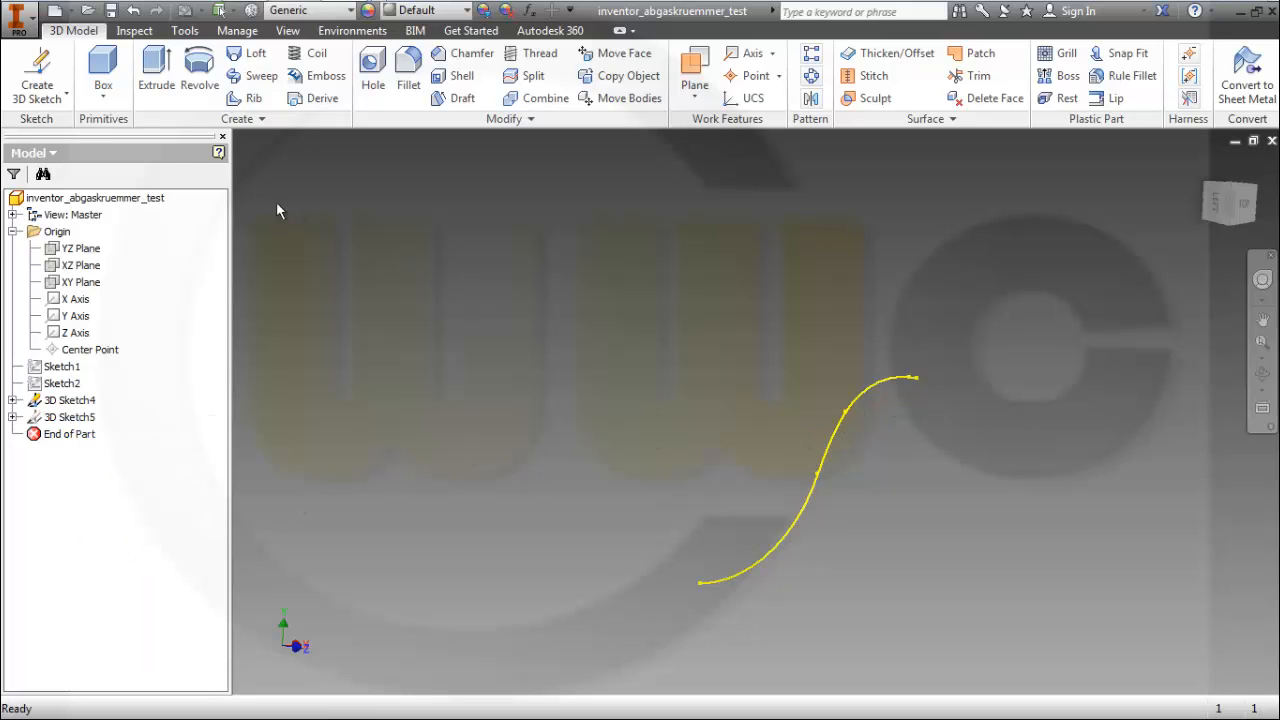
pyautogui.click(37, 75)
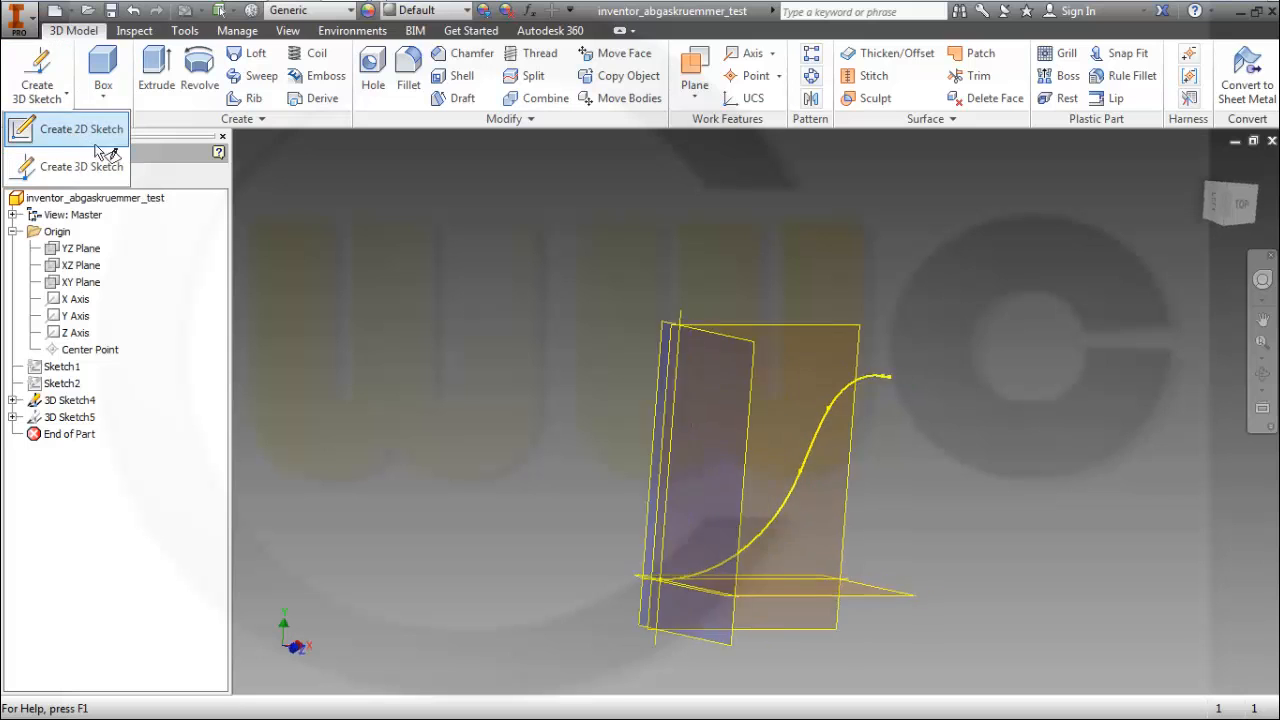
# Step: Sketch a 50 mm circle centred on the S-curve's start point in Sketch15
pyautogui.click(81, 128)
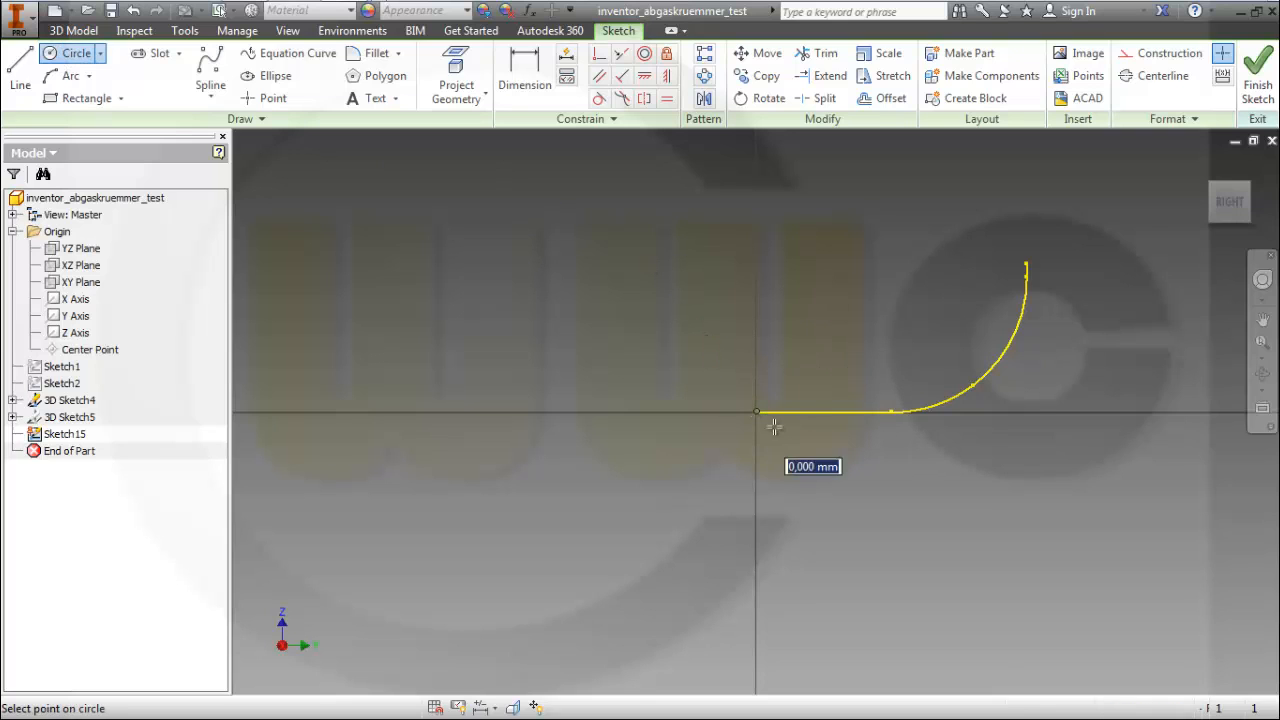
pyautogui.moveTo(756, 410); pyautogui.dragTo(810, 435)
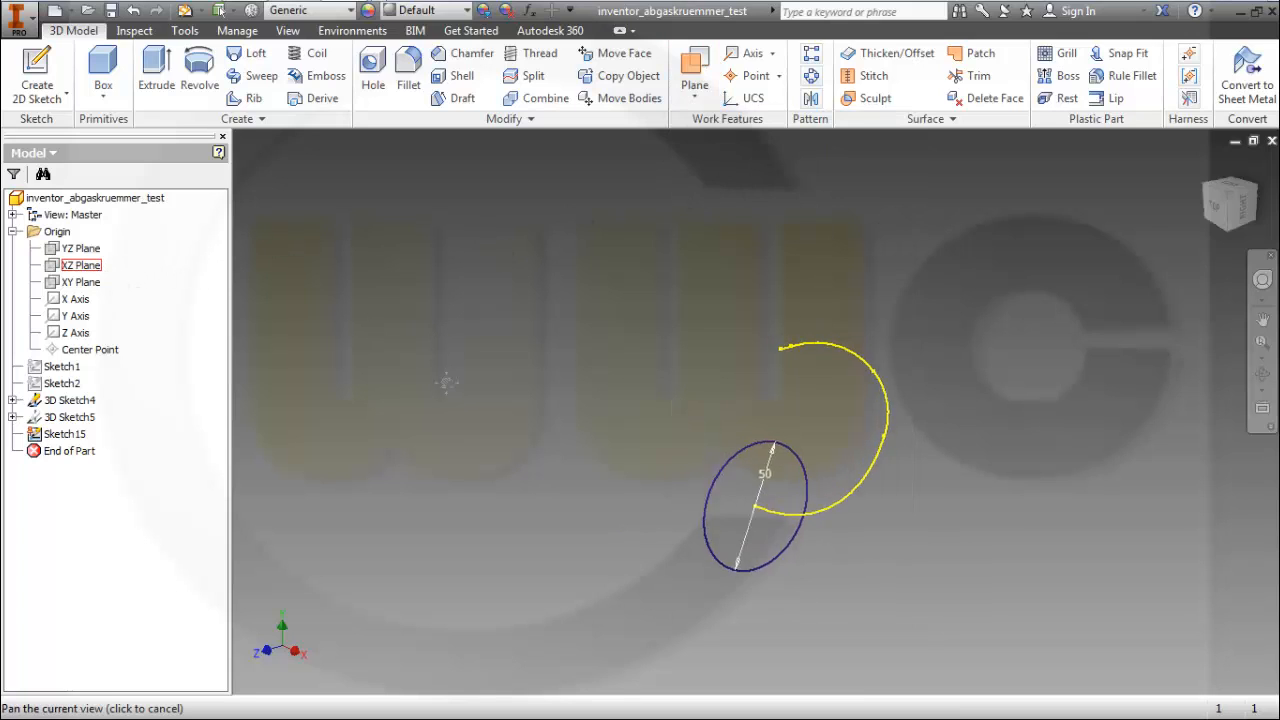
# Step: Preview Work Plane9 on the XY plane at the curve's far end
pyautogui.click(81, 282)
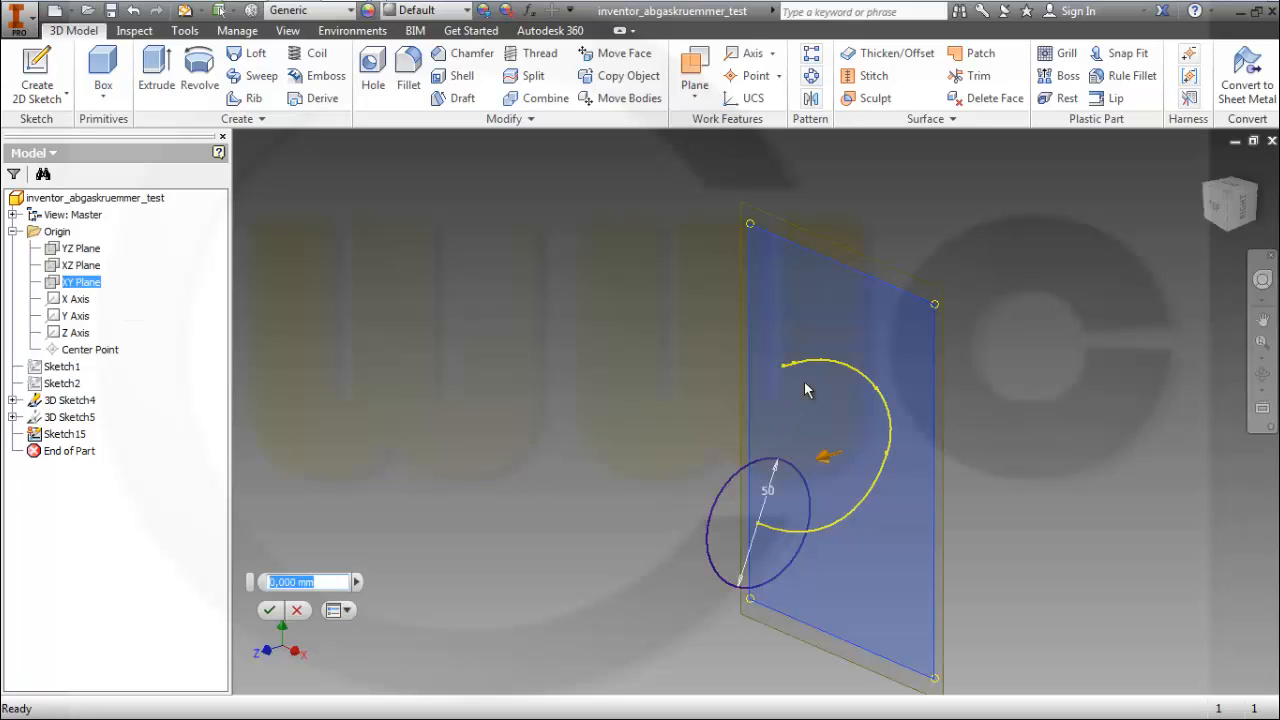
pyautogui.moveTo(785, 373)
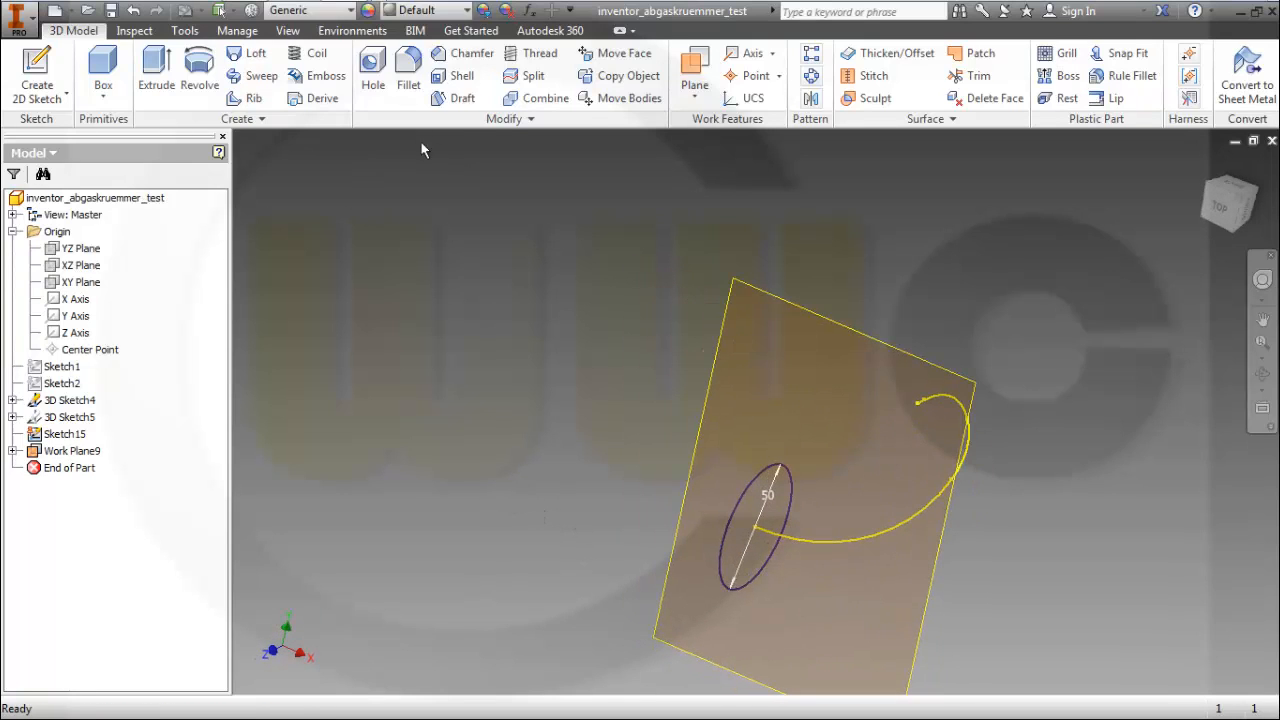
# Step: Sketch a 40 mm circle at the path's far end on Work Plane9
pyautogui.click(37, 70)
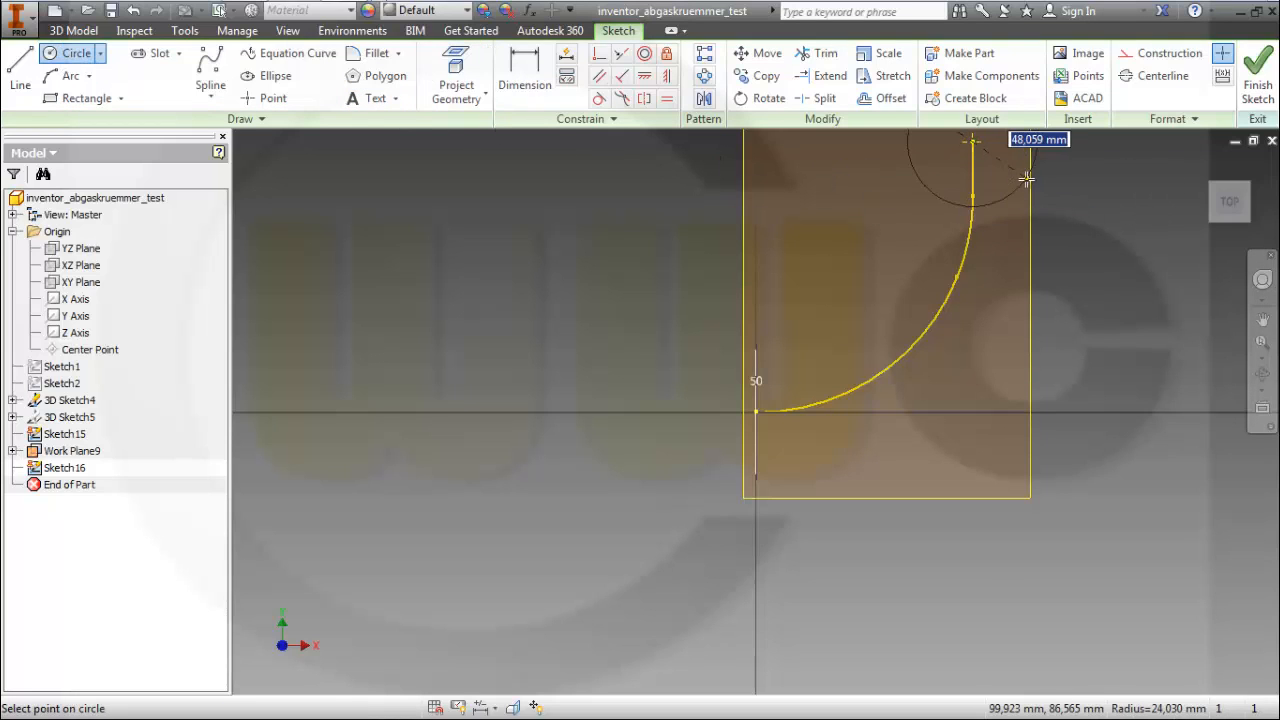
pyautogui.write('40')
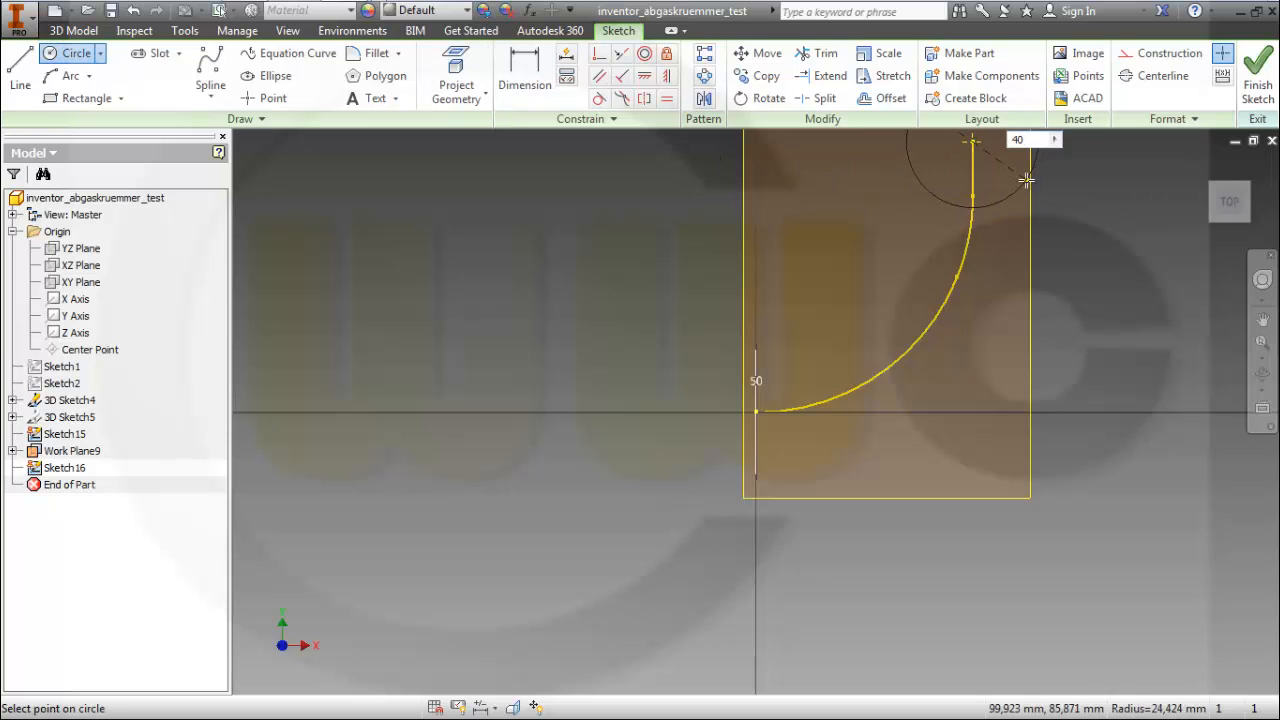
pyautogui.click(1258, 67)
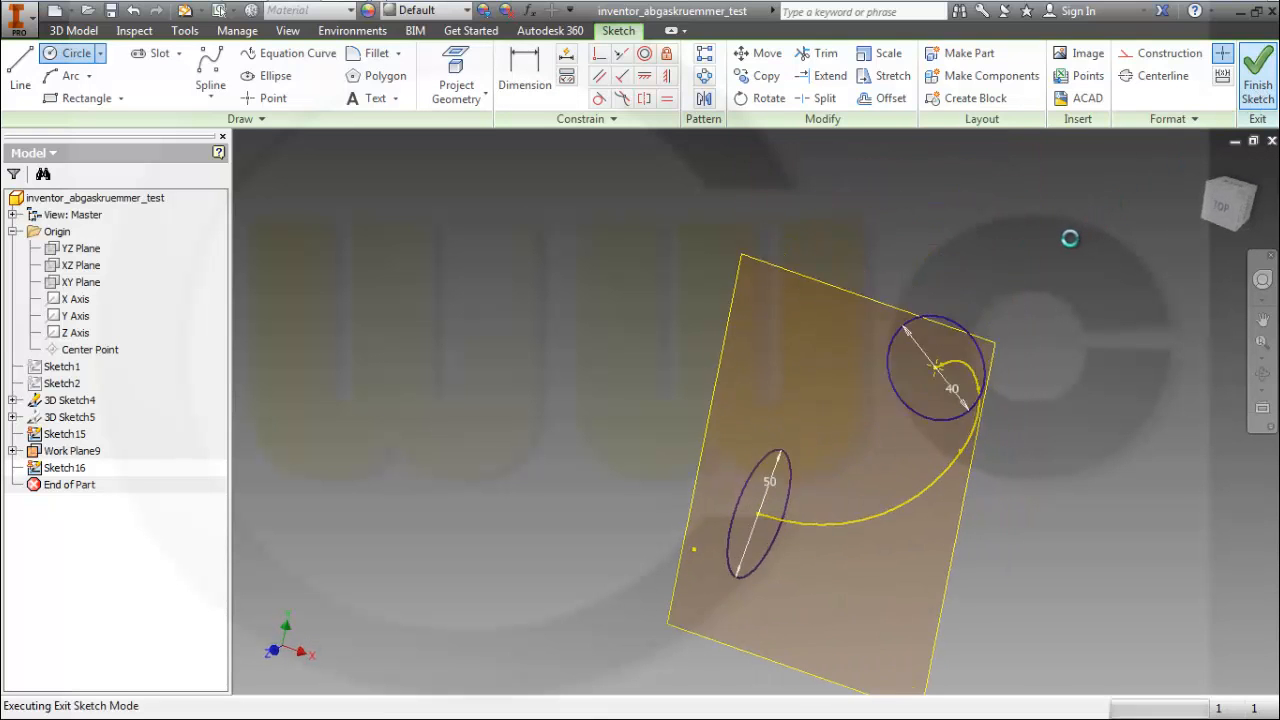
pyautogui.click(1257, 75)
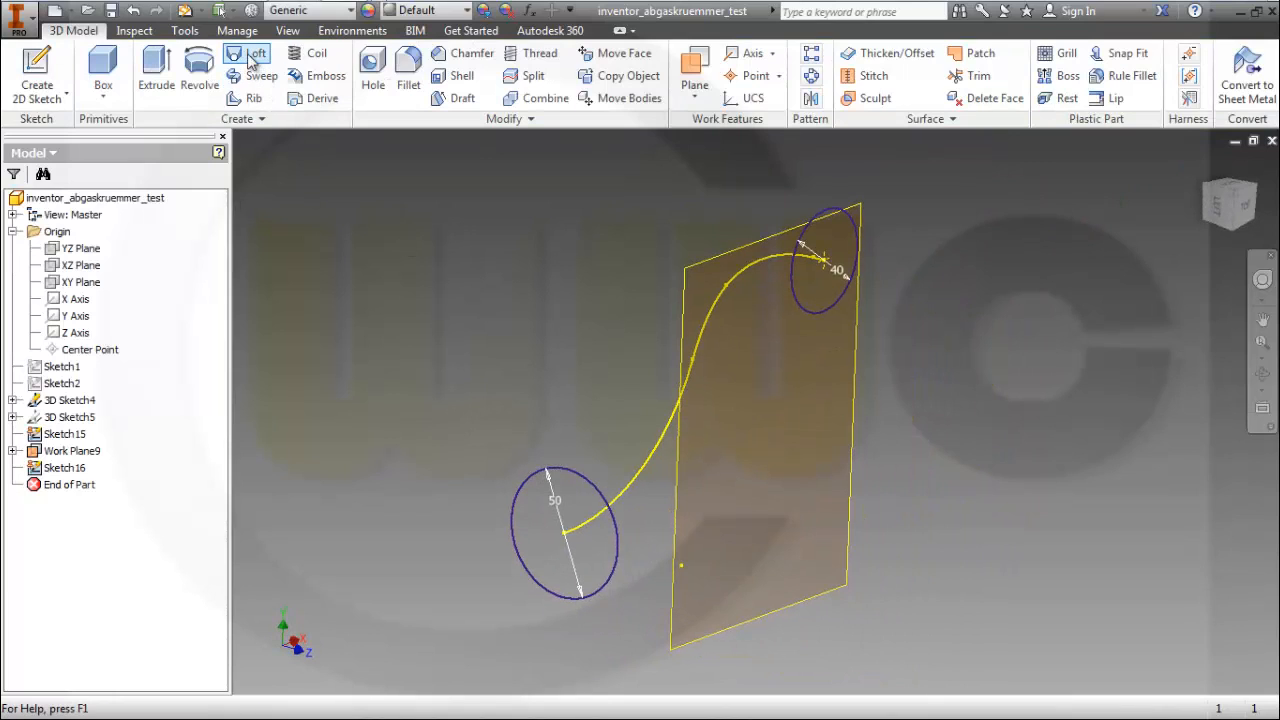
# Step: Loft Sketch16 to Sketch15 along center line 3D Sketch4, creating Loft2
pyautogui.click(247, 53)
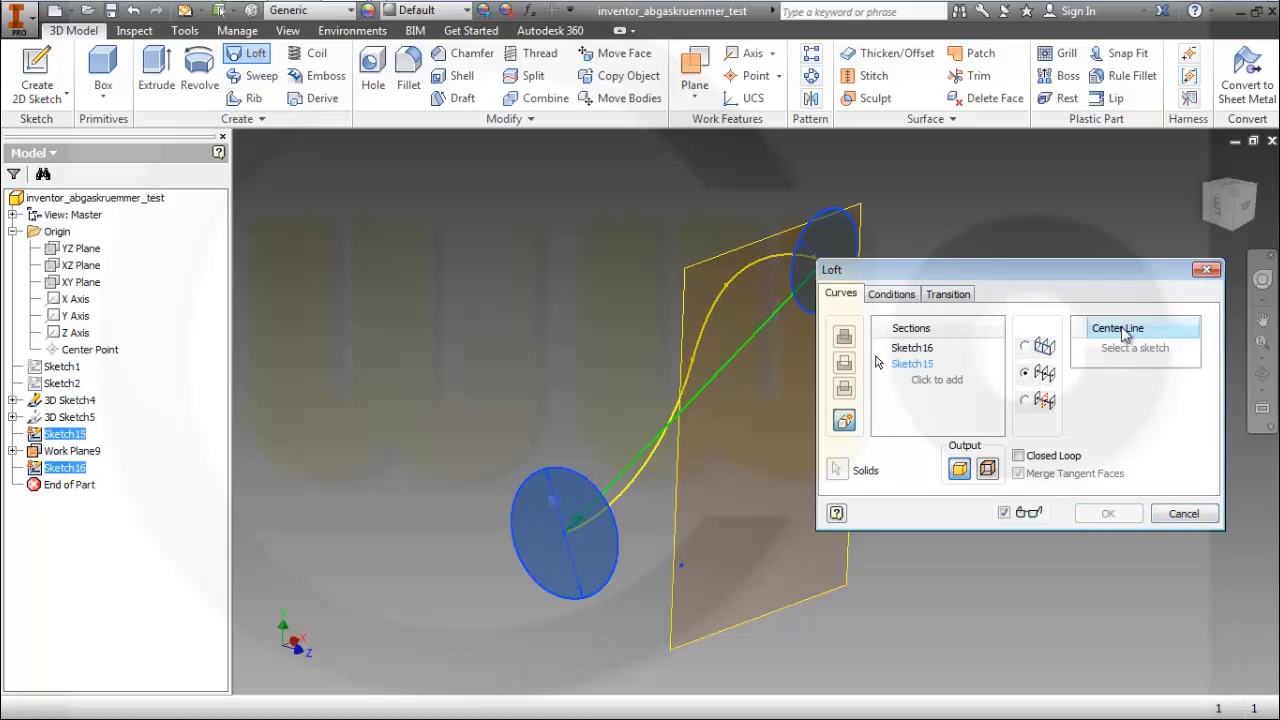
pyautogui.click(1118, 328)
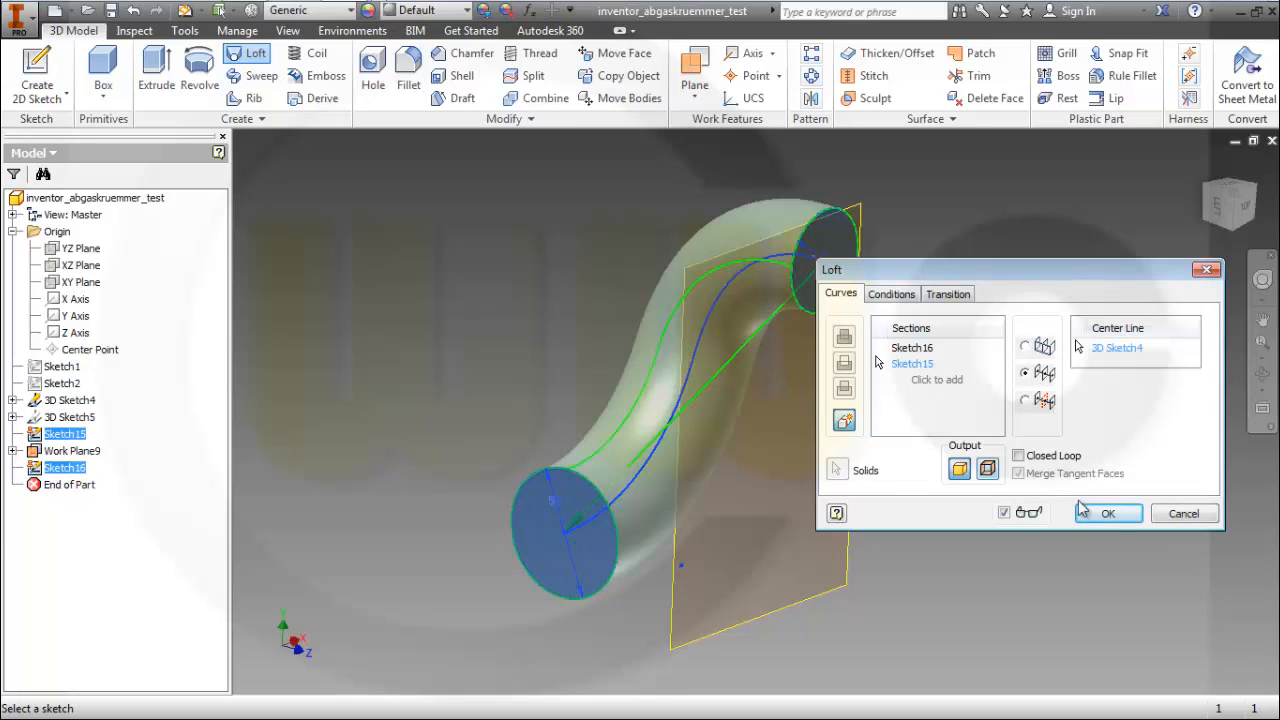
pyautogui.click(1107, 513)
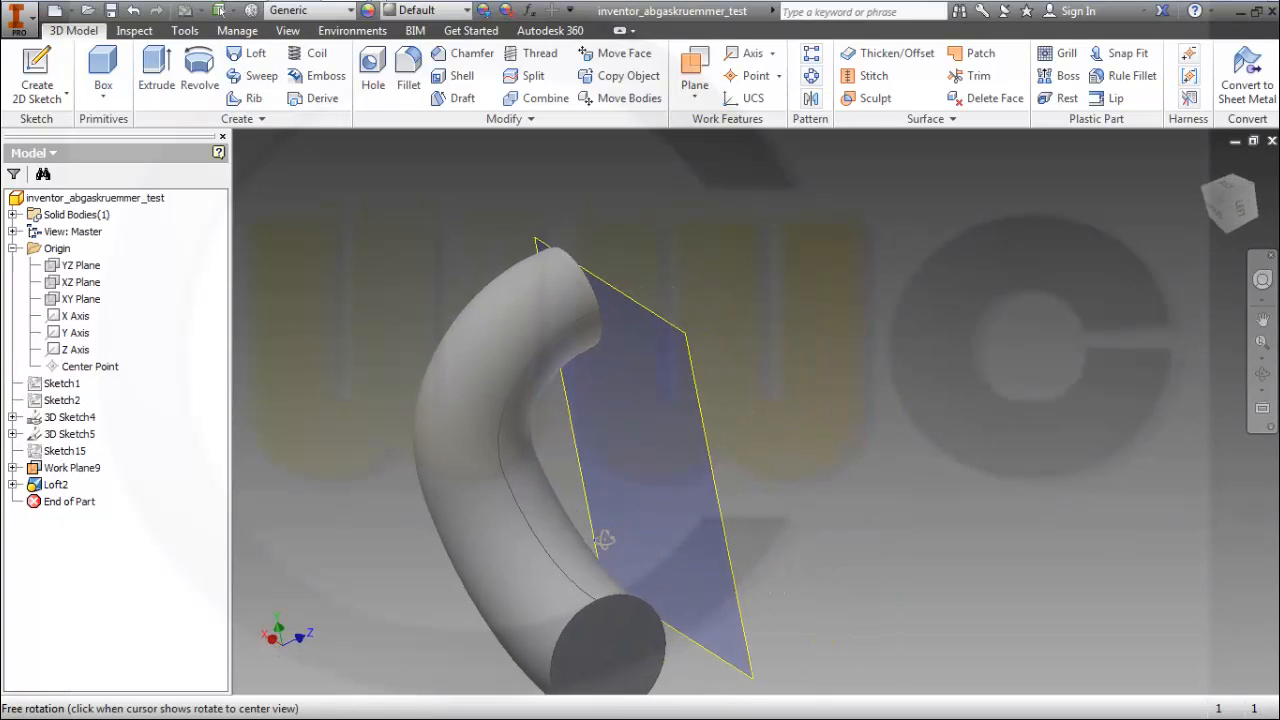
# Step: Start a rectangular pattern of Loft2
pyautogui.moveTo(600, 540); pyautogui.dragTo(715, 507)
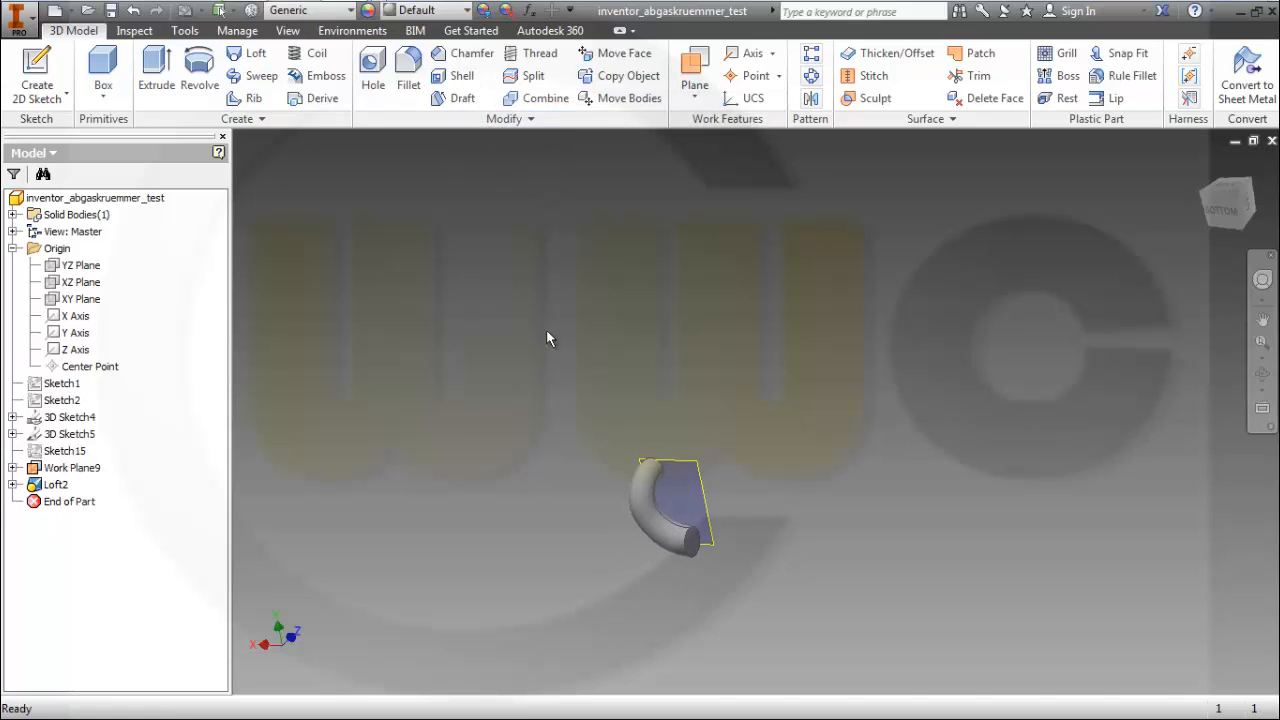
pyautogui.moveTo(858, 212)
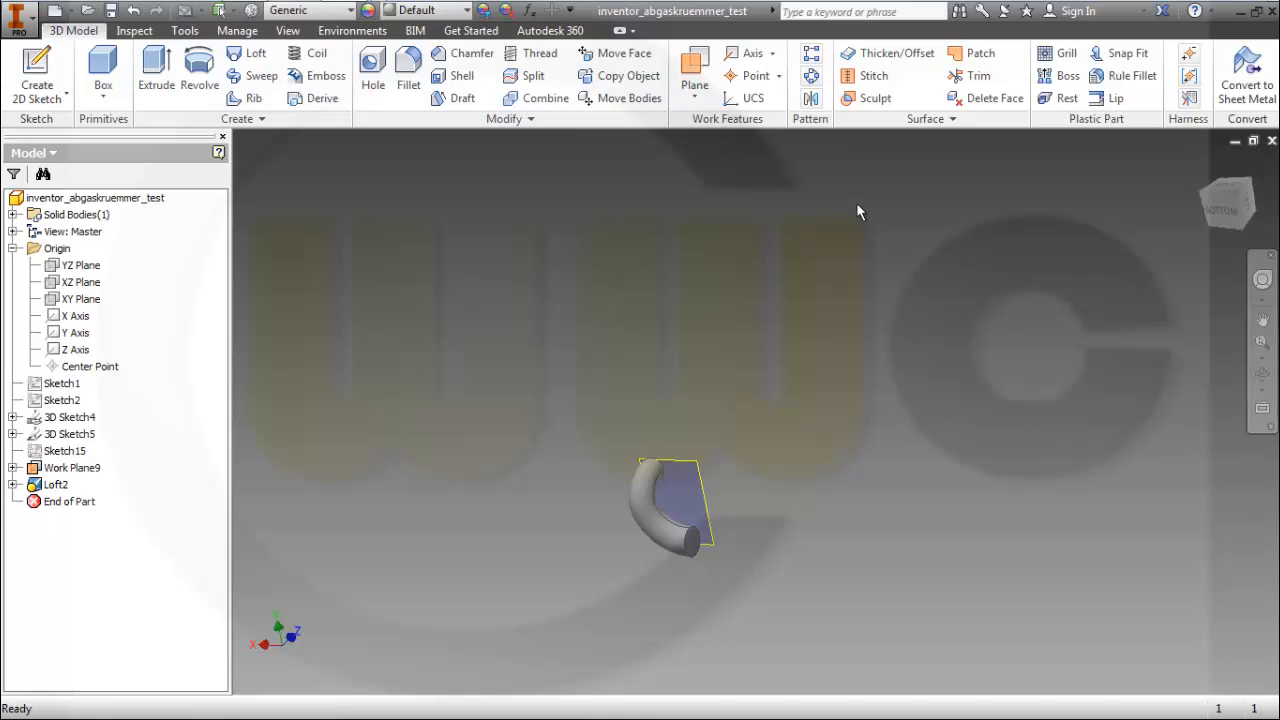
pyautogui.moveTo(838, 186)
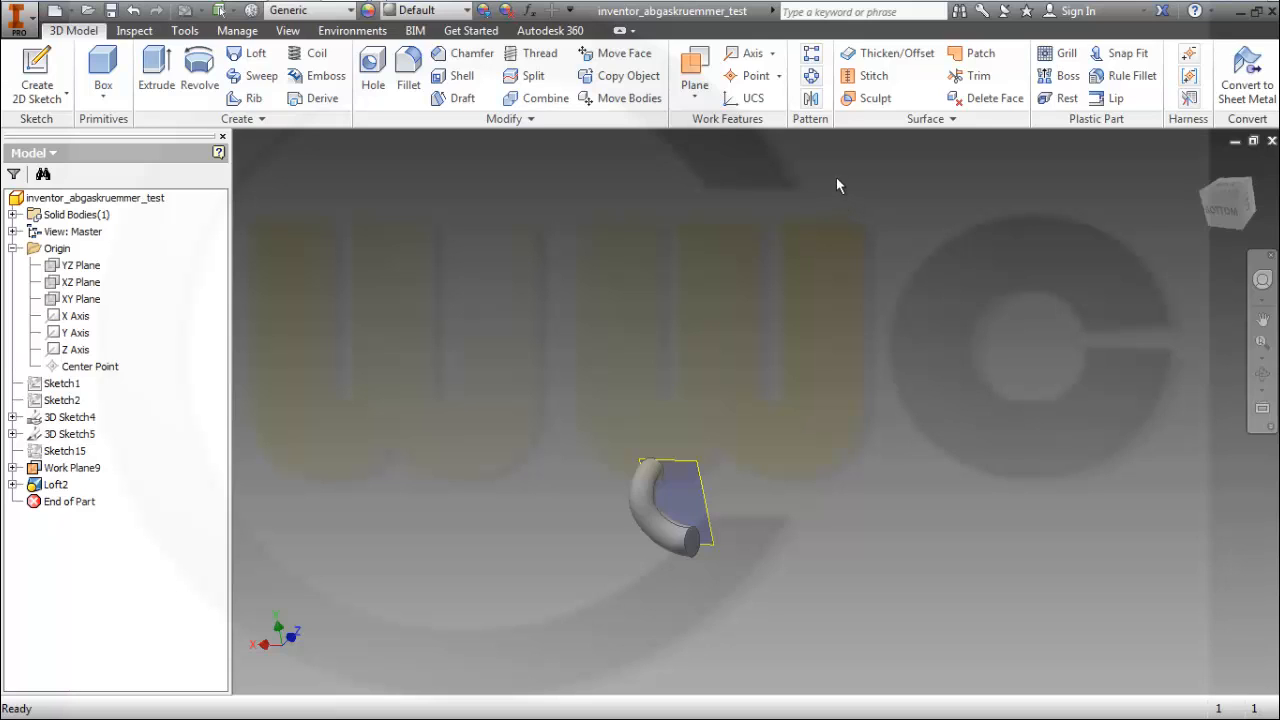
pyautogui.click(811, 53)
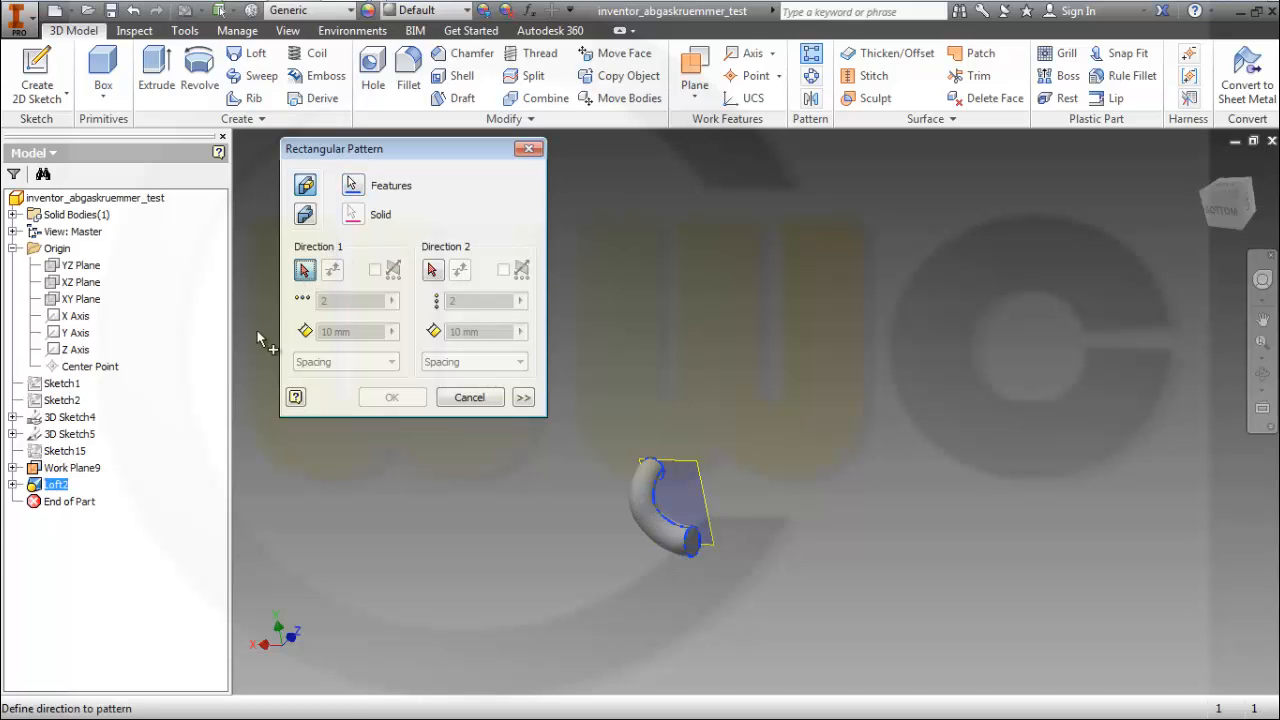
# Step: Pattern the pipe 3 times along the X axis at 82 mm spacing
pyautogui.click(333, 270)
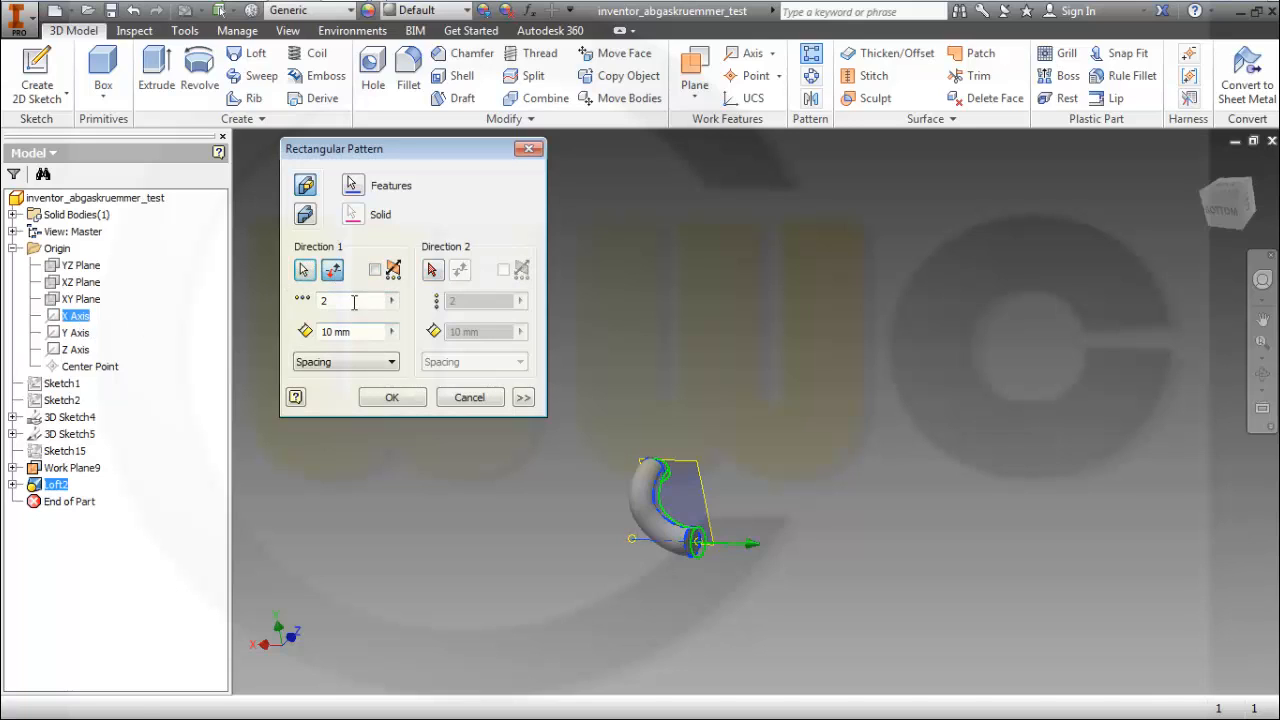
pyautogui.write('3')
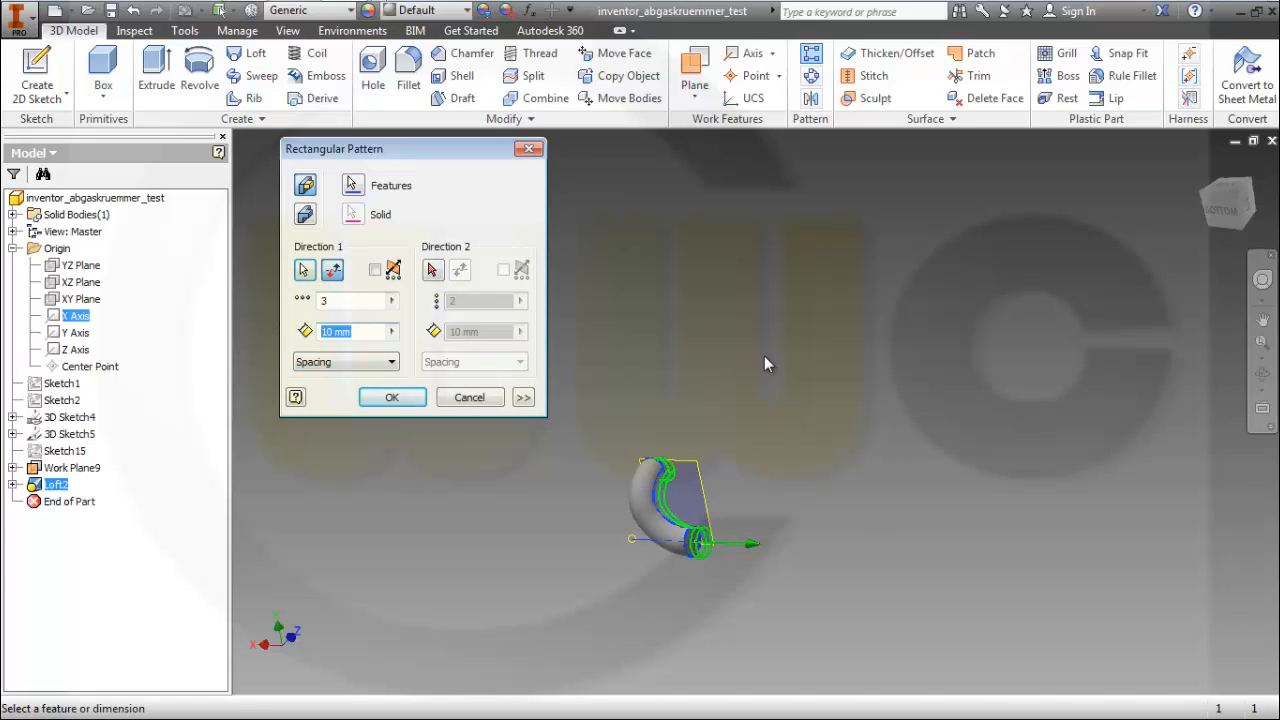
pyautogui.write('82')
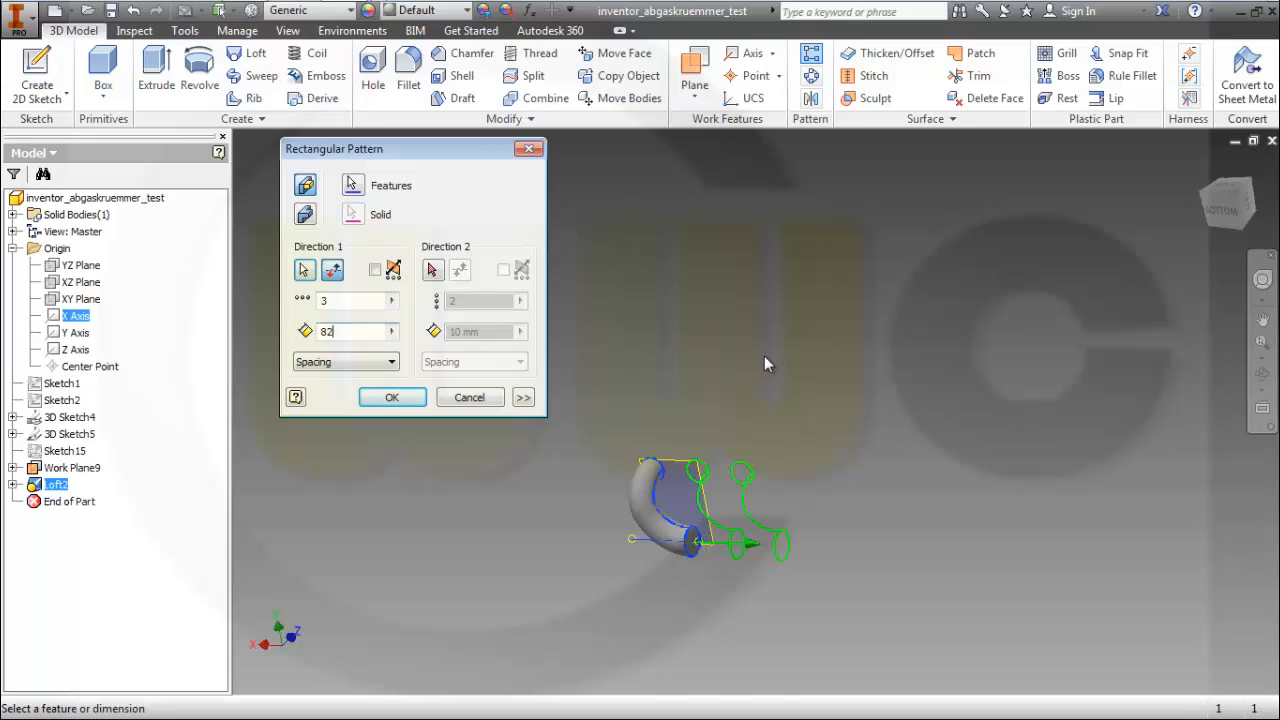
pyautogui.click(391, 397)
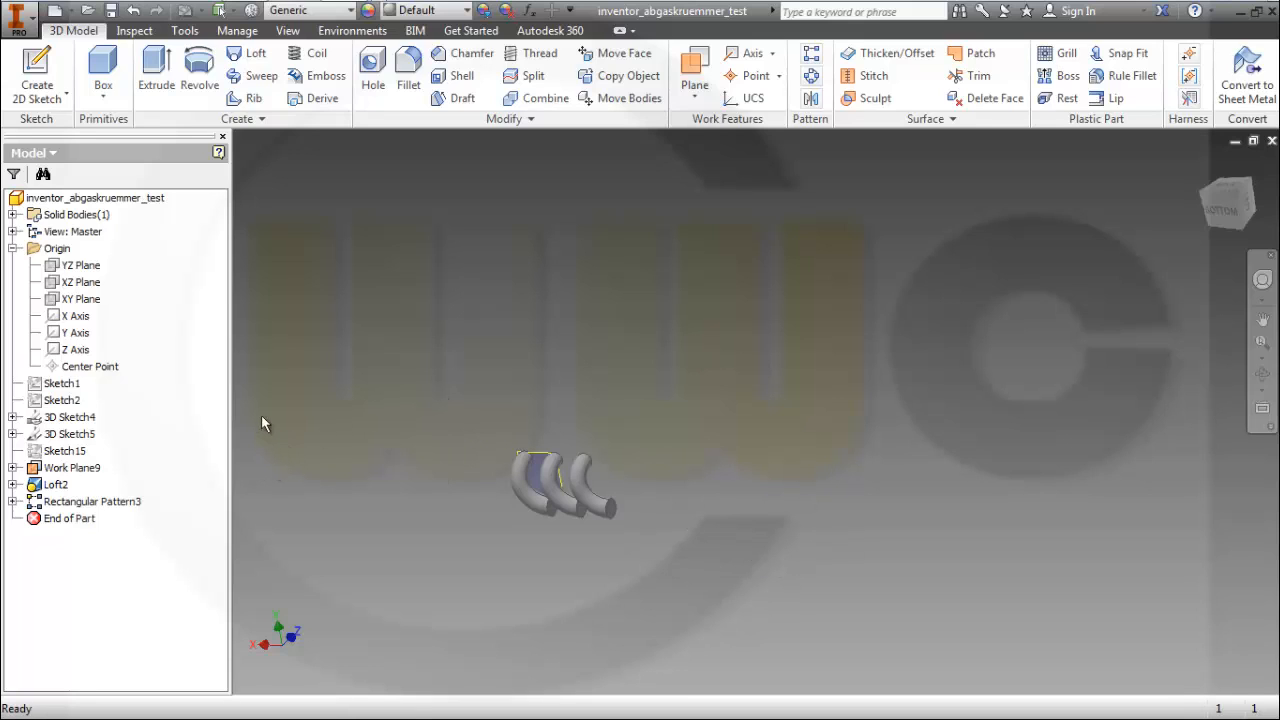
pyautogui.moveTo(37, 70)
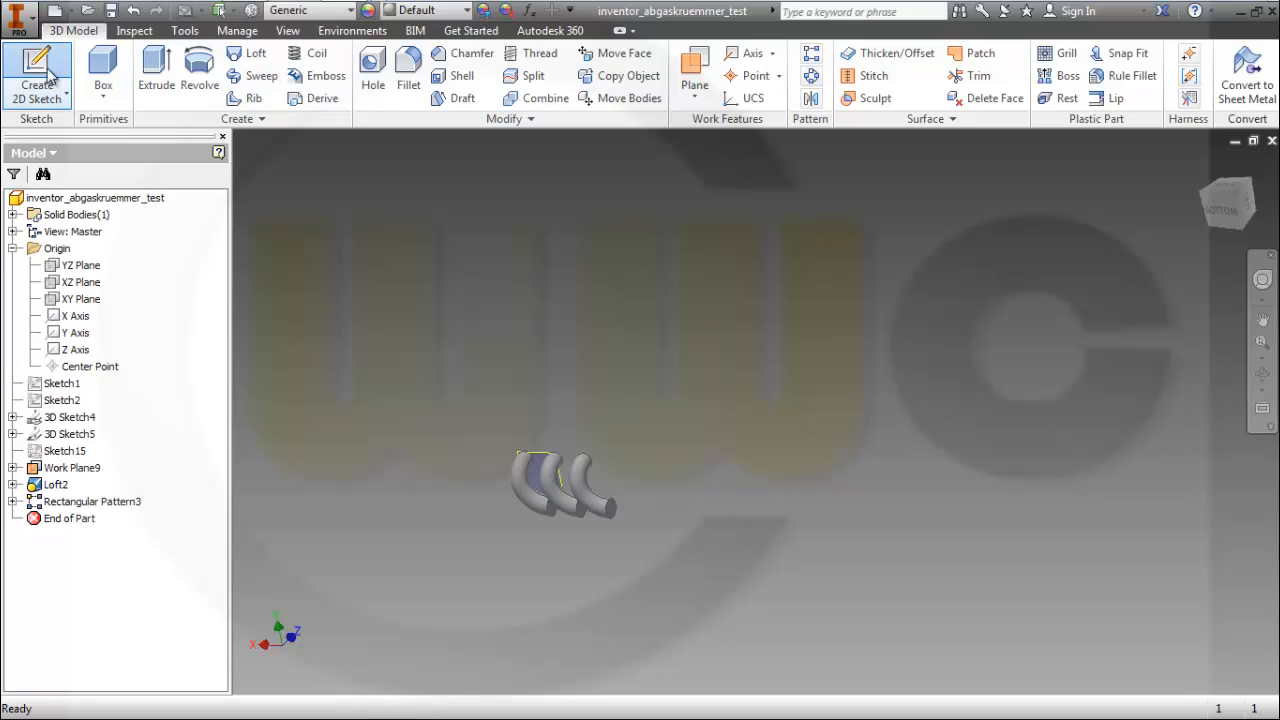
# Step: Create Sketch17 with the collector pipe's circle and preview a 269 mm extrusion
pyautogui.click(82, 299)
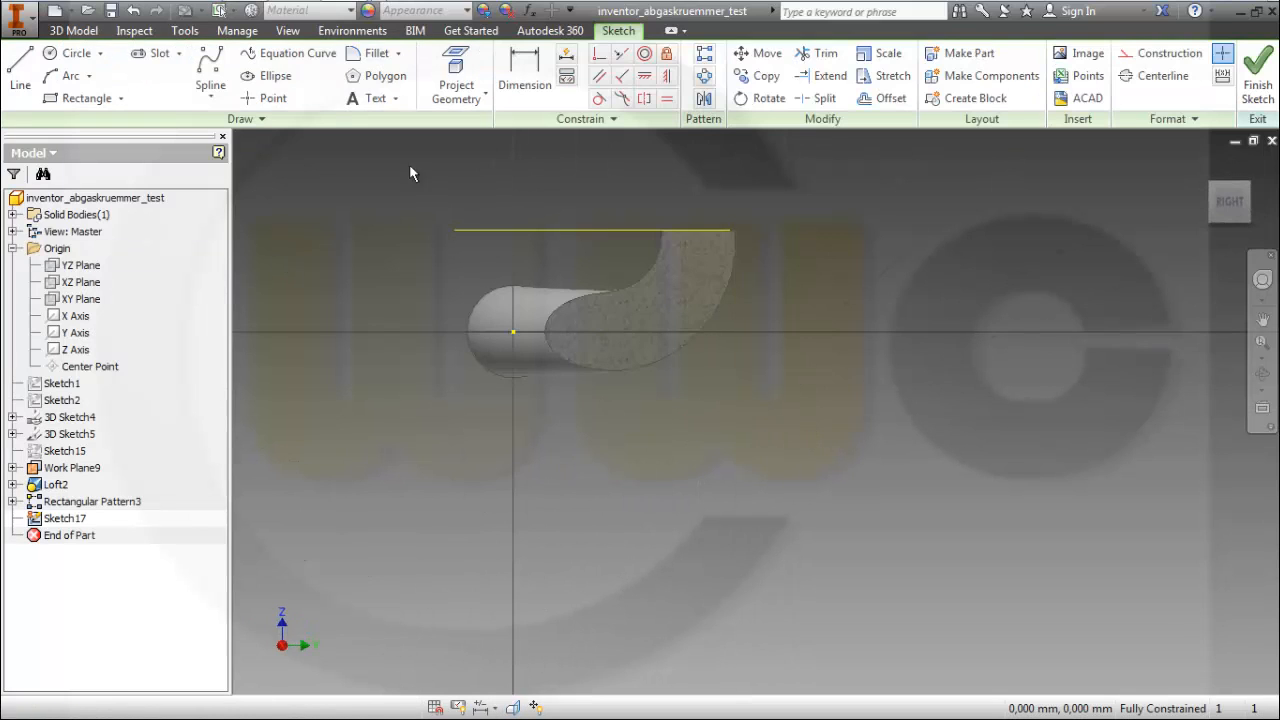
pyautogui.click(74, 53)
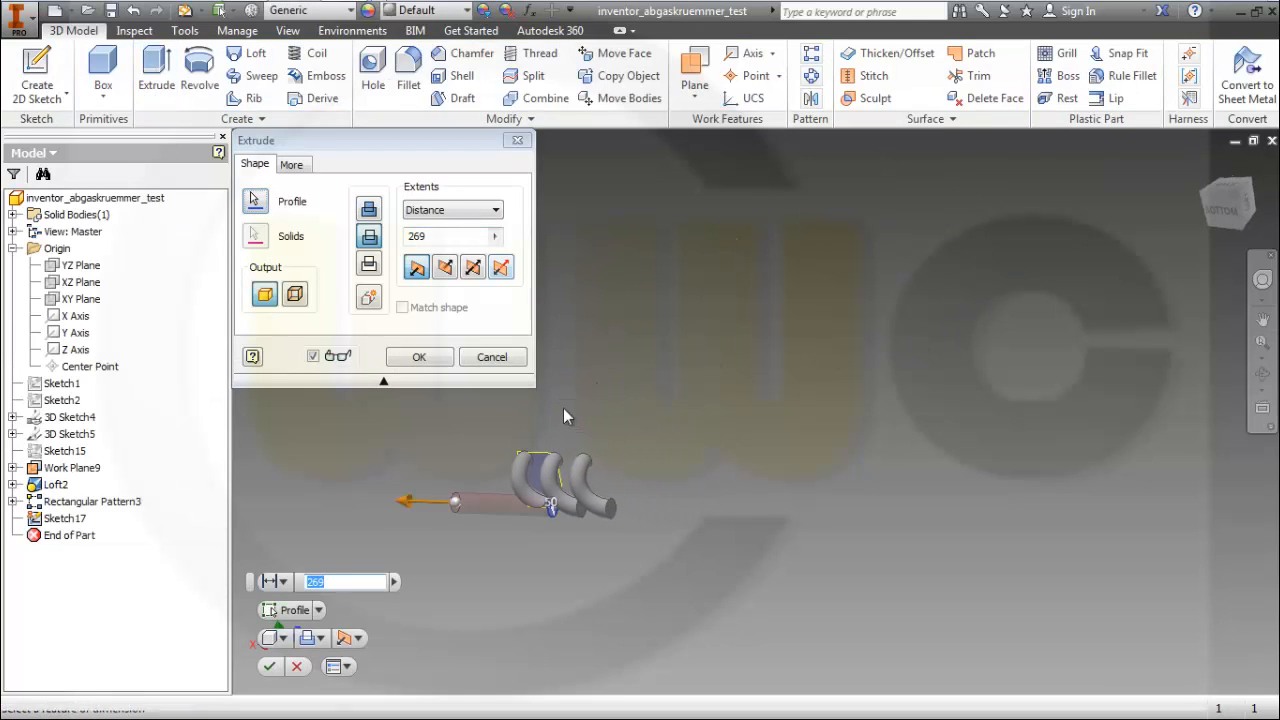
# Step: Extrude the profile 269 mm, reversed toward the bent pipes, creating Extrusion7
pyautogui.click(446, 267)
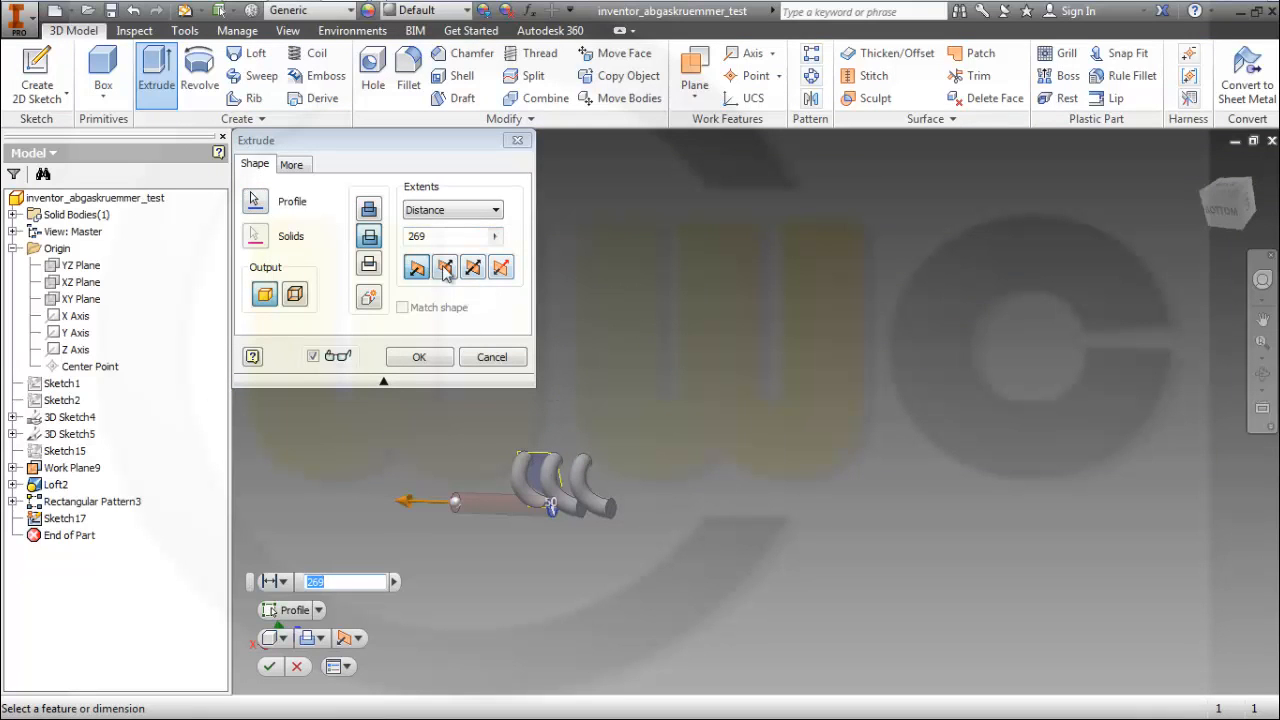
pyautogui.click(419, 357)
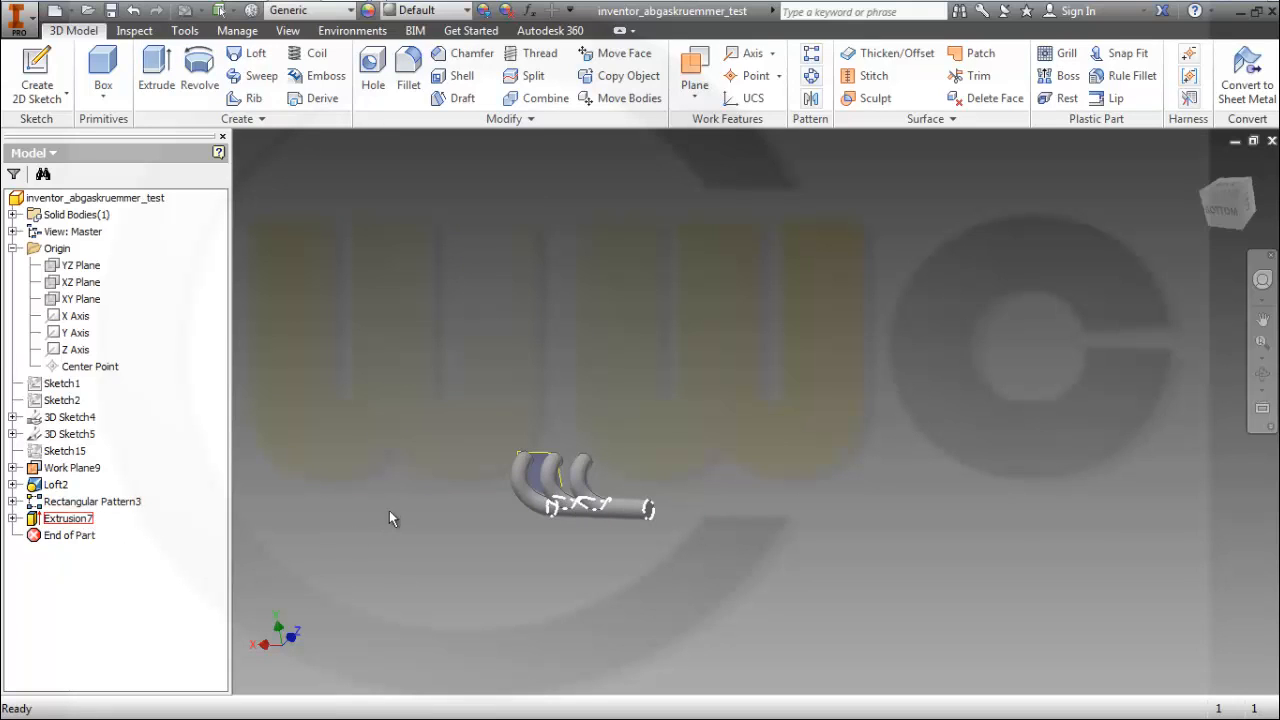
pyautogui.moveTo(437, 485)
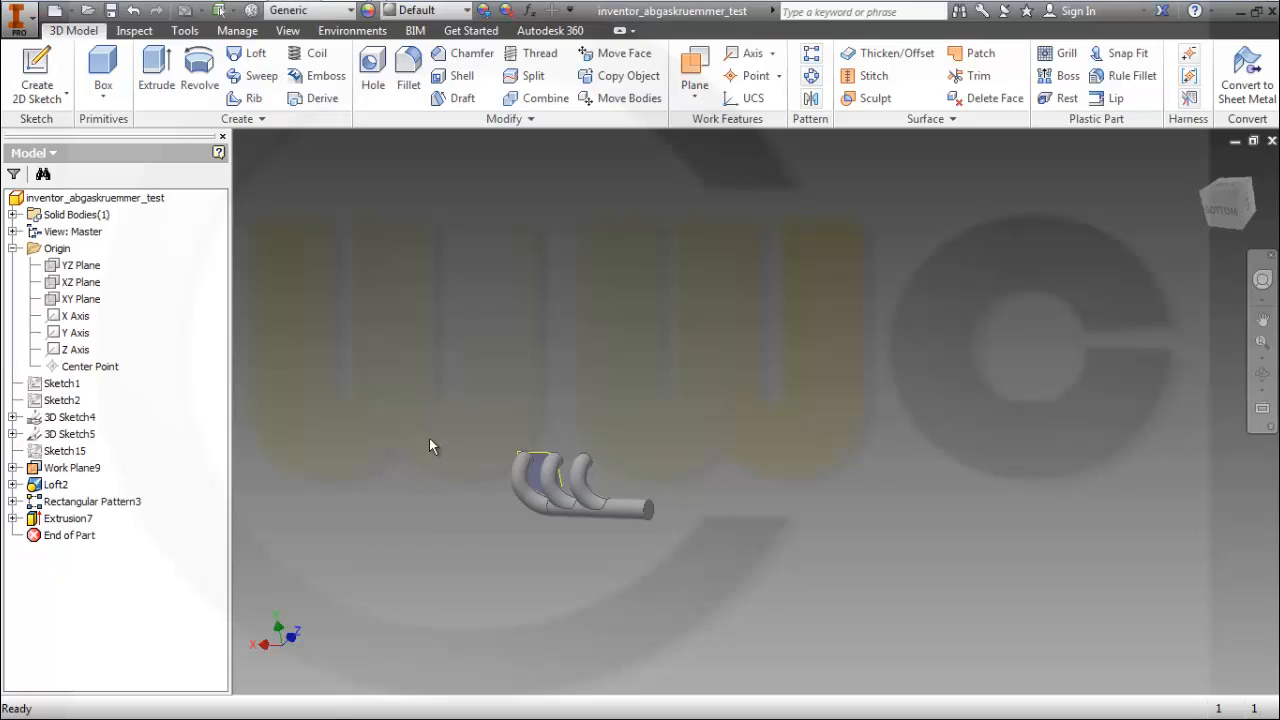
pyautogui.moveTo(420, 445)
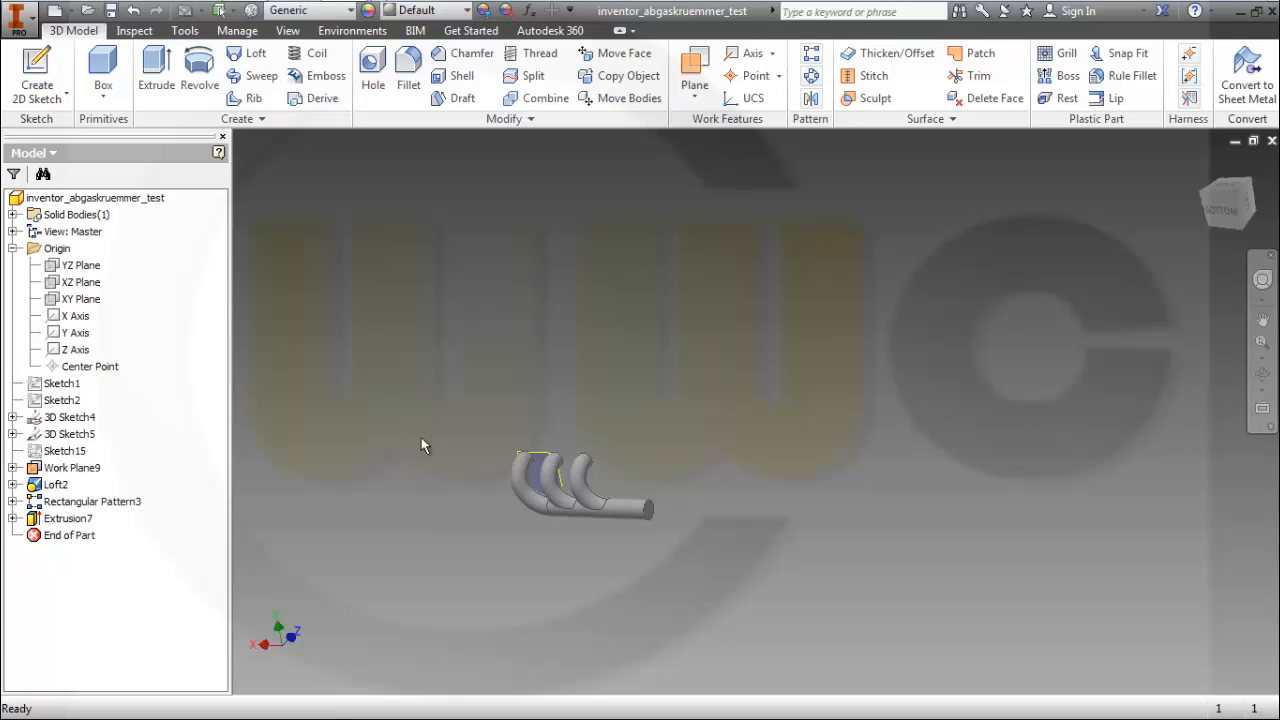
pyautogui.moveTo(170, 490)
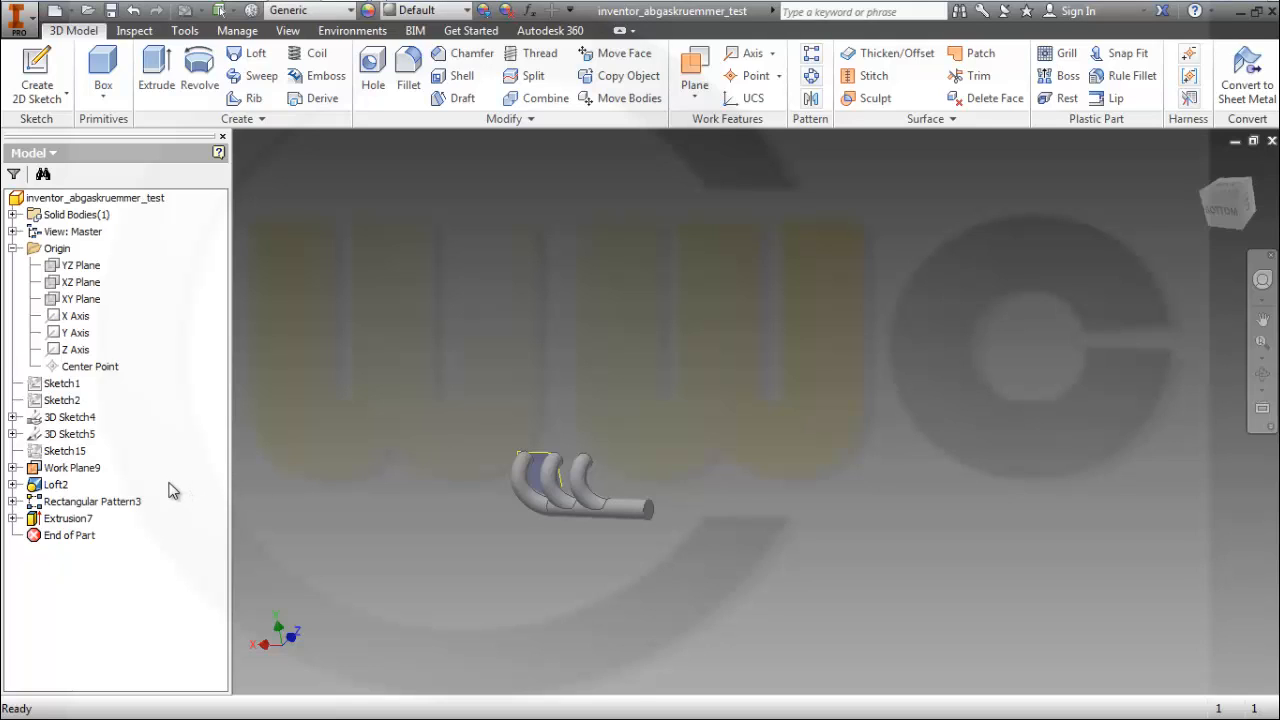
pyautogui.moveTo(148, 450)
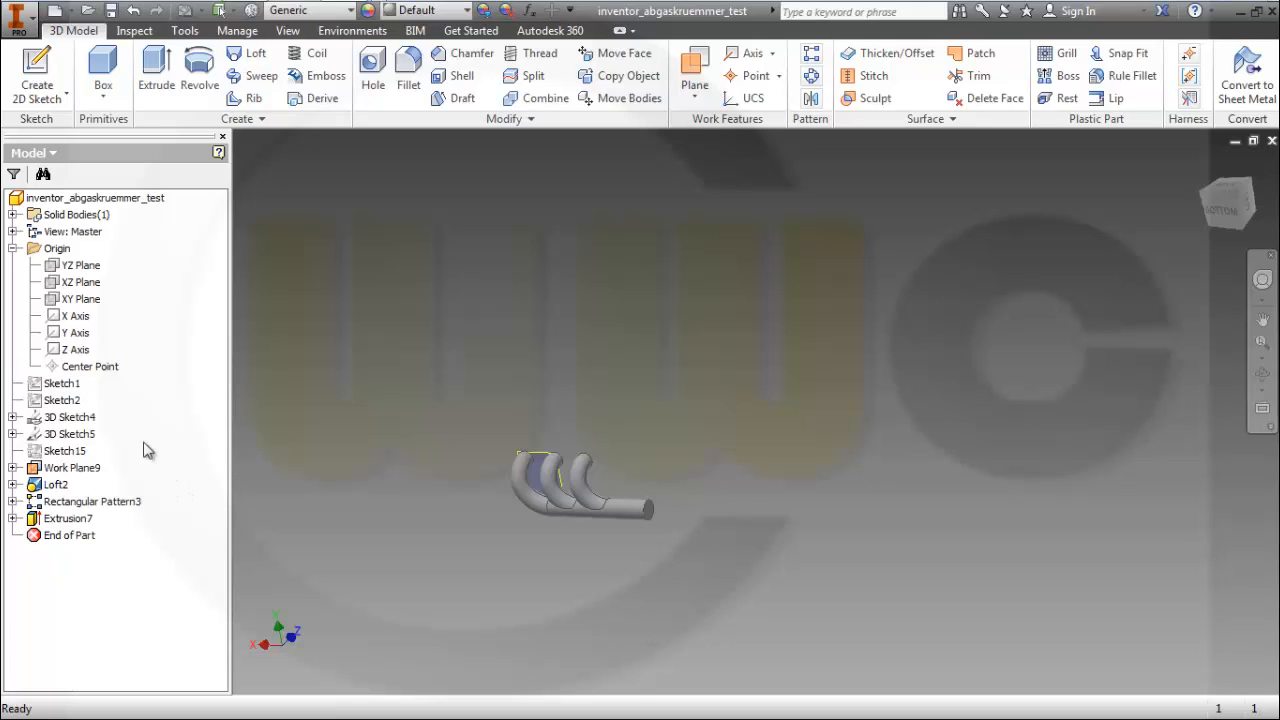
pyautogui.click(69, 433)
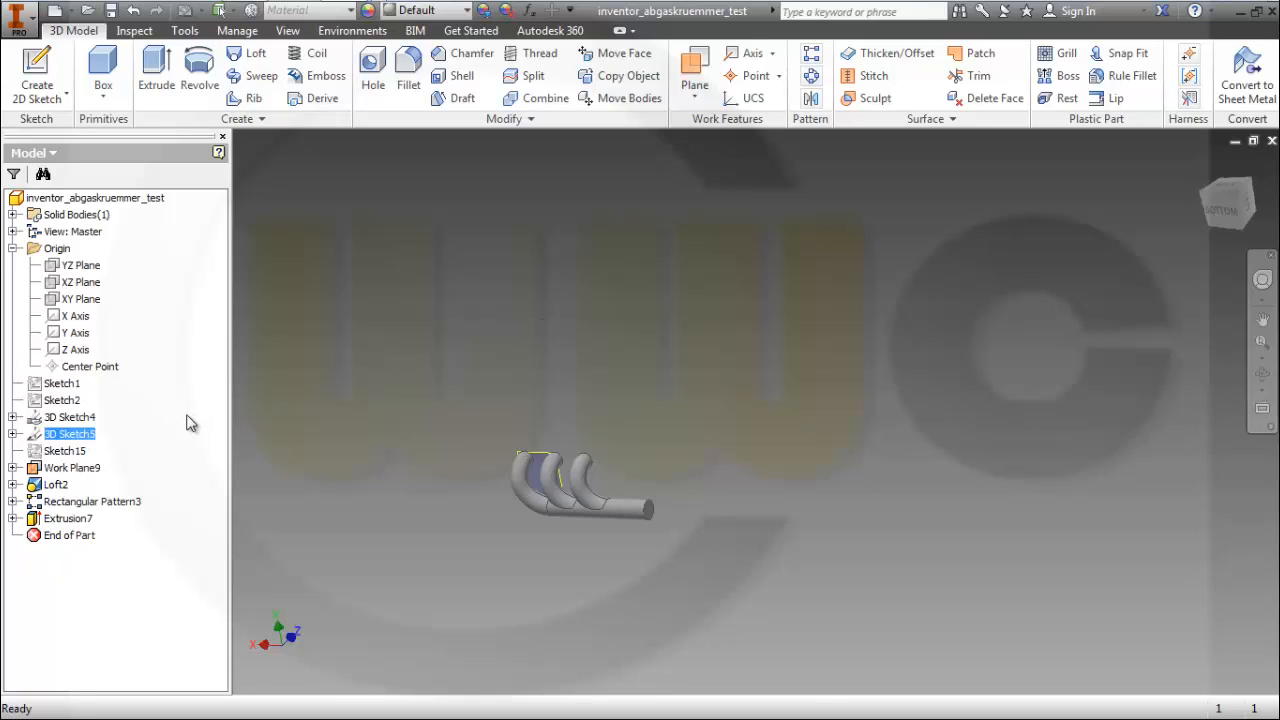
pyautogui.moveTo(128, 403)
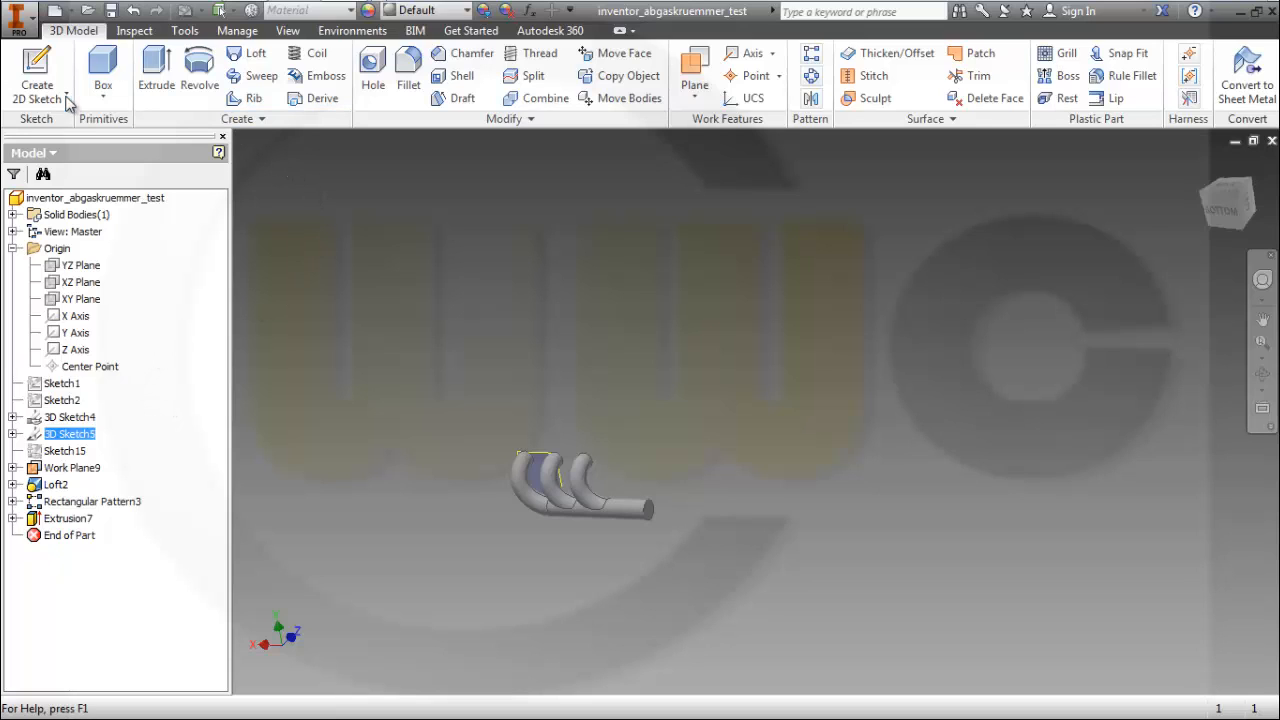
# Step: Create Sketch18 on the XZ Plane containing a 48 mm diameter circle
pyautogui.click(37, 70)
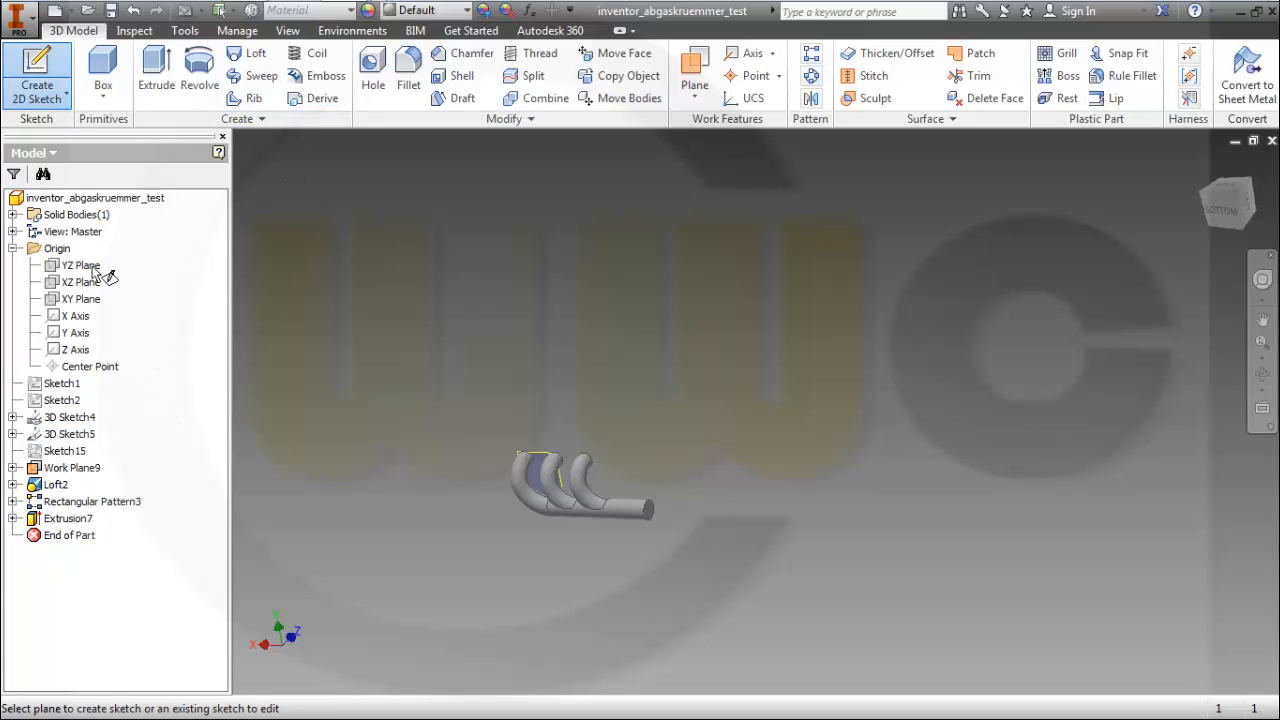
pyautogui.click(80, 282)
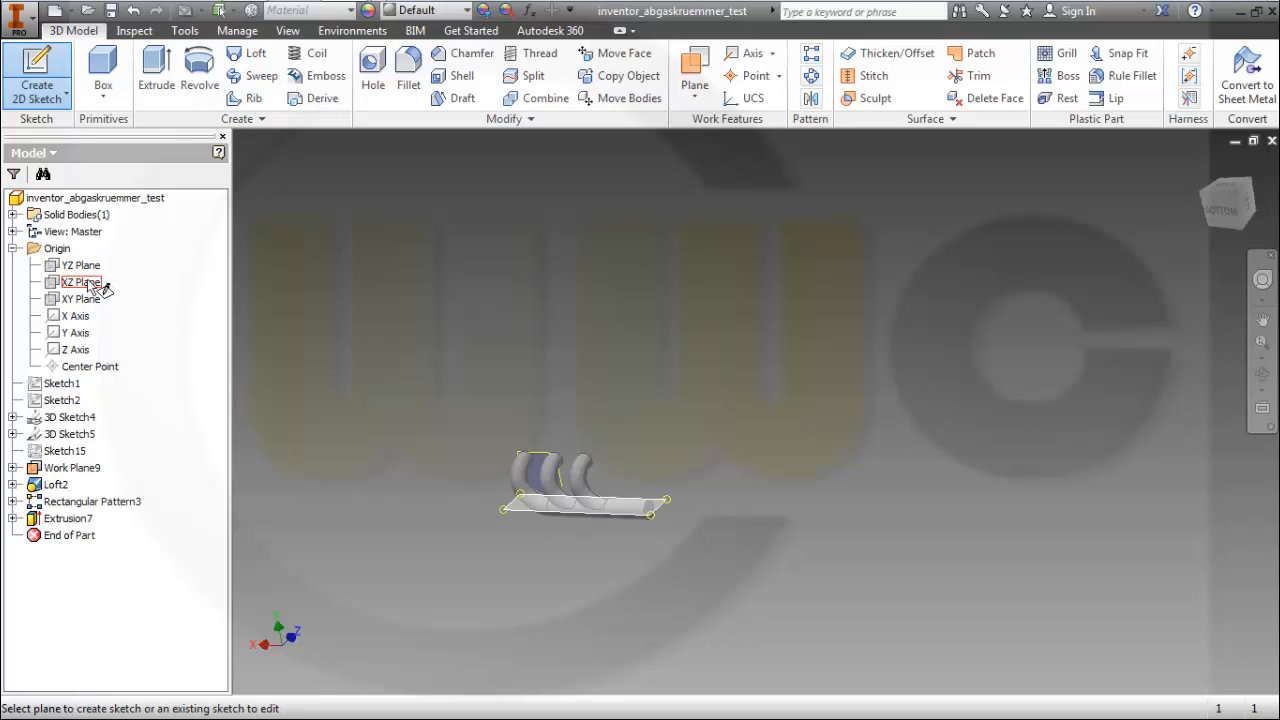
pyautogui.click(80, 282)
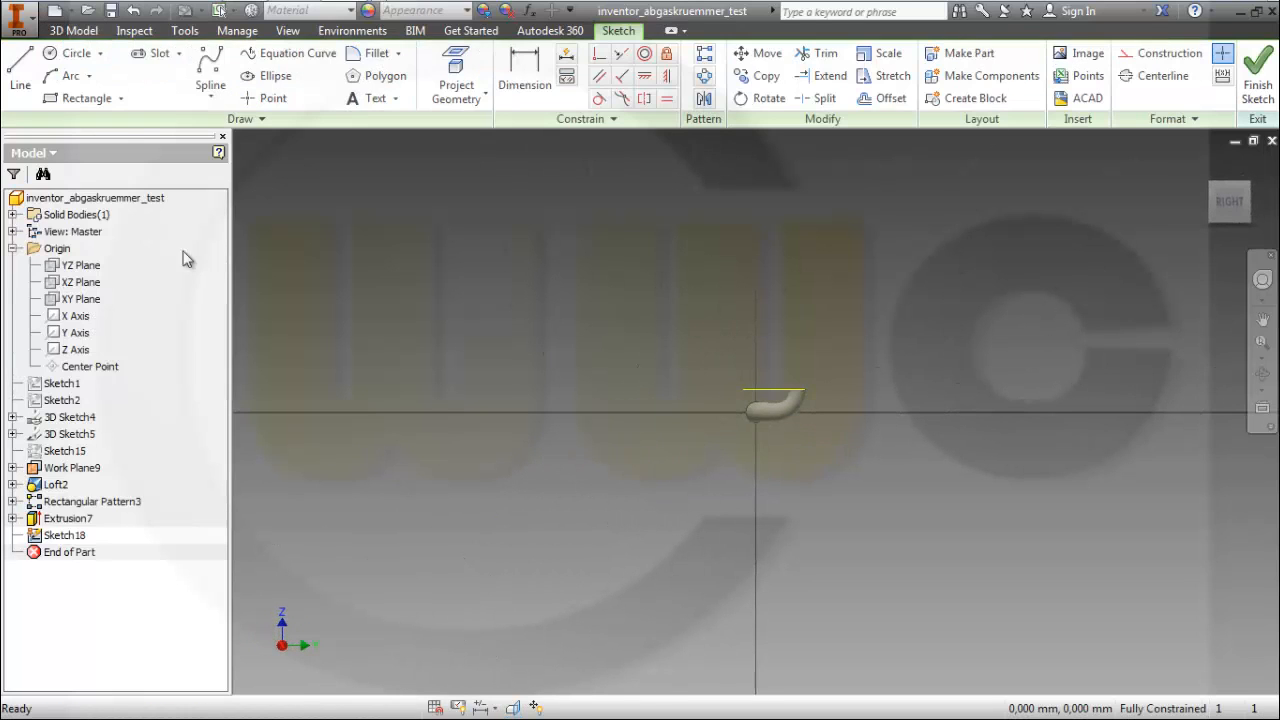
pyautogui.click(74, 53)
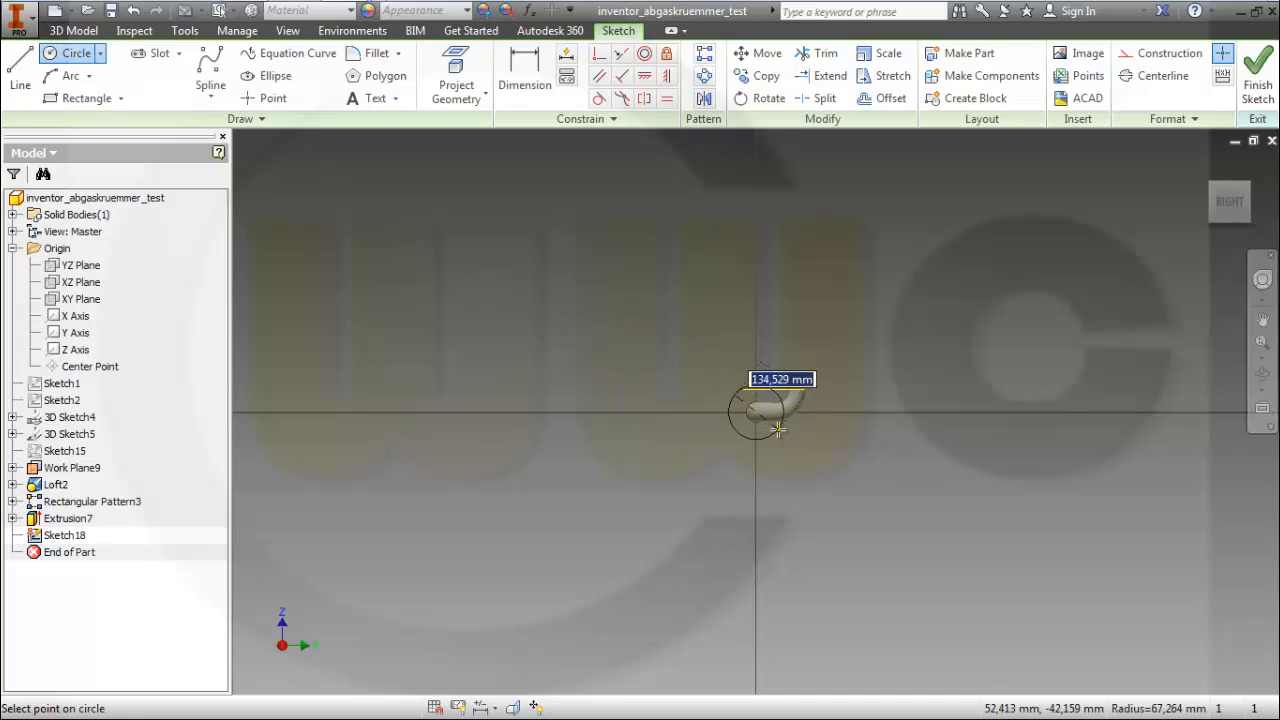
pyautogui.moveTo(778, 430)
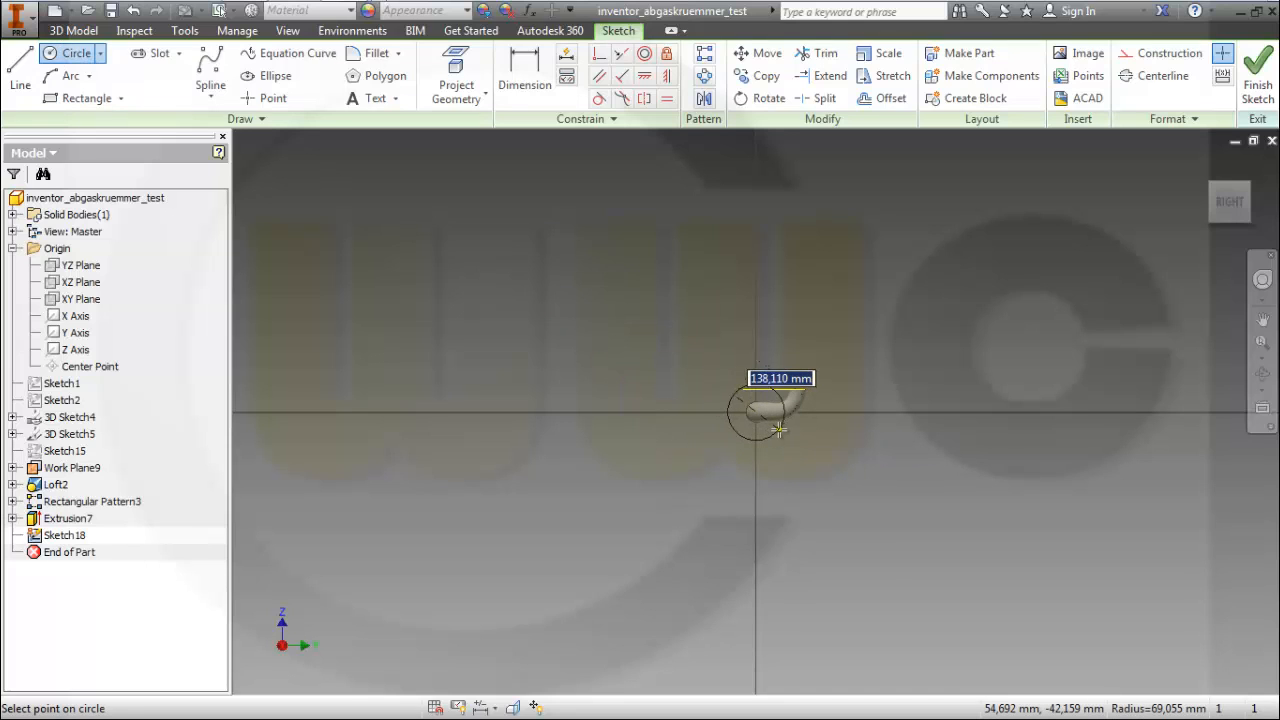
pyautogui.write('48')
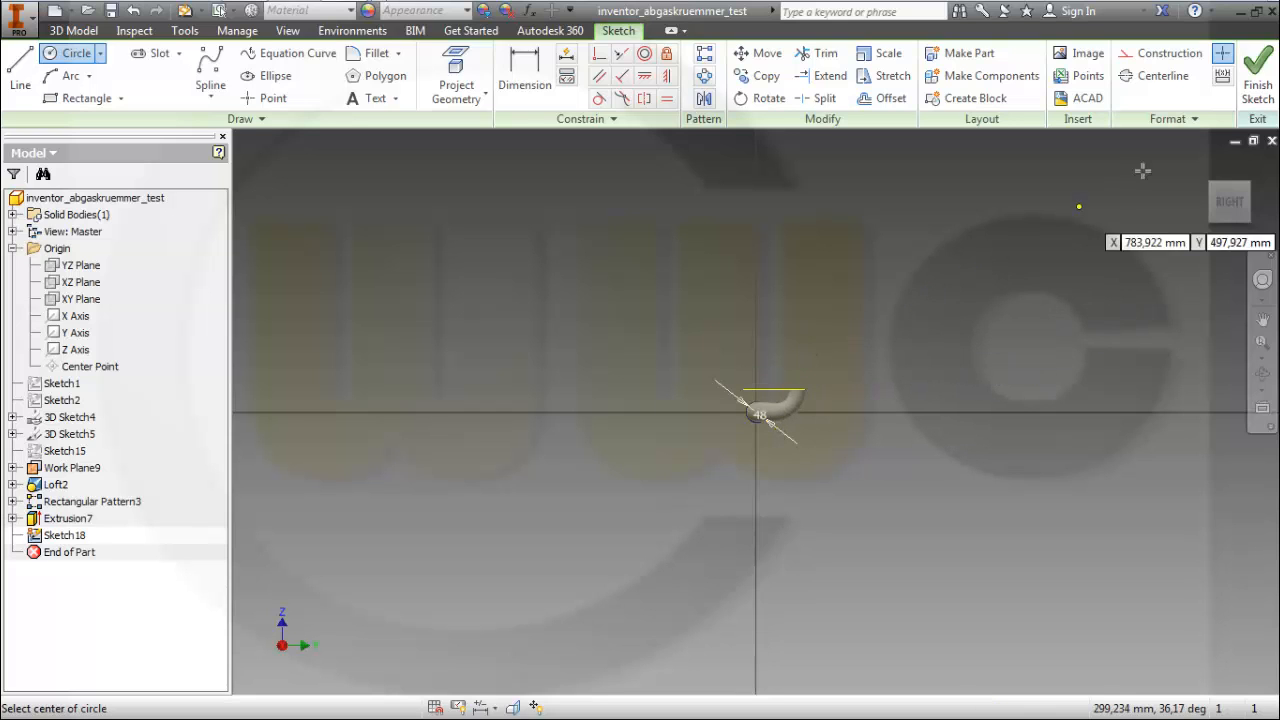
pyautogui.click(1257, 75)
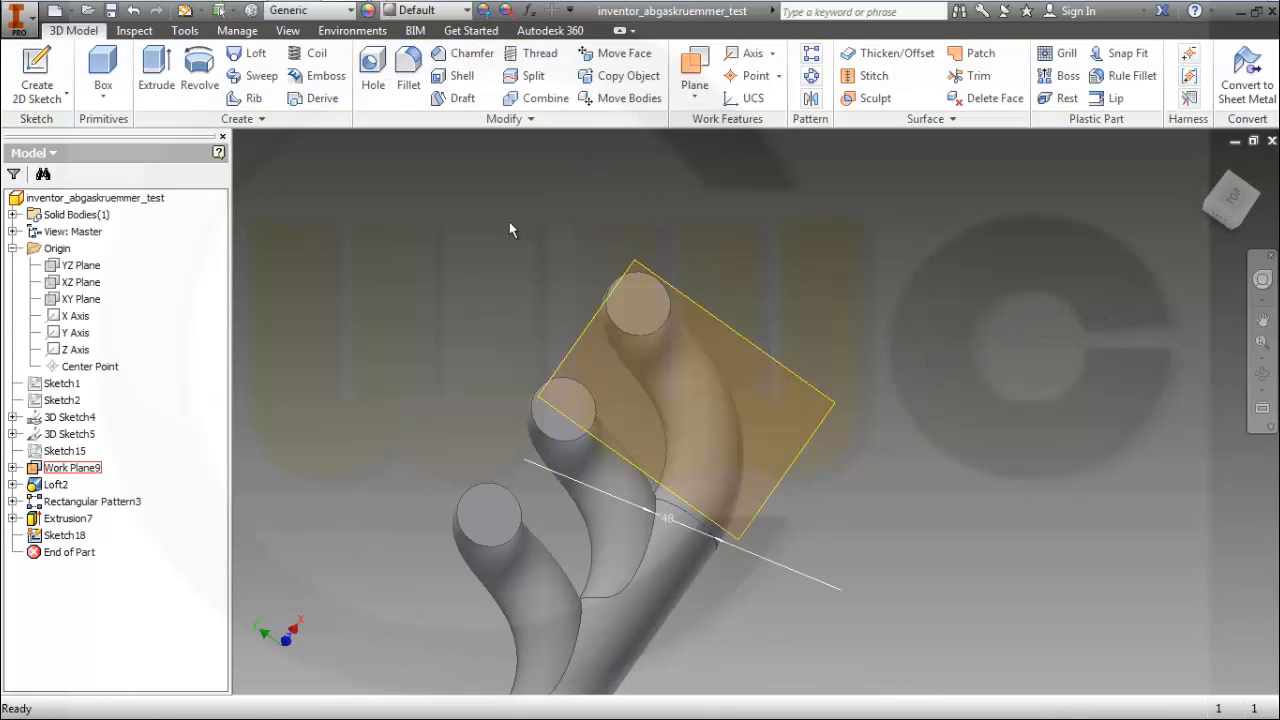
pyautogui.moveTo(37, 65)
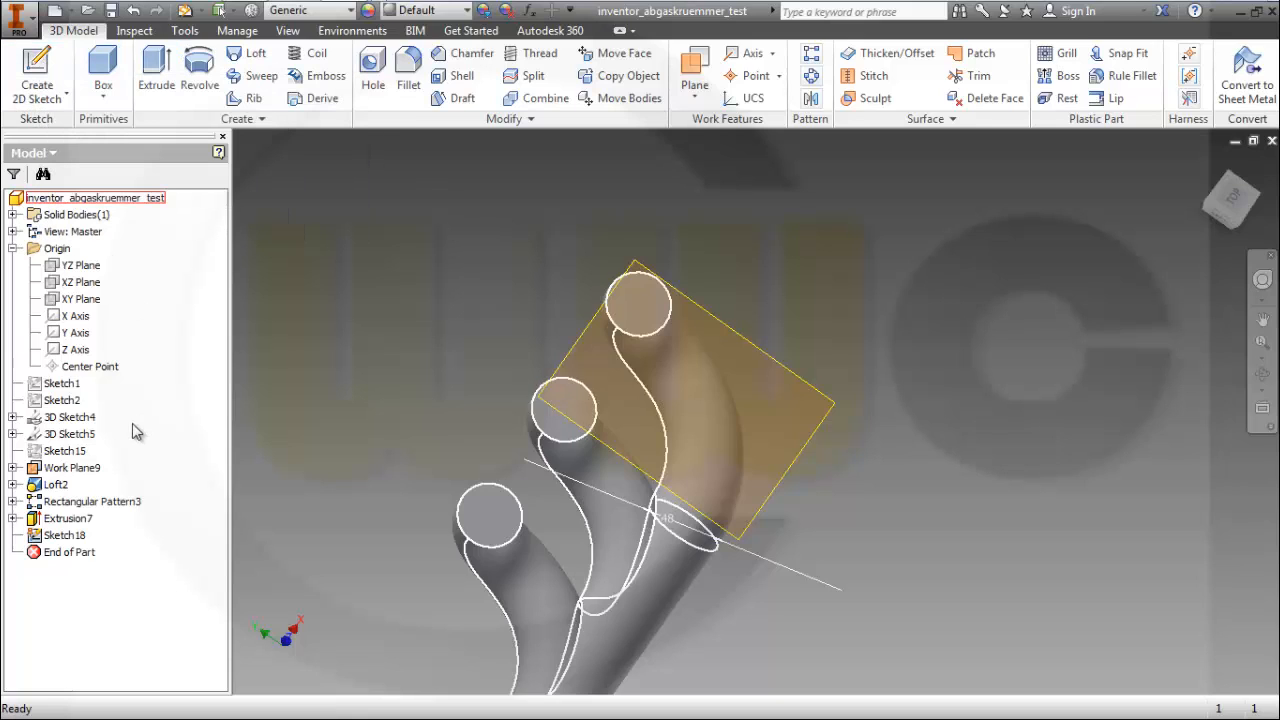
# Step: Toggle 3D Sketch5 visibility and draw a 38 mm circle at the third pipe's open end
pyautogui.rightClick(69, 433)
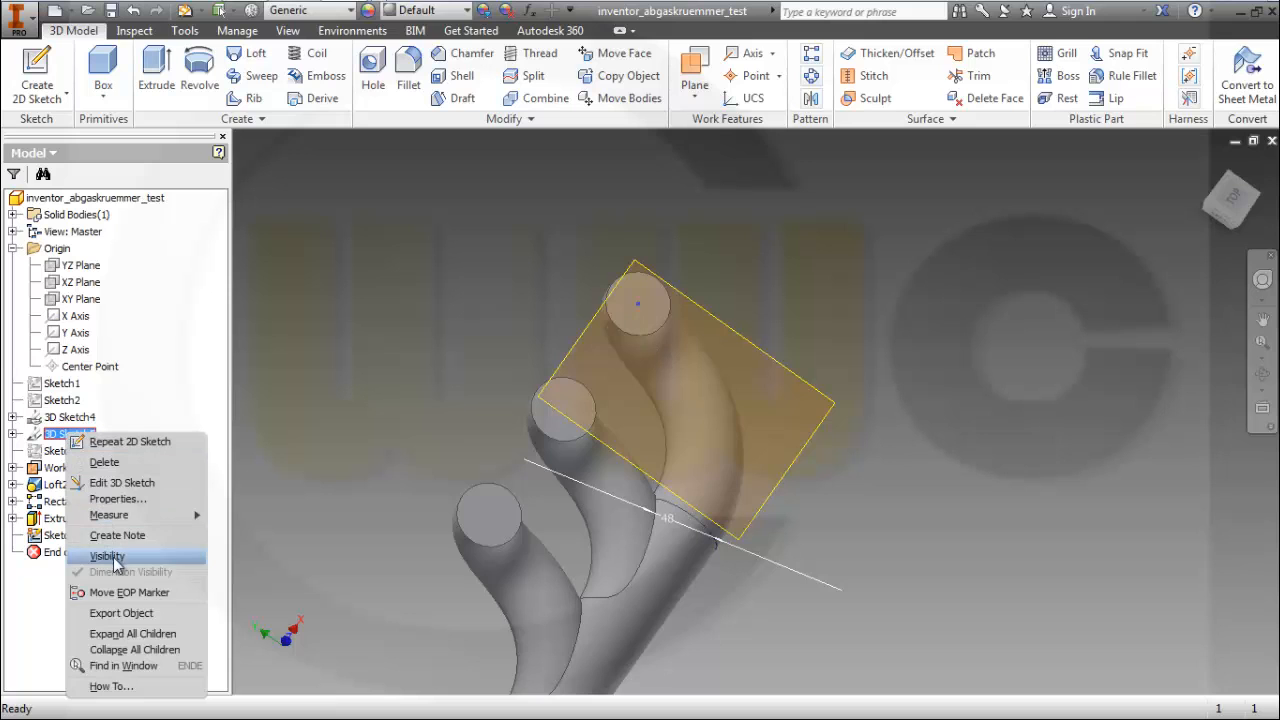
pyautogui.click(106, 556)
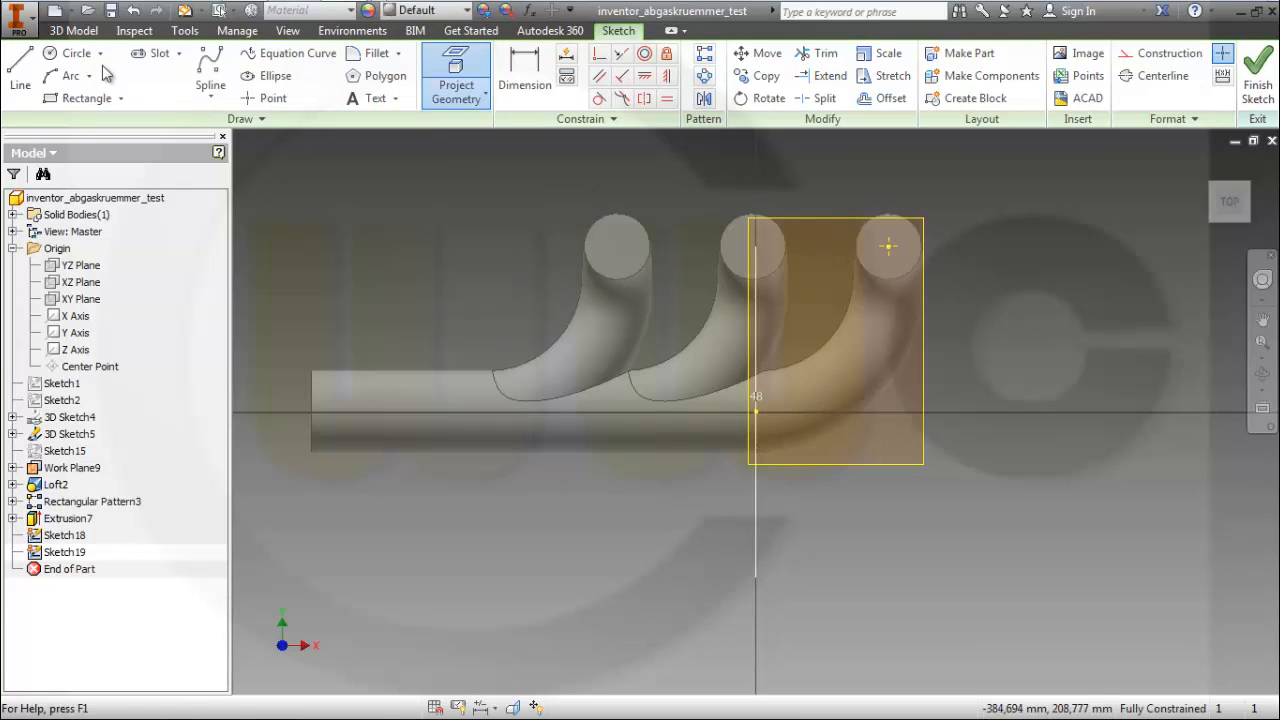
pyautogui.click(67, 53)
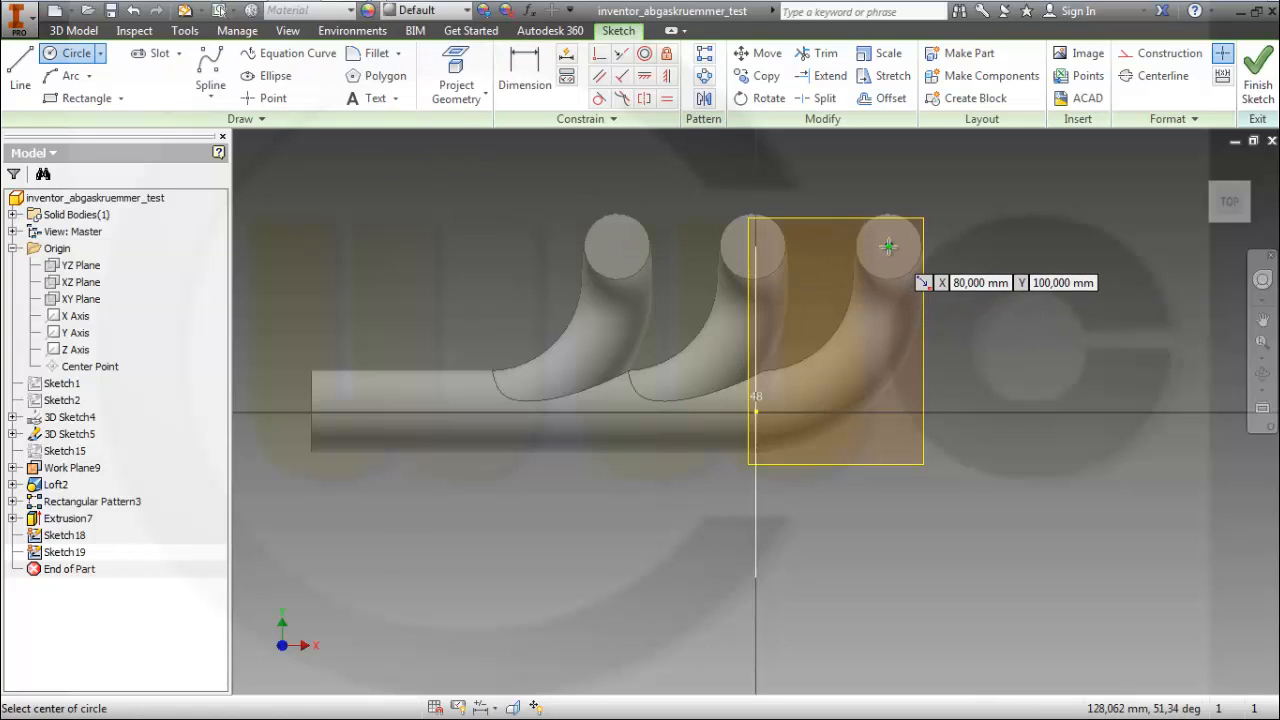
pyautogui.click(888, 247)
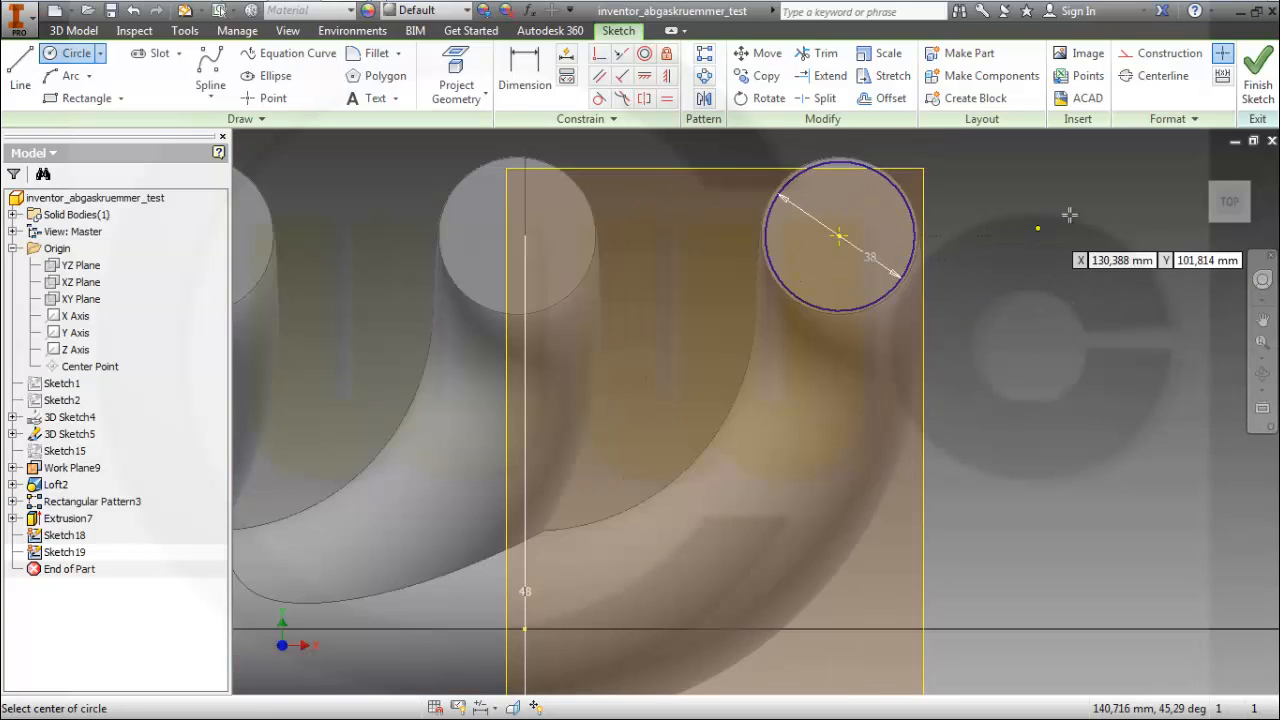
pyautogui.click(1257, 70)
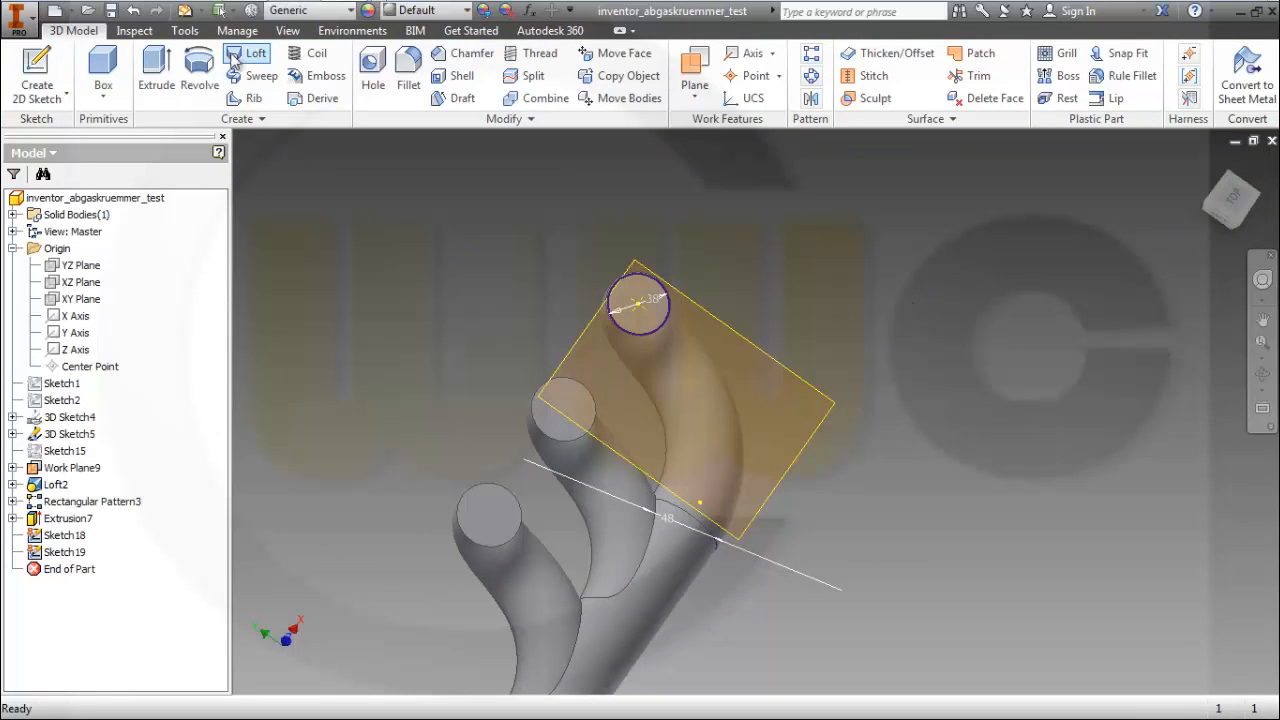
# Step: Loft Sketch19 to Sketch18 along the 3D Sketch5 centre line, creating Loft3
pyautogui.click(247, 53)
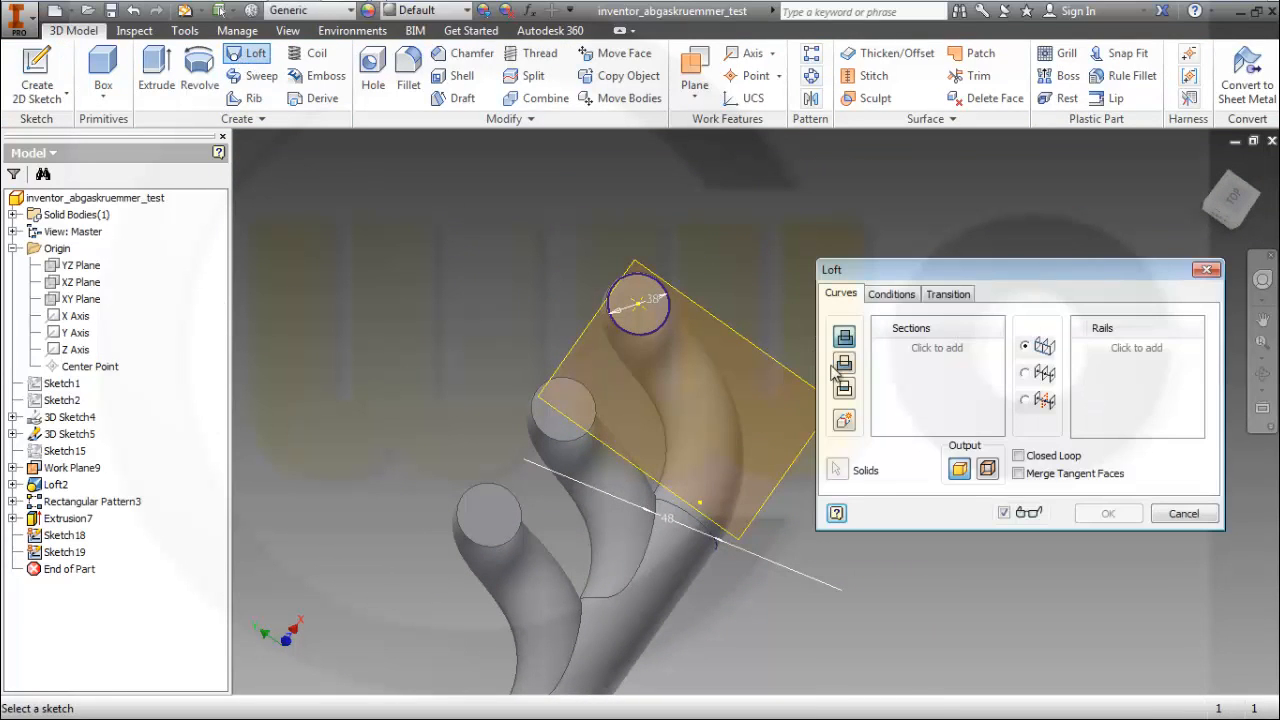
pyautogui.moveTo(845, 420)
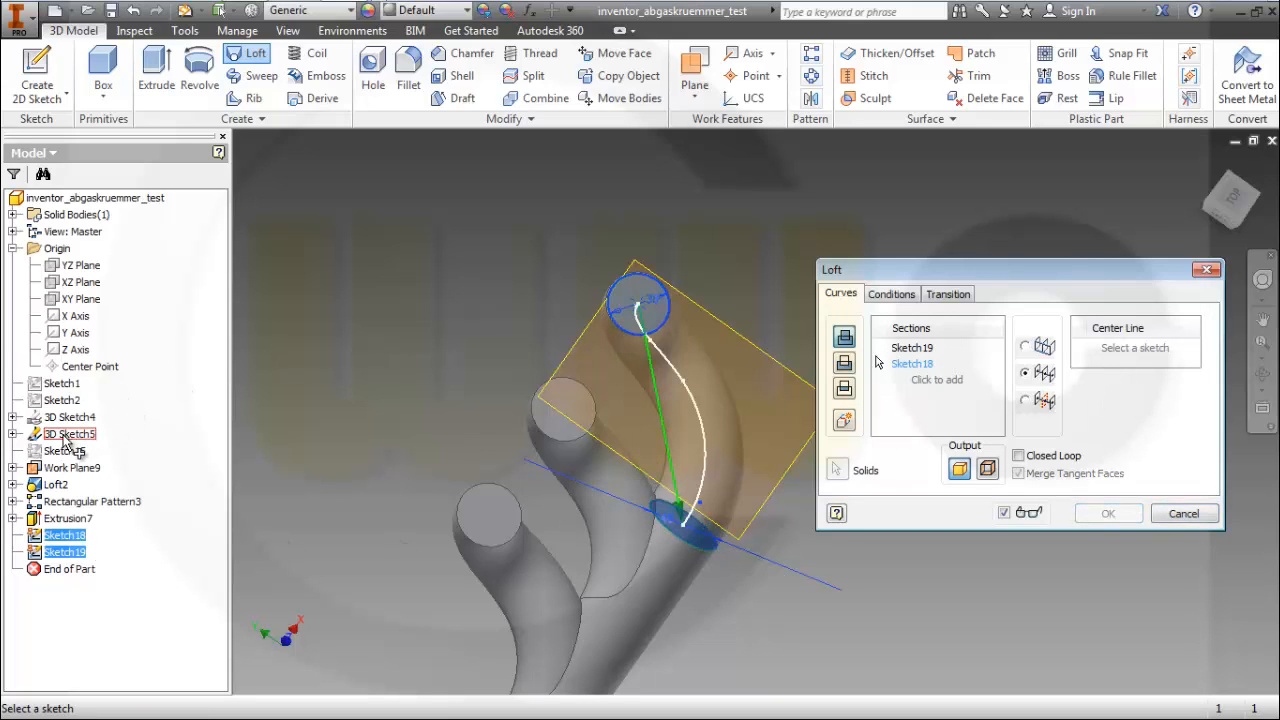
pyautogui.click(69, 433)
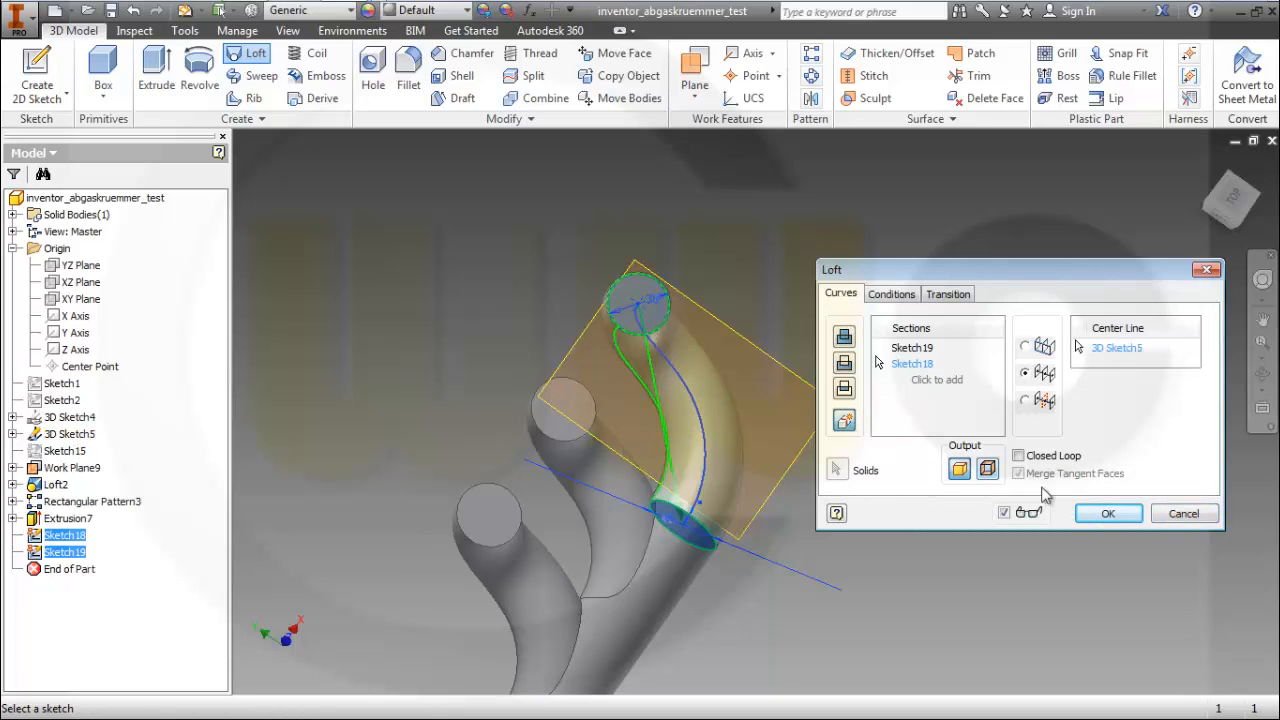
pyautogui.click(1108, 513)
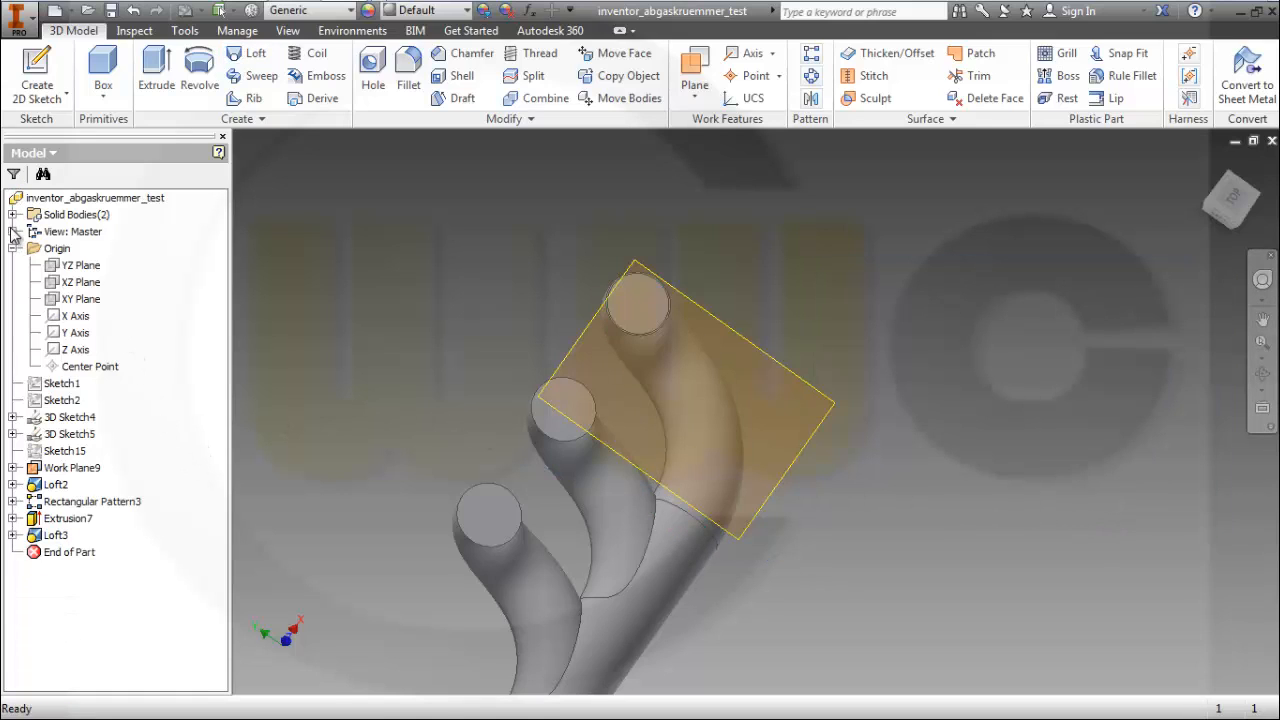
# Step: Pattern the Loft3 solid body along the X axis into a row of three pipes
pyautogui.click(24, 214)
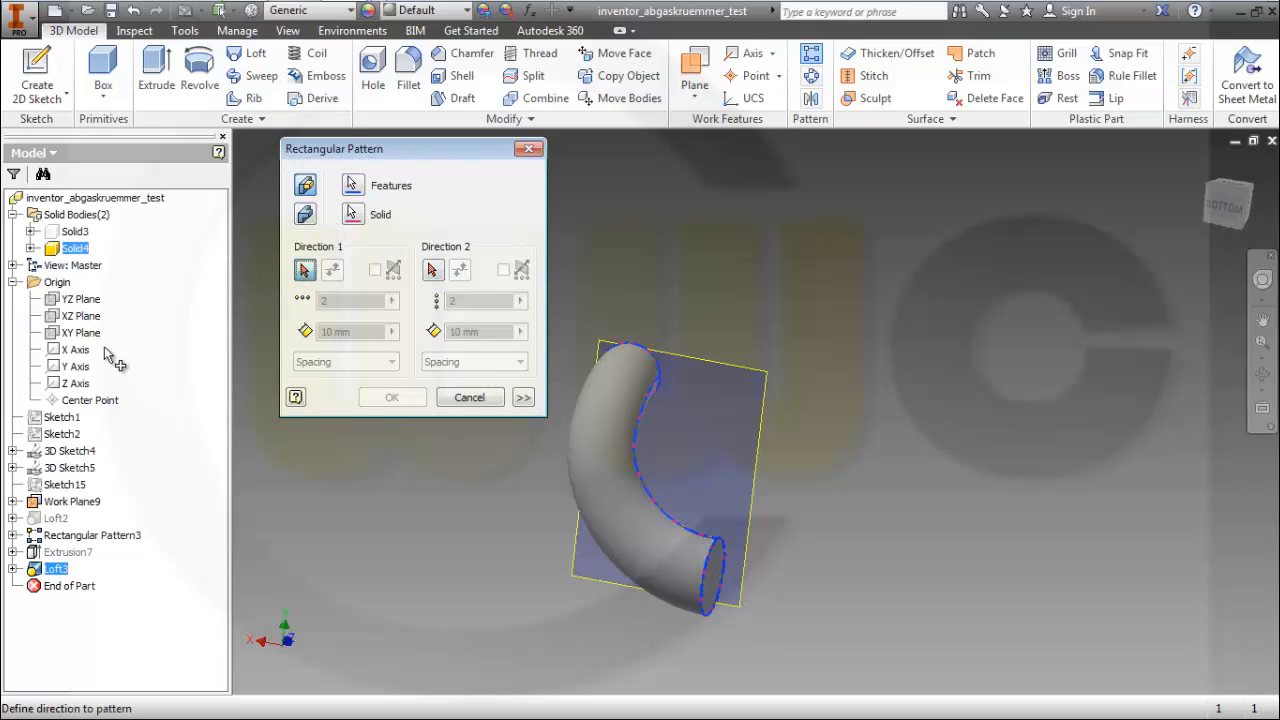
pyautogui.click(75, 349)
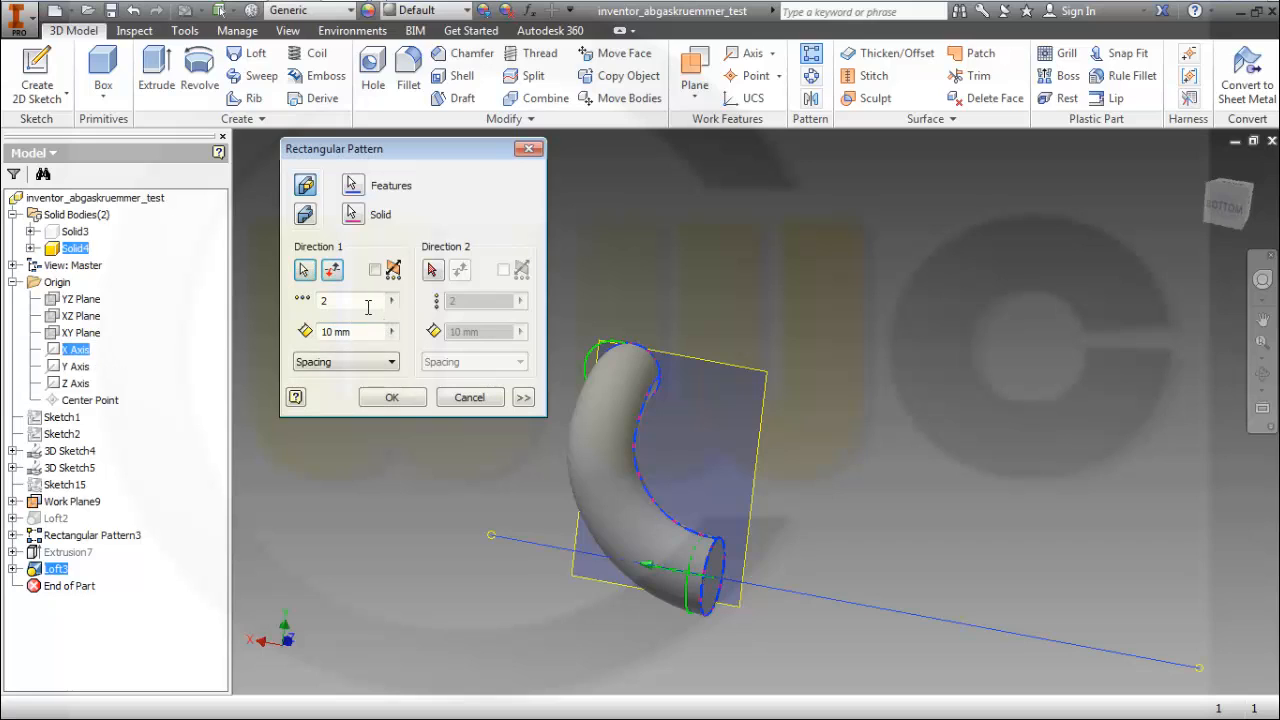
pyautogui.click(332, 270)
pyautogui.write('3')
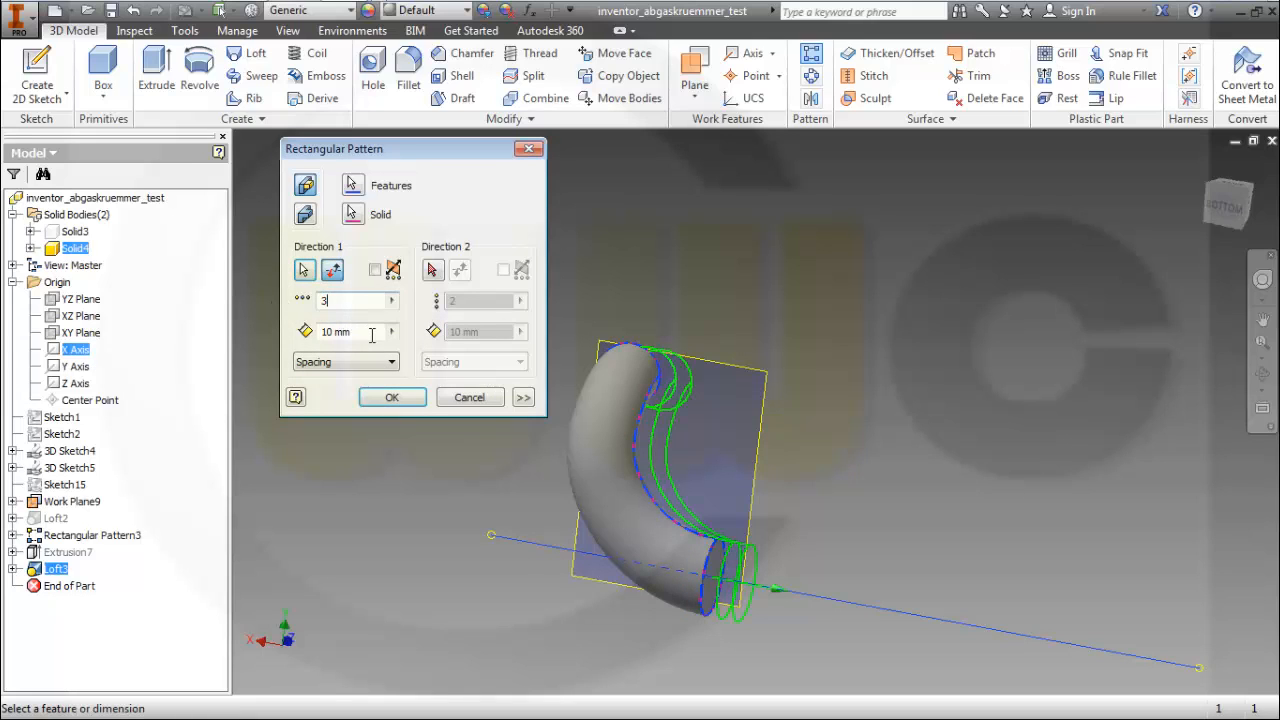
pyautogui.write('8')
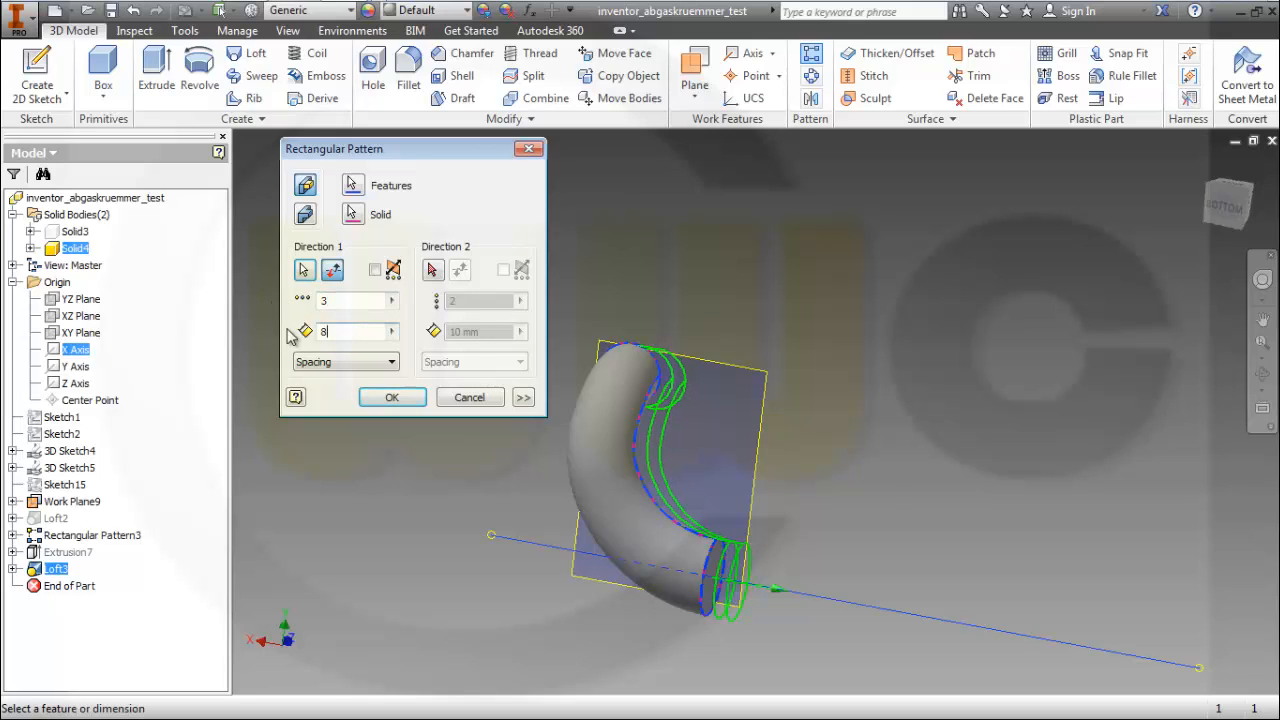
pyautogui.click(391, 397)
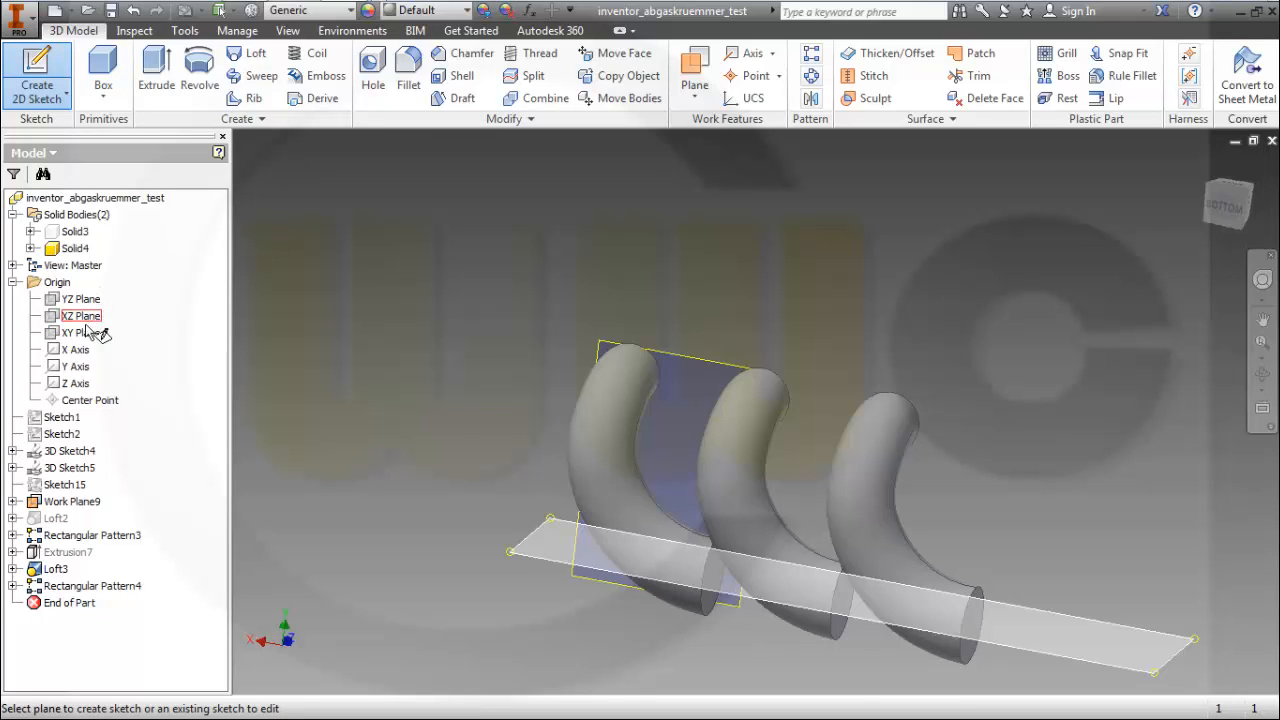
# Step: Create Sketch20 on the YZ Plane with a 48 mm circle at the origin
pyautogui.click(80, 299)
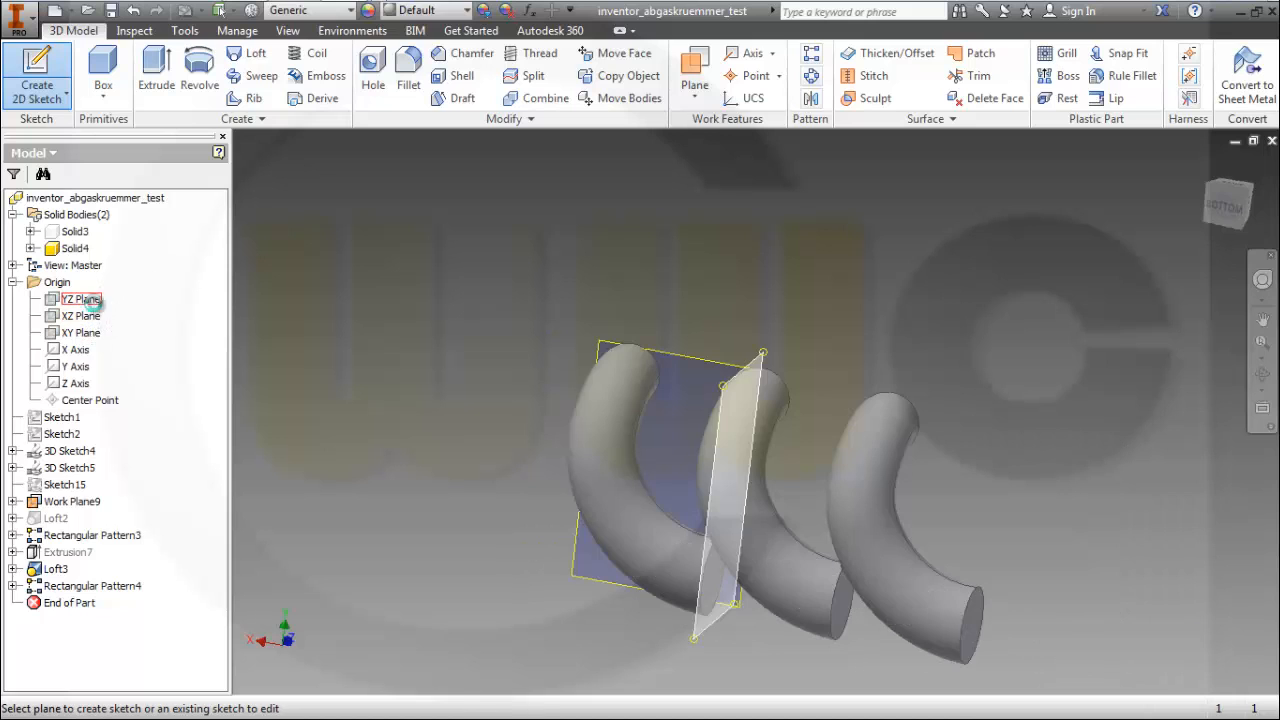
pyautogui.click(80, 299)
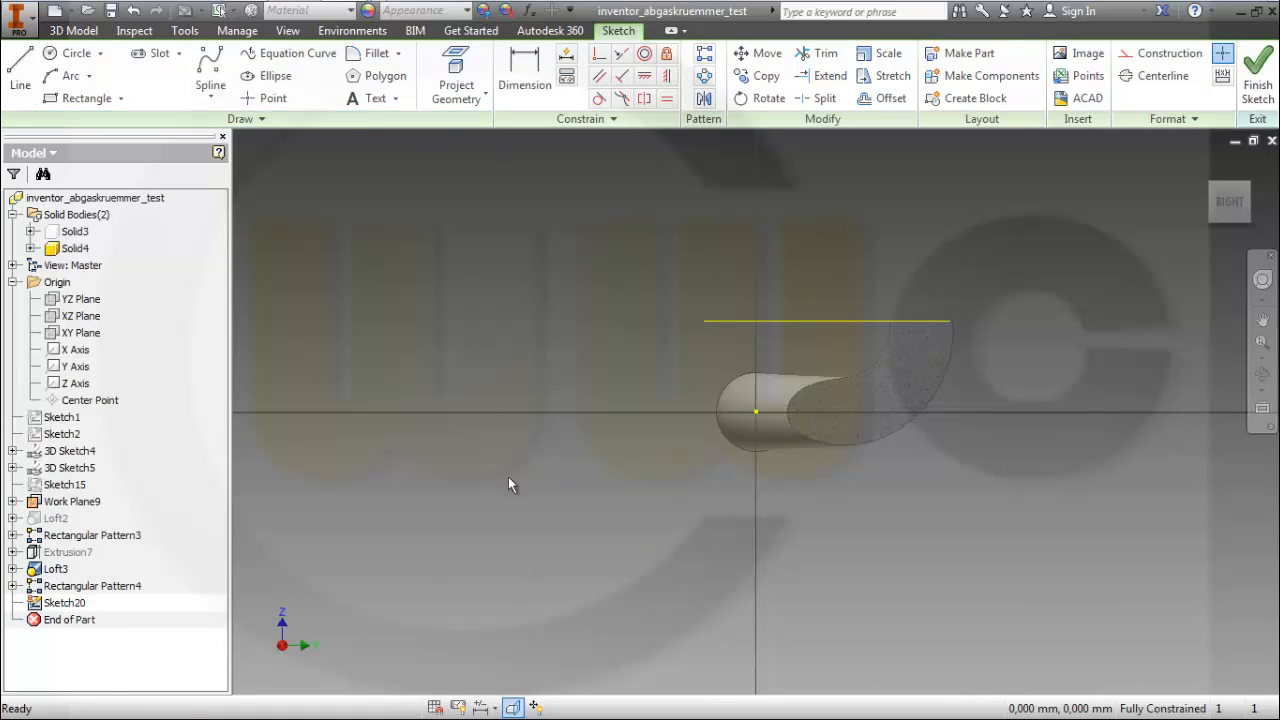
pyautogui.click(78, 53)
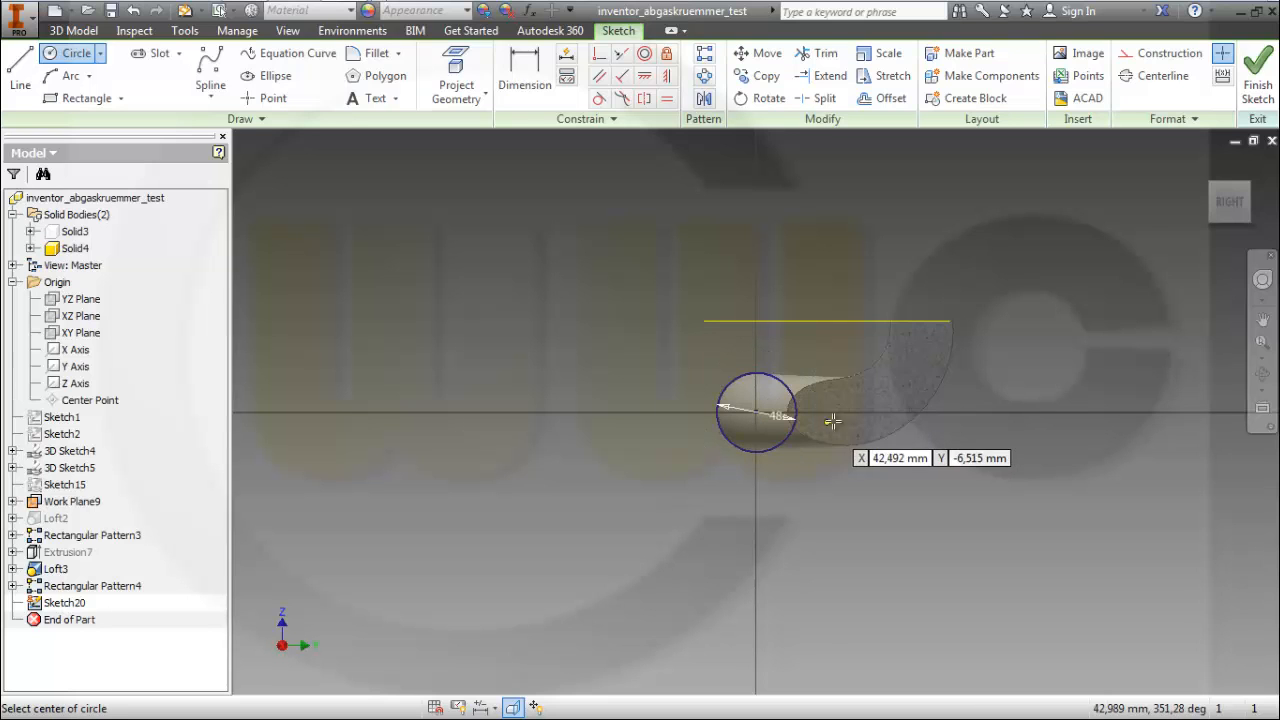
pyautogui.click(1257, 75)
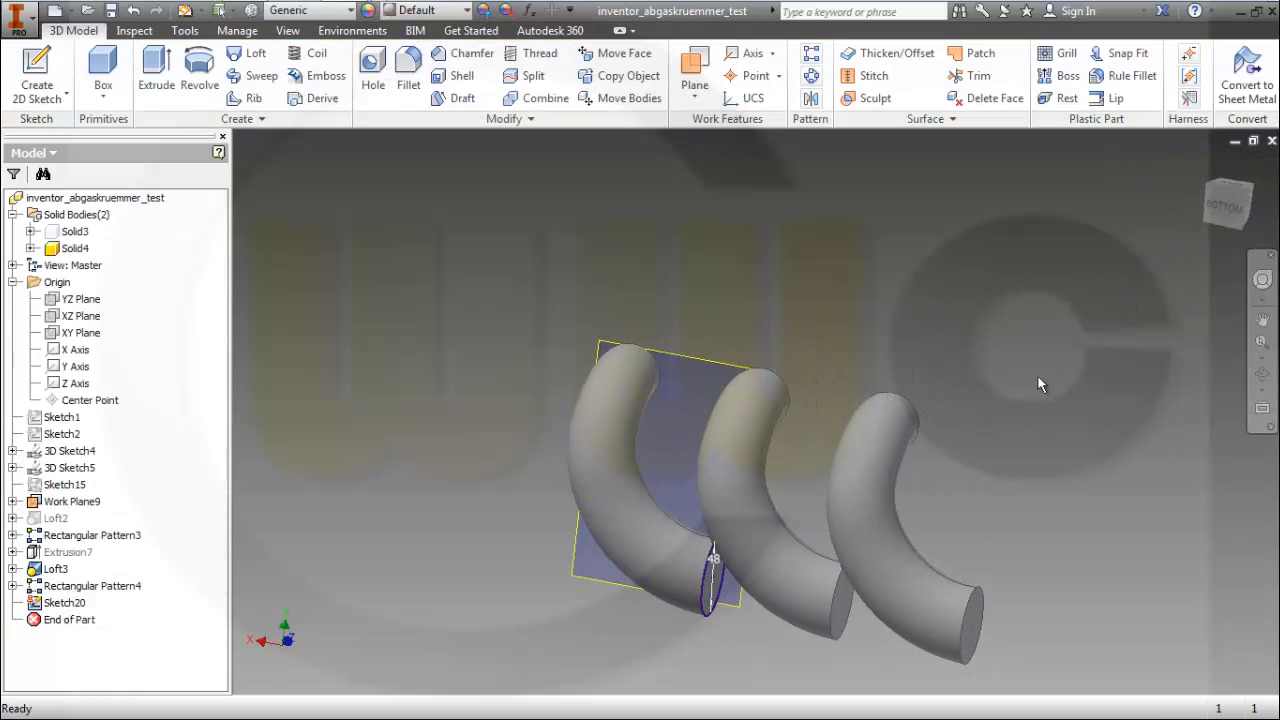
# Step: Extrude Sketch20's circle 269 mm toward the pipes, creating collector Extrusion8
pyautogui.click(156, 70)
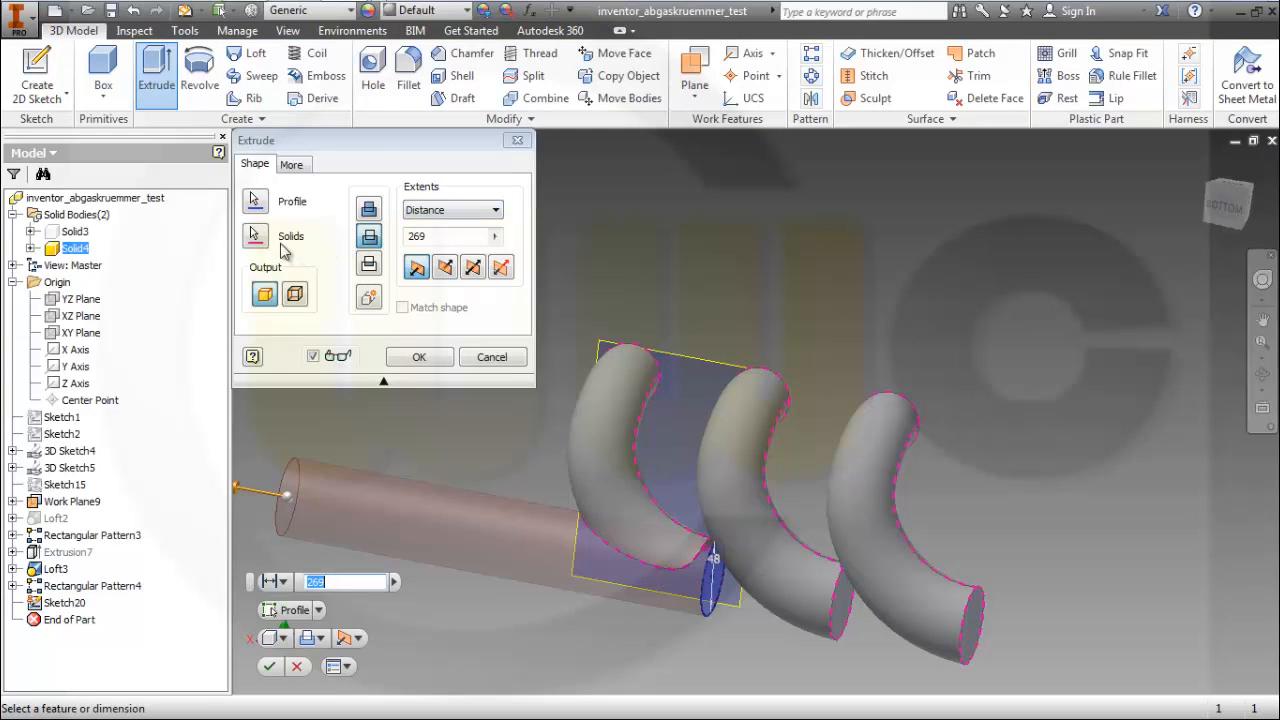
pyautogui.click(445, 266)
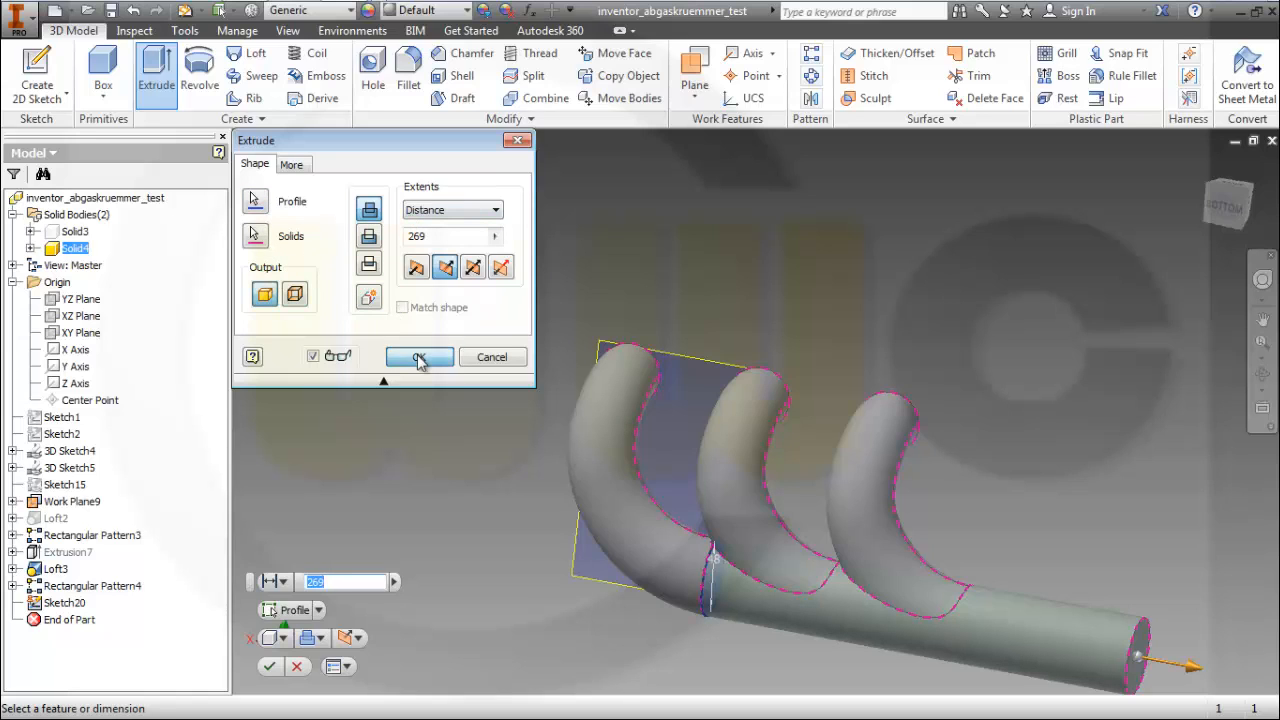
pyautogui.click(419, 357)
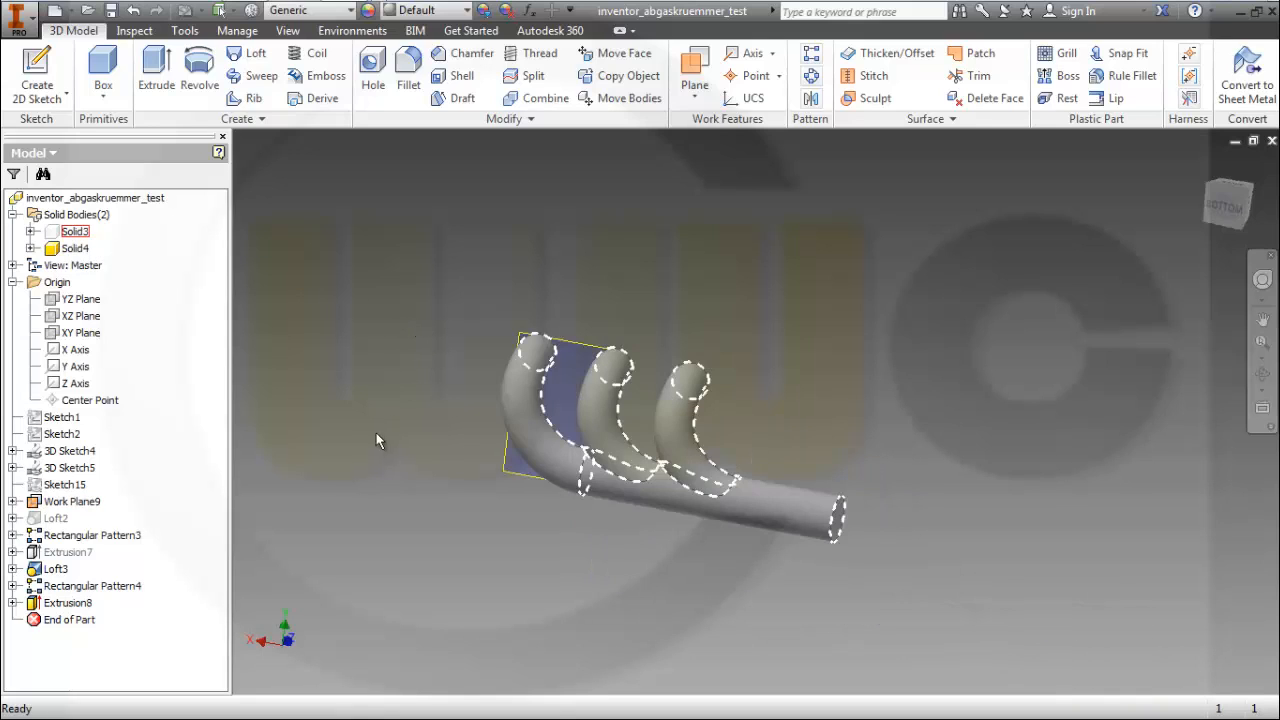
pyautogui.moveTo(335, 449)
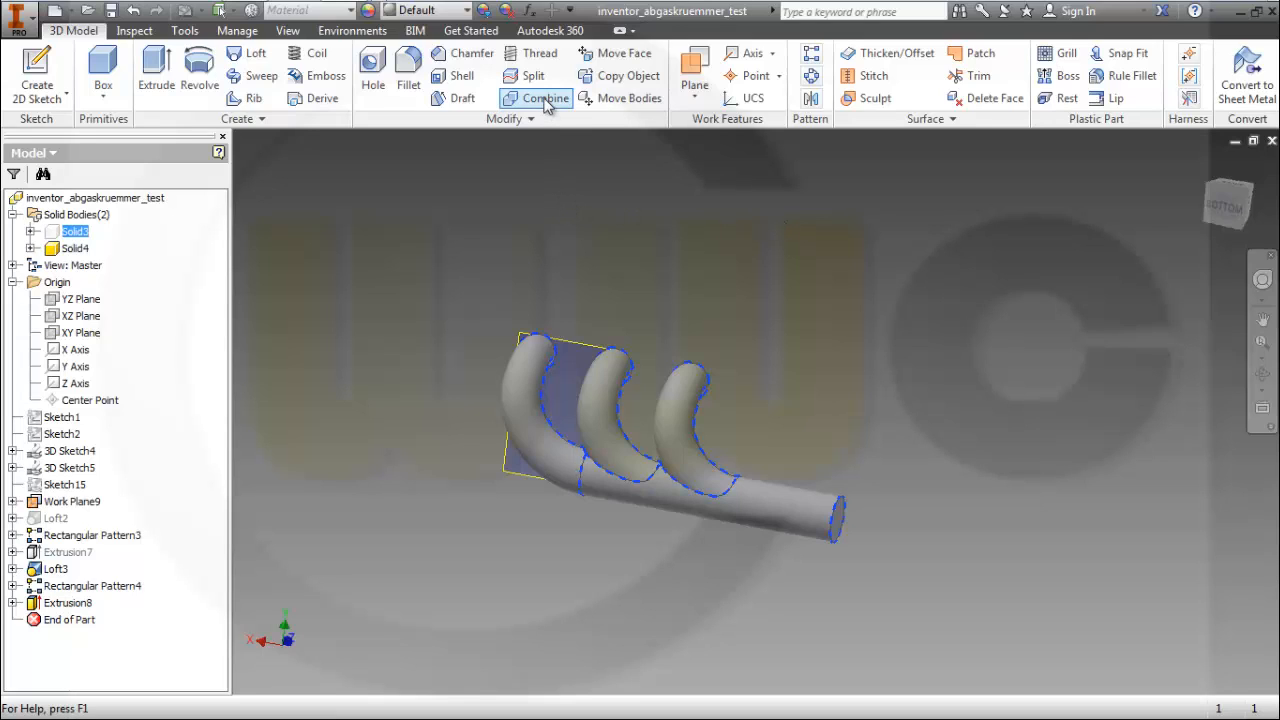
# Step: Start and cancel Combine, making Solid3 visible again alongside Solid4
pyautogui.click(544, 98)
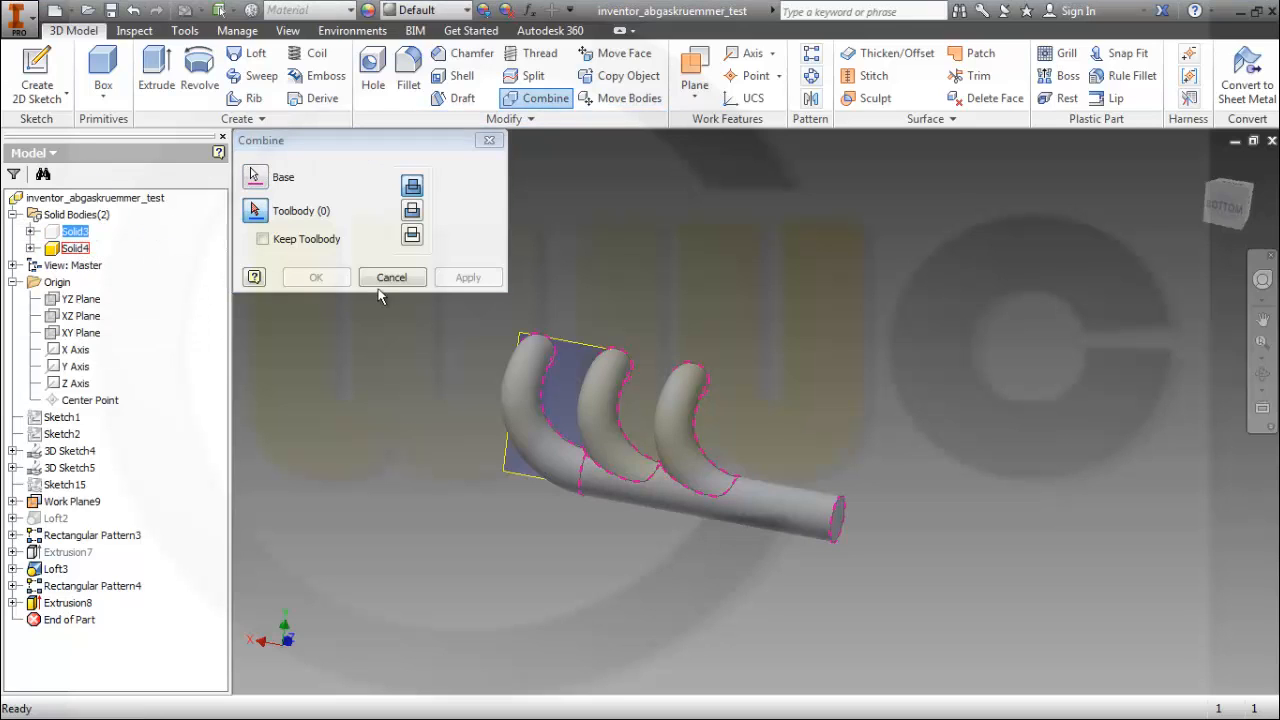
pyautogui.rightClick(74, 231)
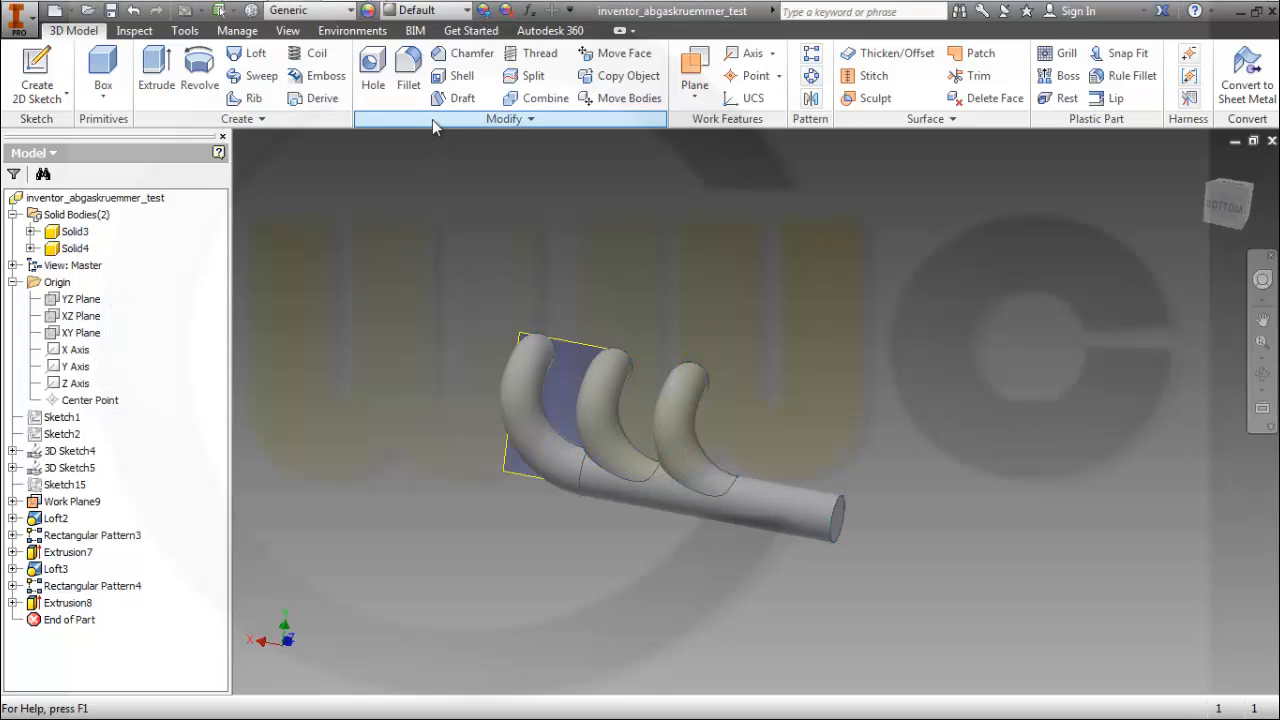
# Step: Combine with Cut, subtracting tool body Solid4 from base Solid3 to create Combine1
pyautogui.click(545, 98)
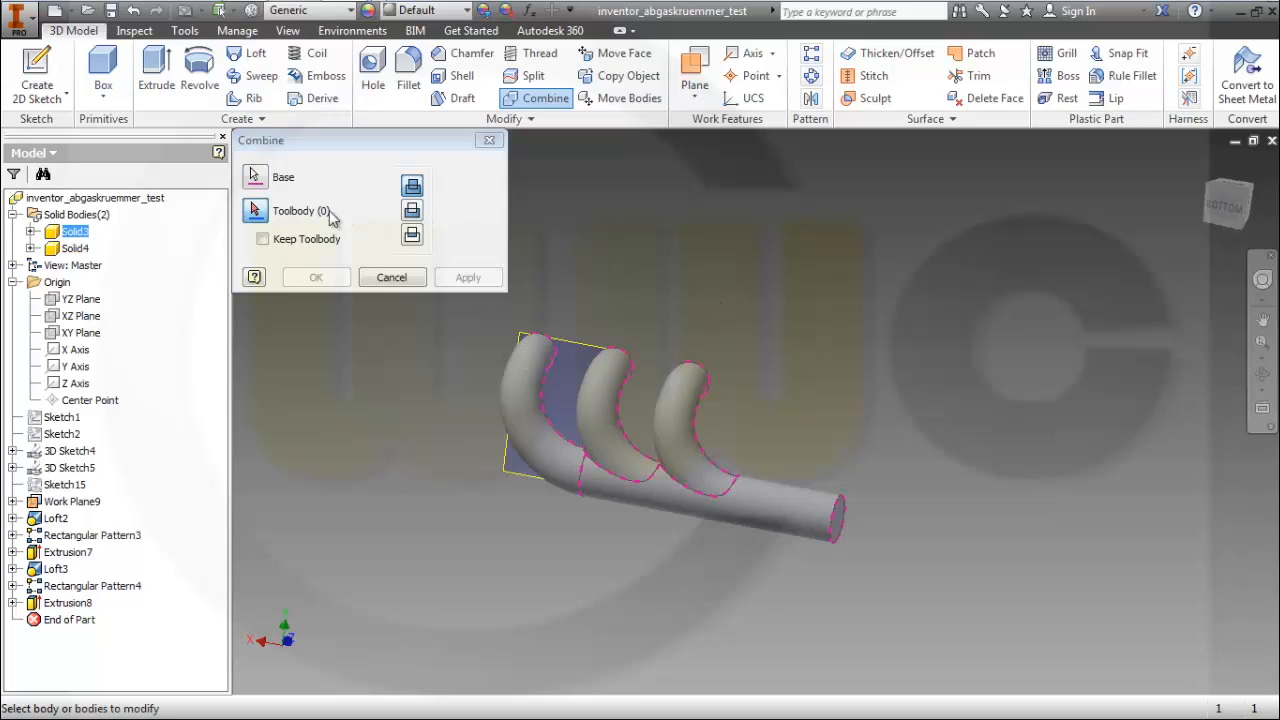
pyautogui.moveTo(412, 211)
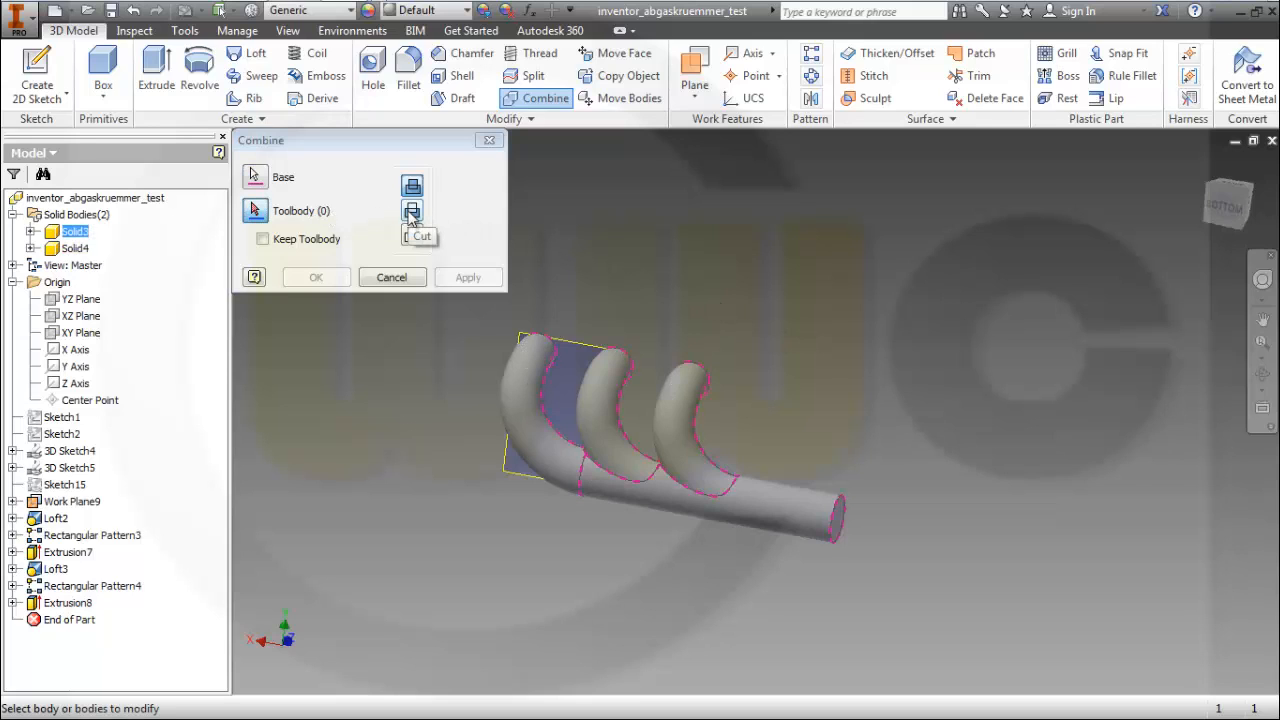
pyautogui.click(72, 248)
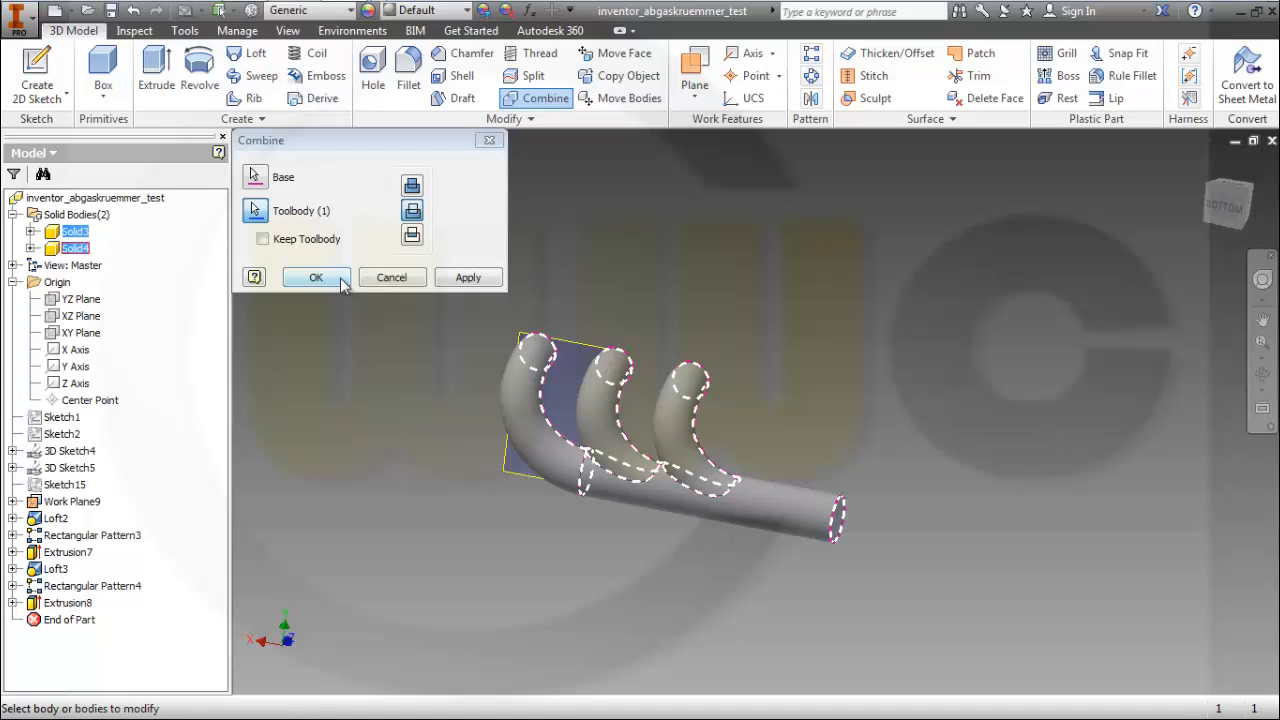
pyautogui.click(316, 277)
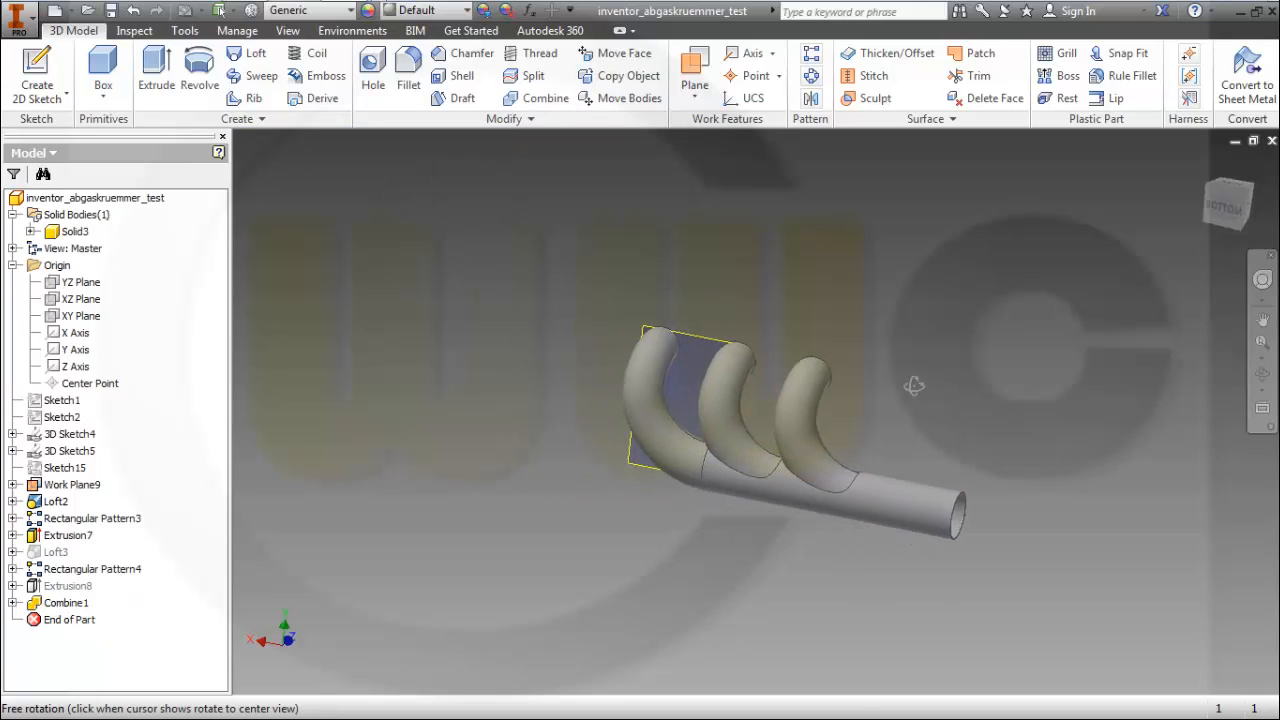
pyautogui.moveTo(914, 387); pyautogui.dragTo(846, 444)
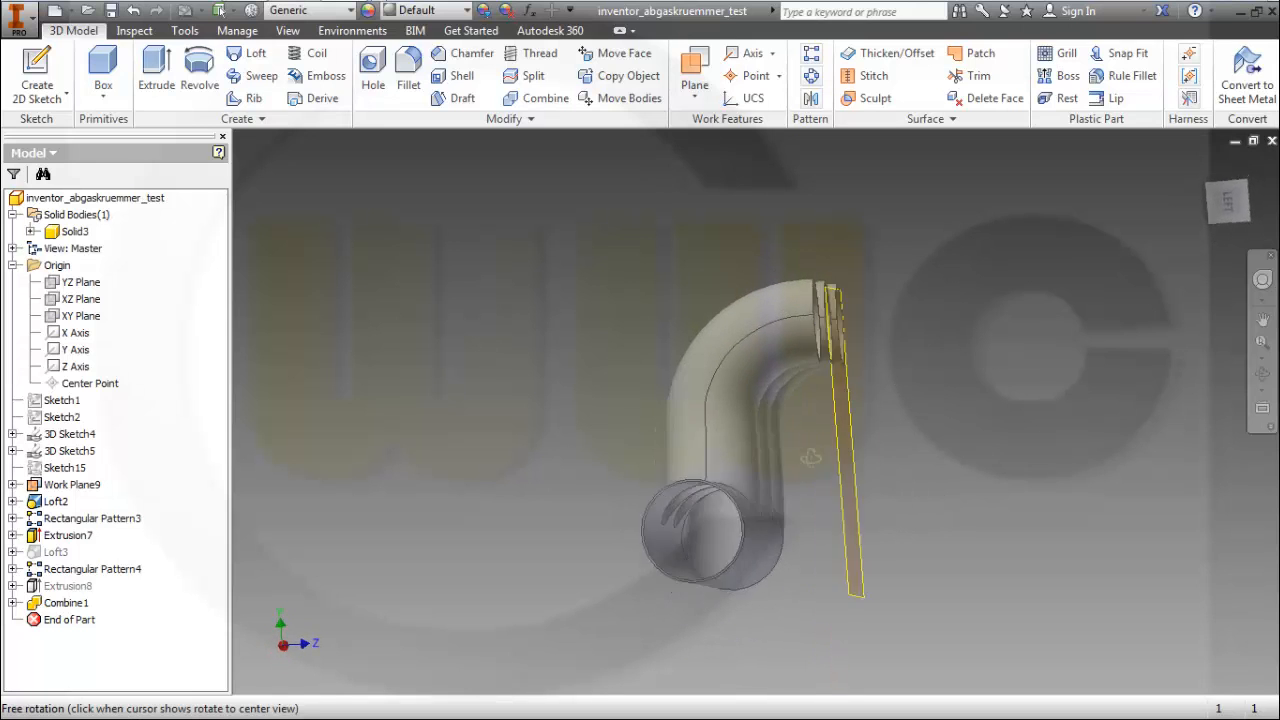
pyautogui.moveTo(810, 456); pyautogui.dragTo(700, 456)
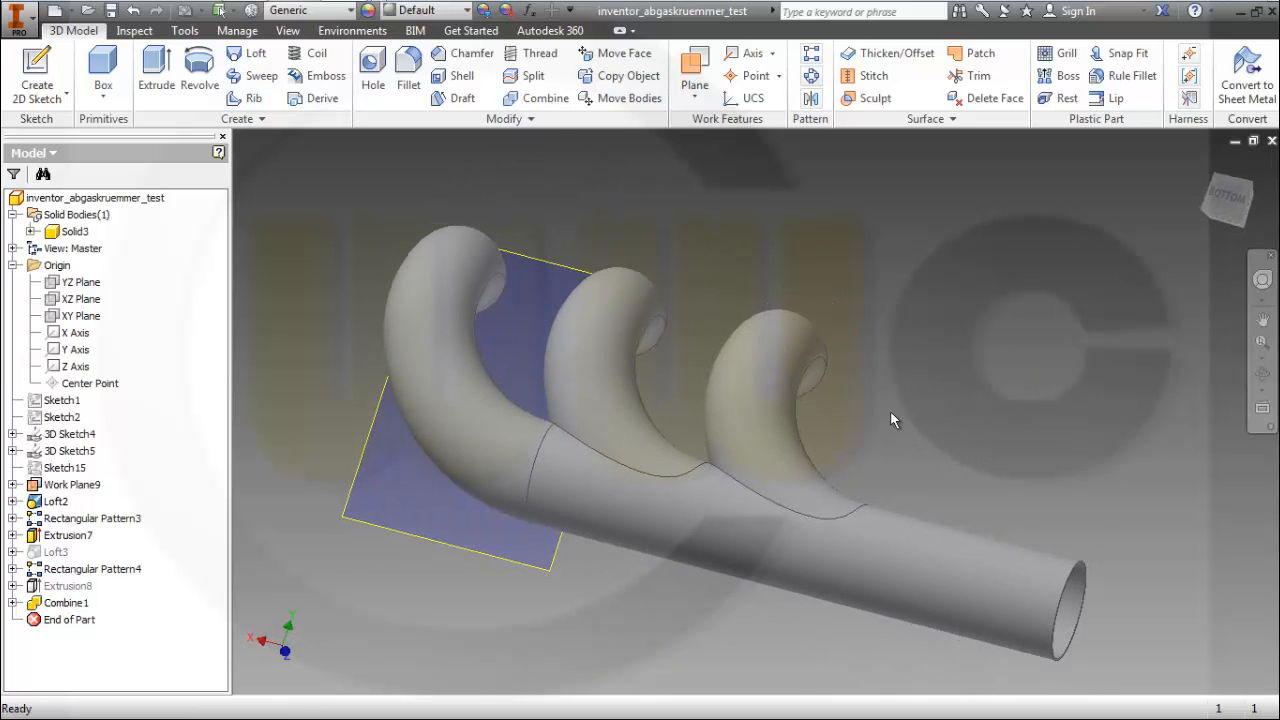
pyautogui.moveTo(890, 411)
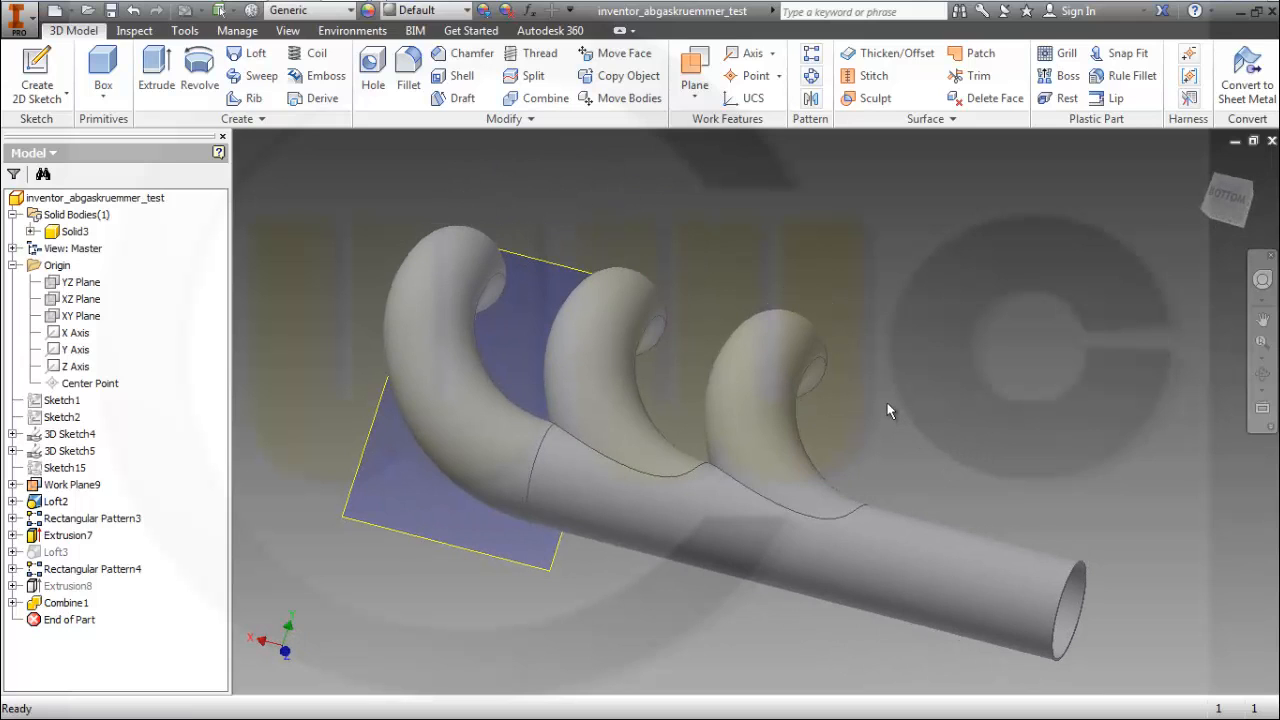